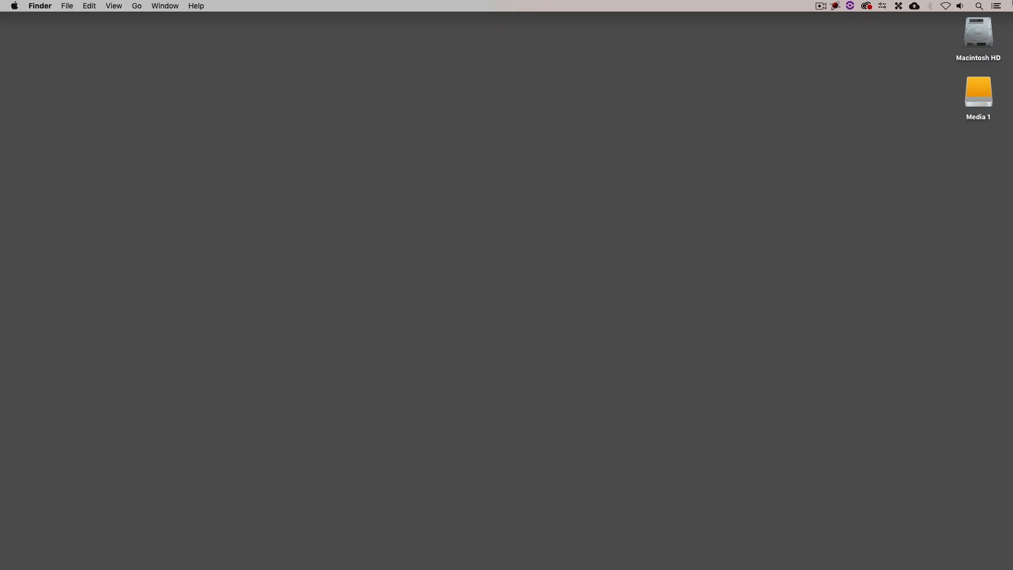
mouse_move(358, 551)
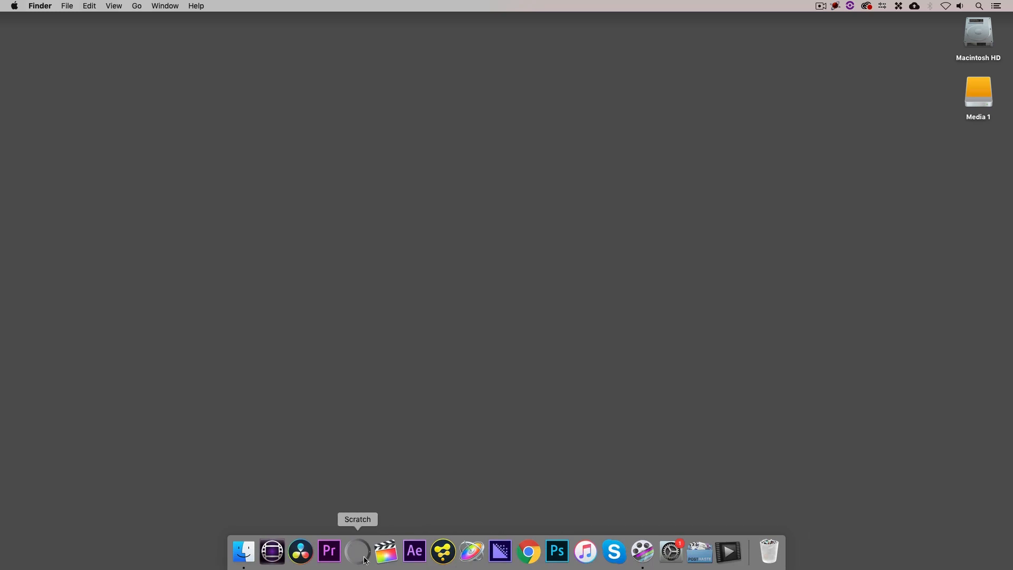
Launch SCRATCH from the Dock until its start screen with the project list loads
left_click(357, 550)
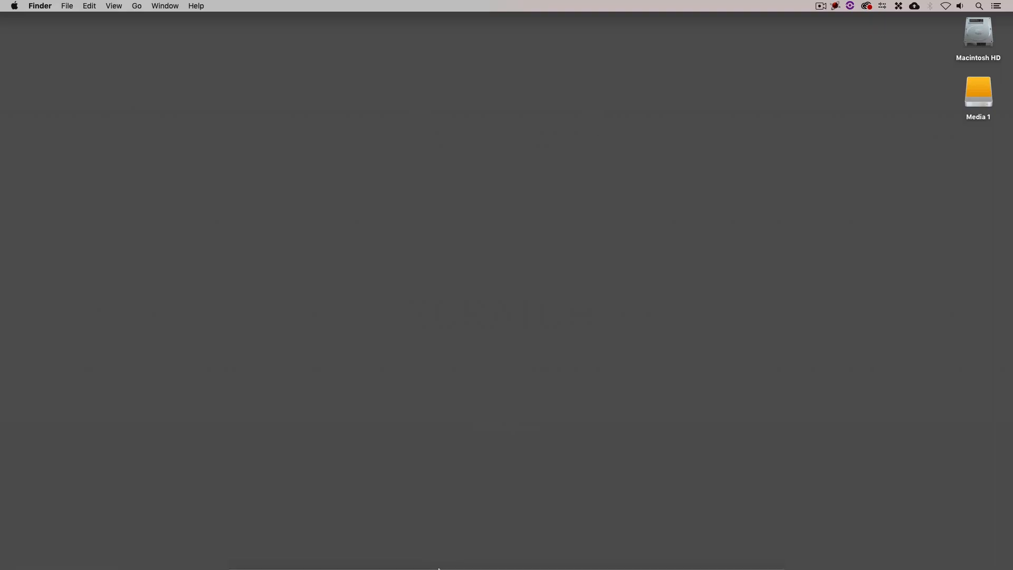
mouse_move(358, 551)
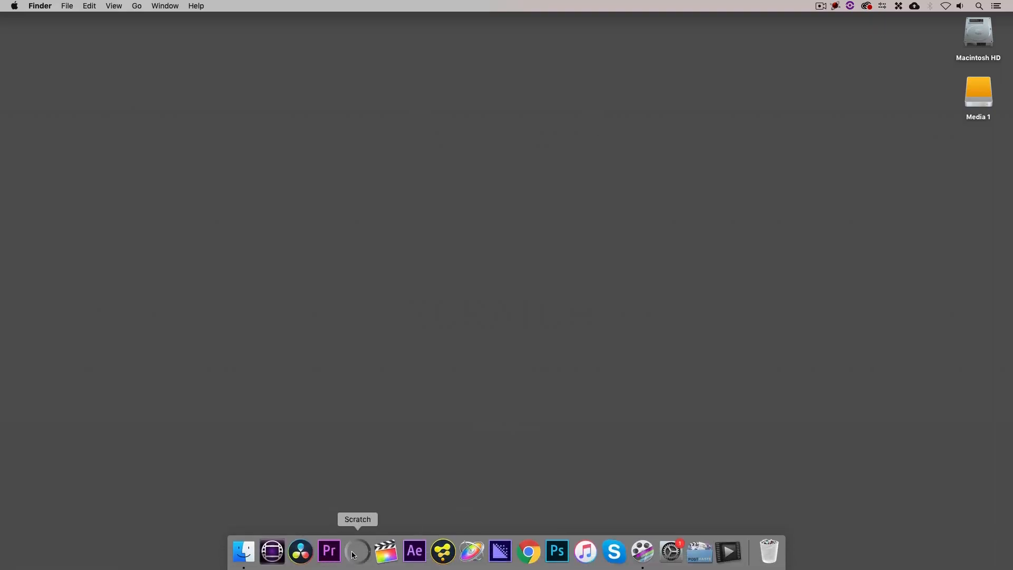
left_click(356, 550)
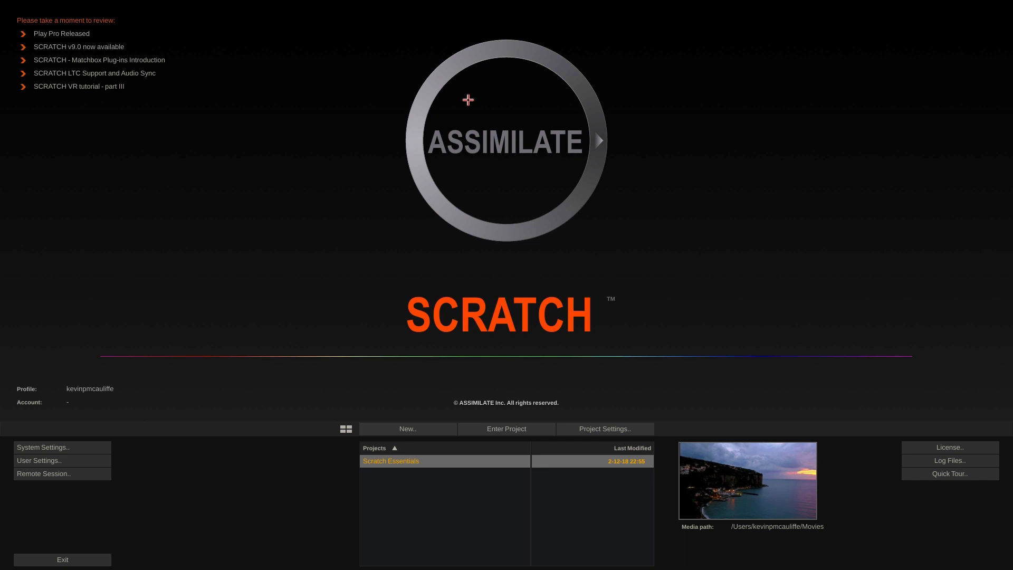
mouse_move(784, 324)
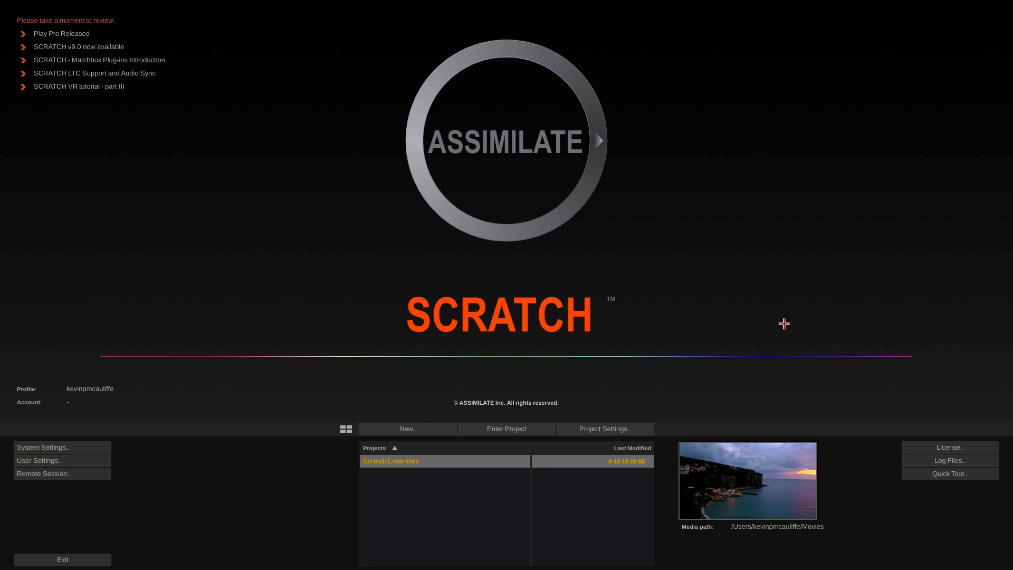
left_click(949, 460)
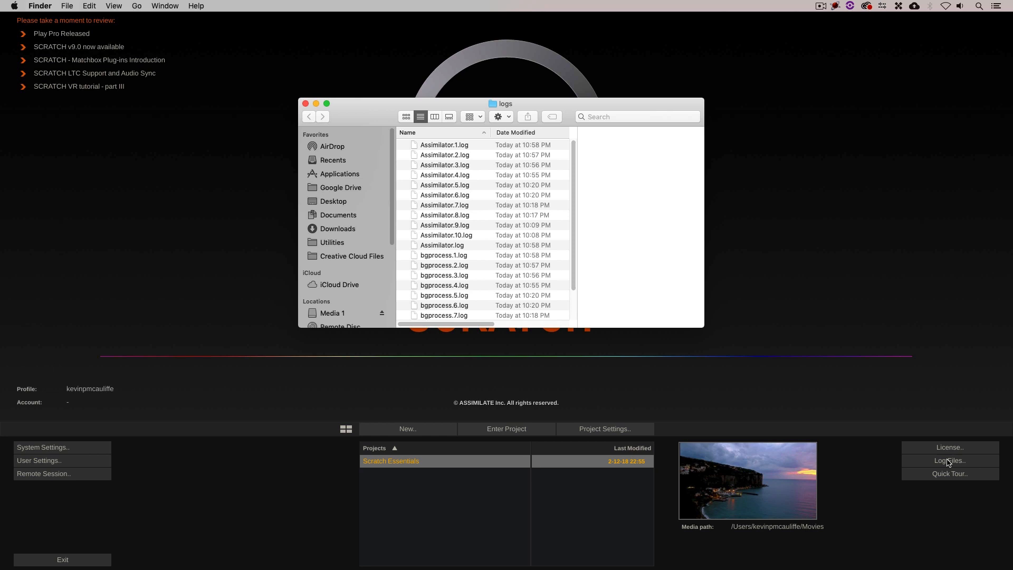
mouse_move(330, 130)
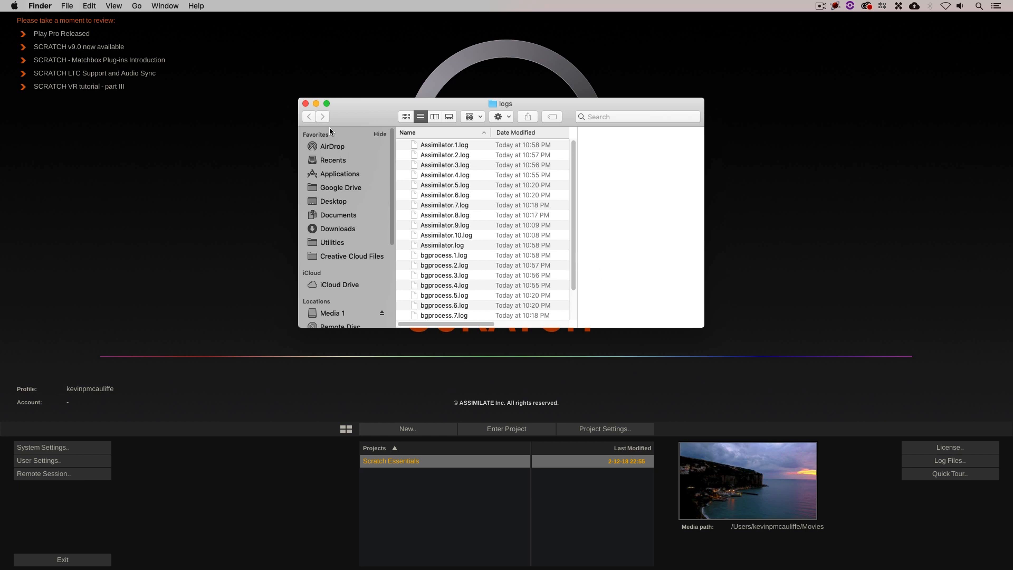
left_click(306, 104)
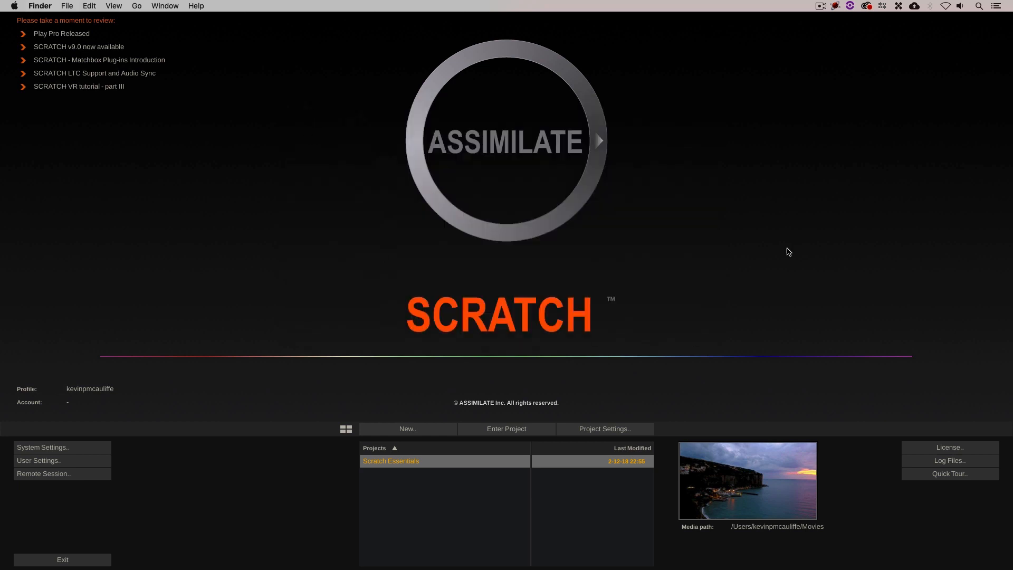
mouse_move(545, 159)
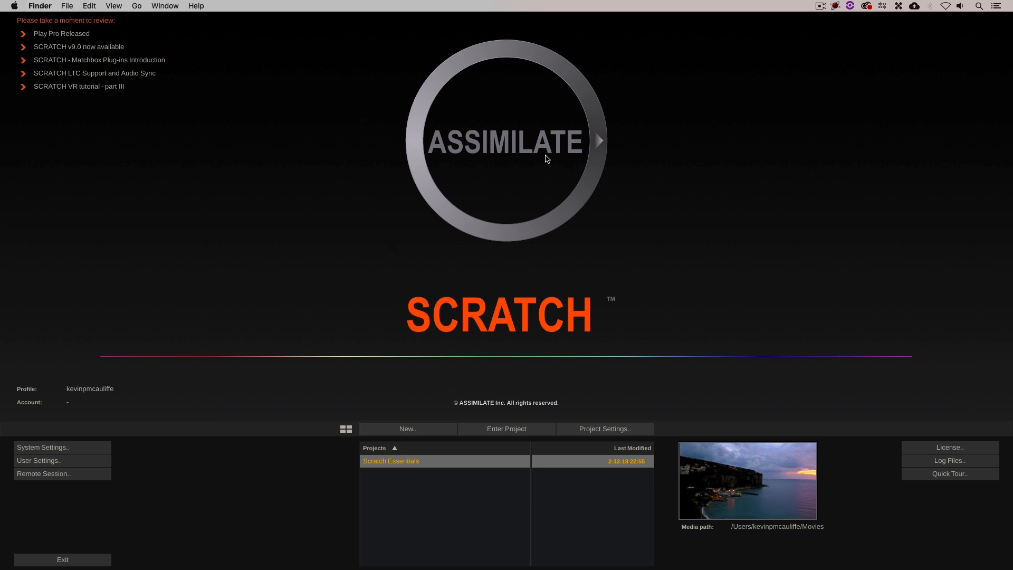
mouse_move(559, 366)
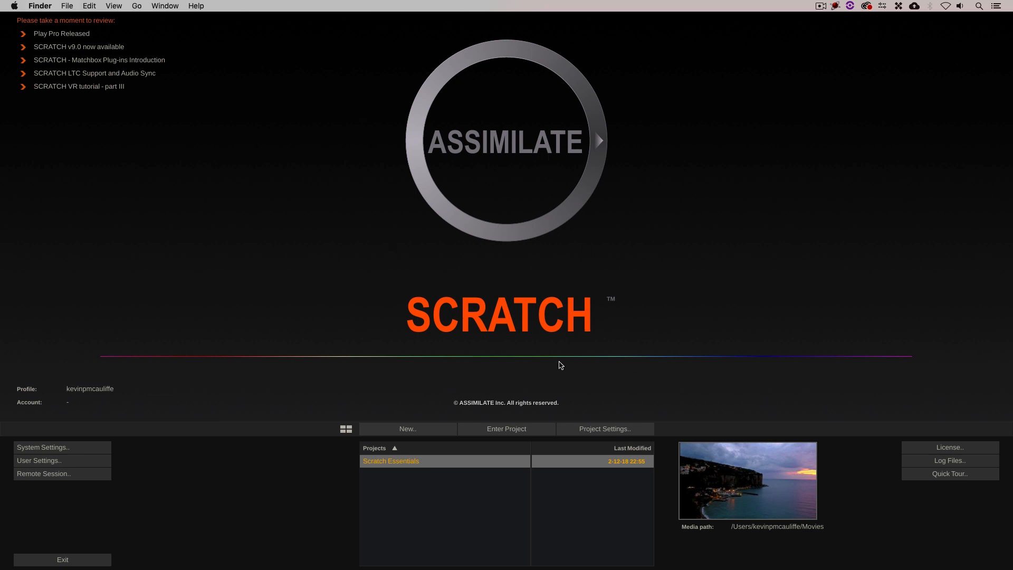
Start a new project and name it 'Dummy Project' in the Create New Project dialog
left_click(407, 428)
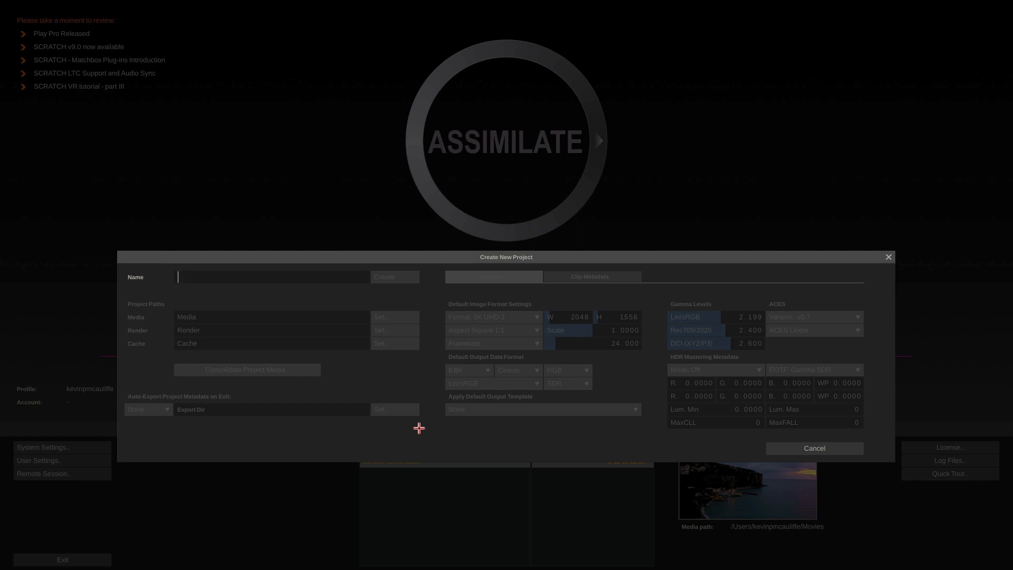
type("Dummy")
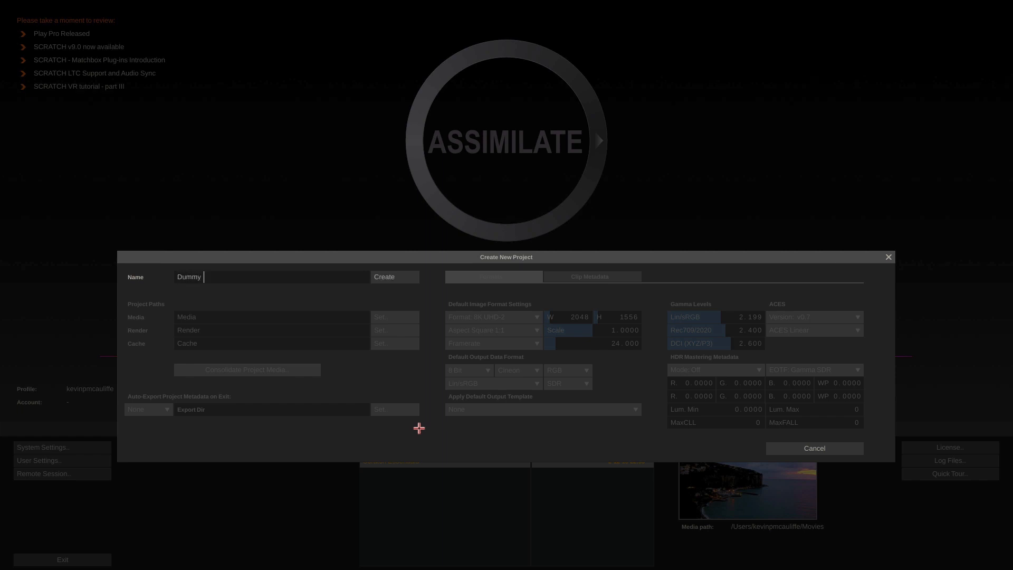
type("Project")
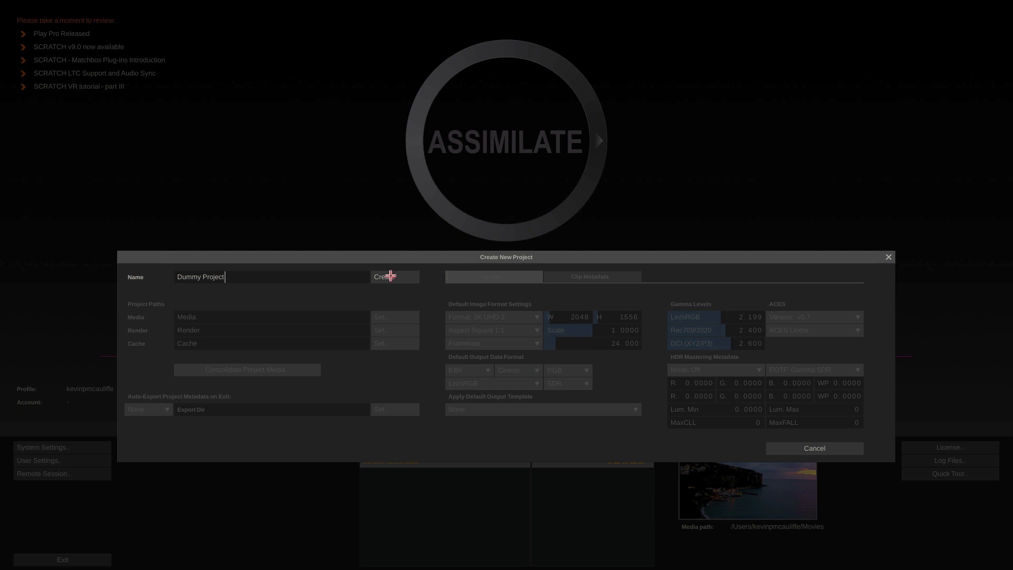
Create Dummy Project and keep the 1920×1080 Custom format at 23.976 fps after viewing the presets
left_click(384, 276)
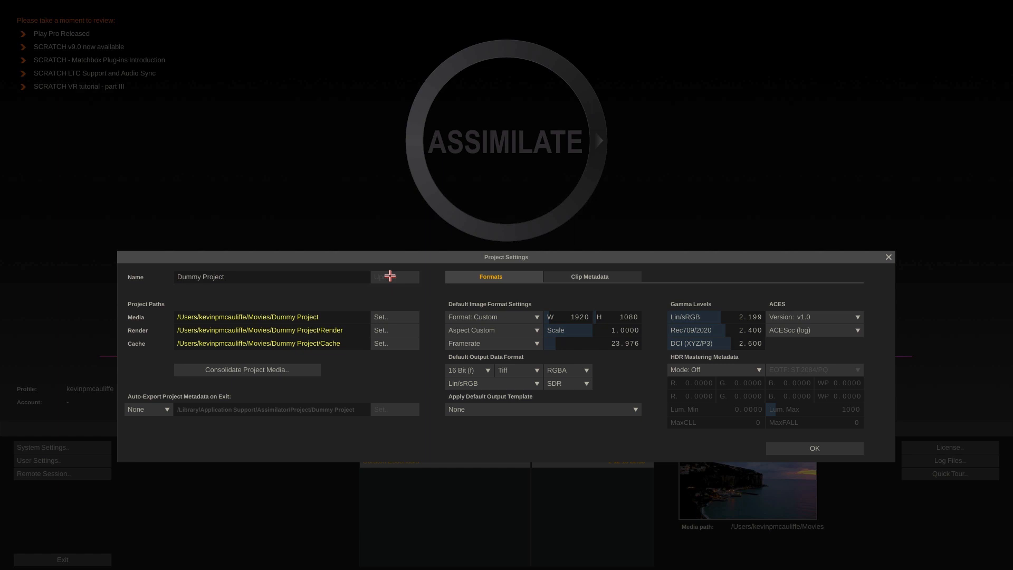
mouse_move(509, 314)
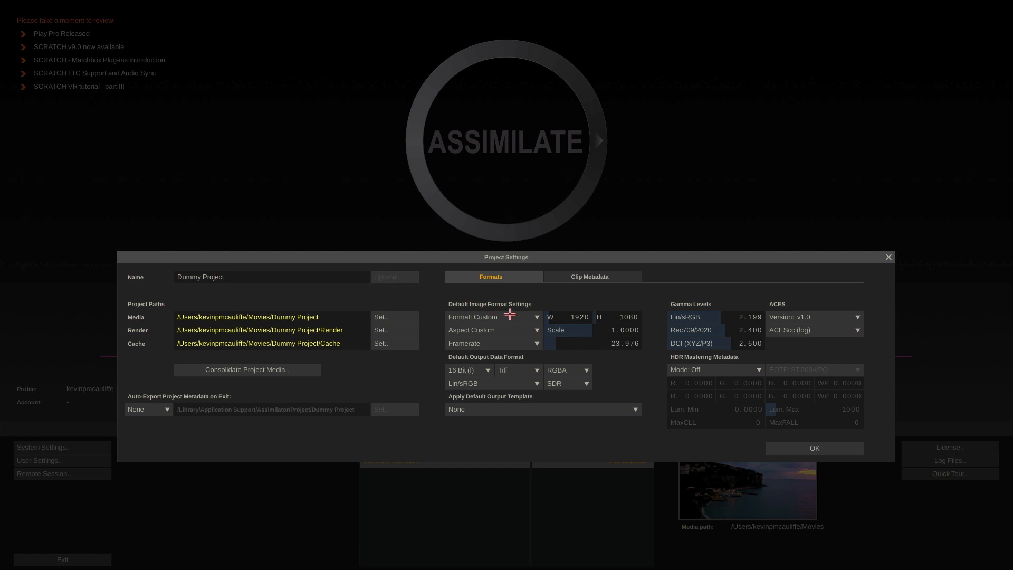
left_click(536, 317)
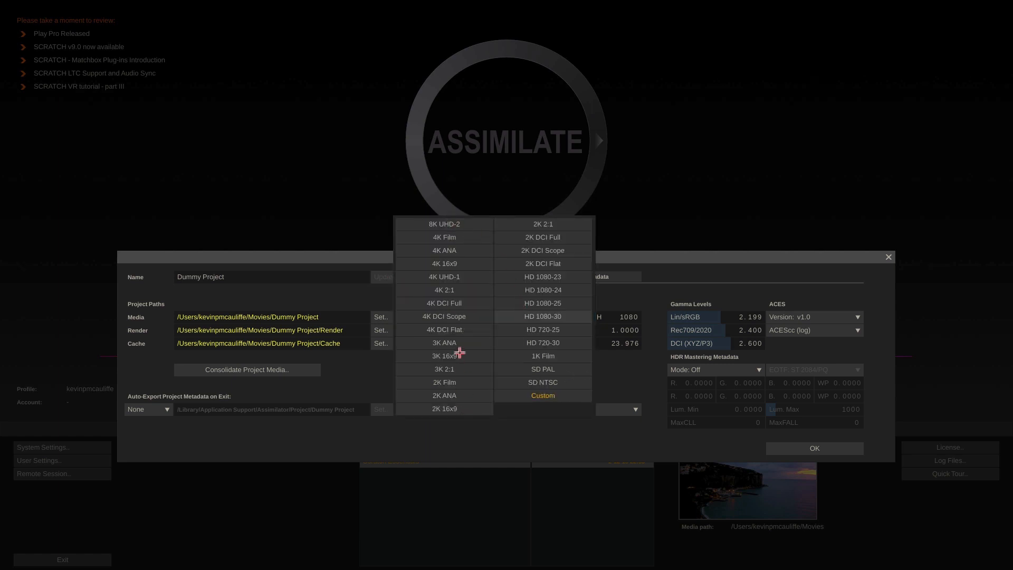
left_click(543, 395)
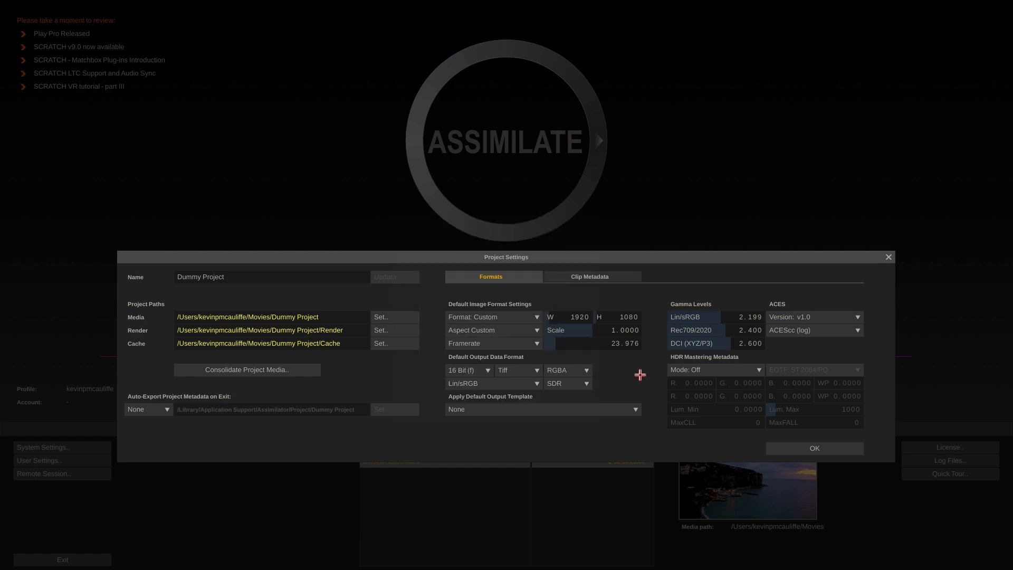
mouse_move(640, 373)
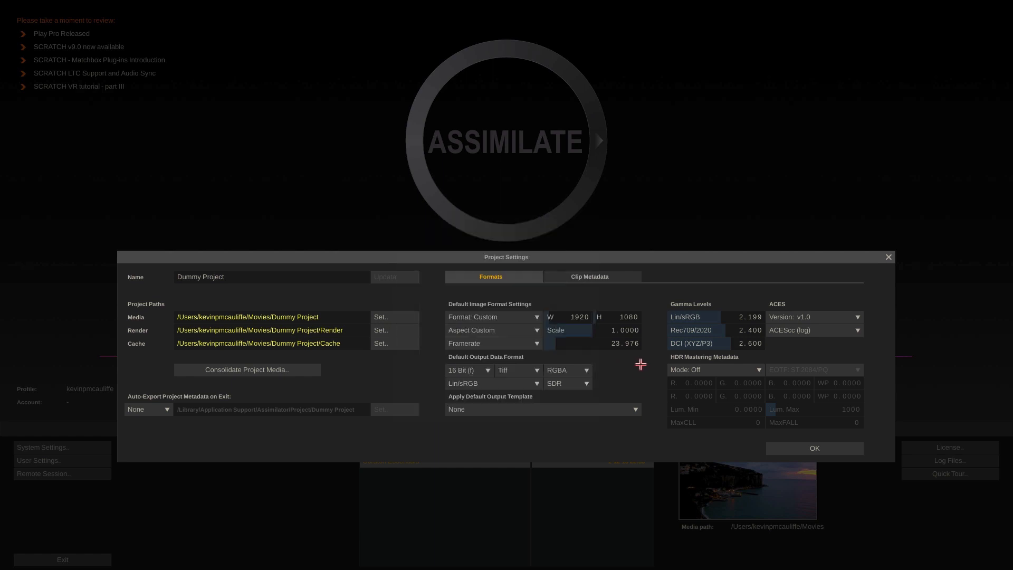
mouse_move(601, 330)
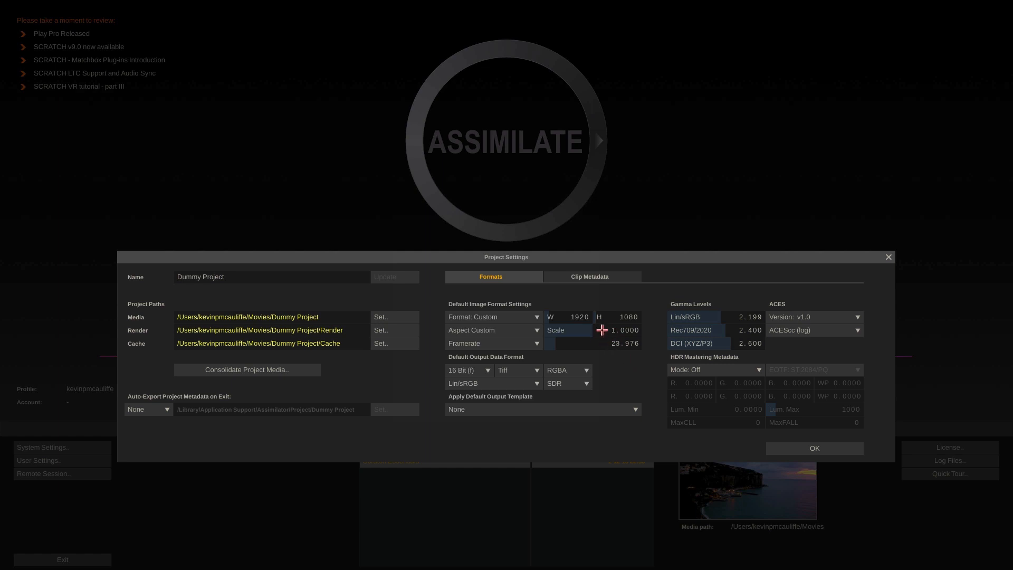
mouse_move(597, 334)
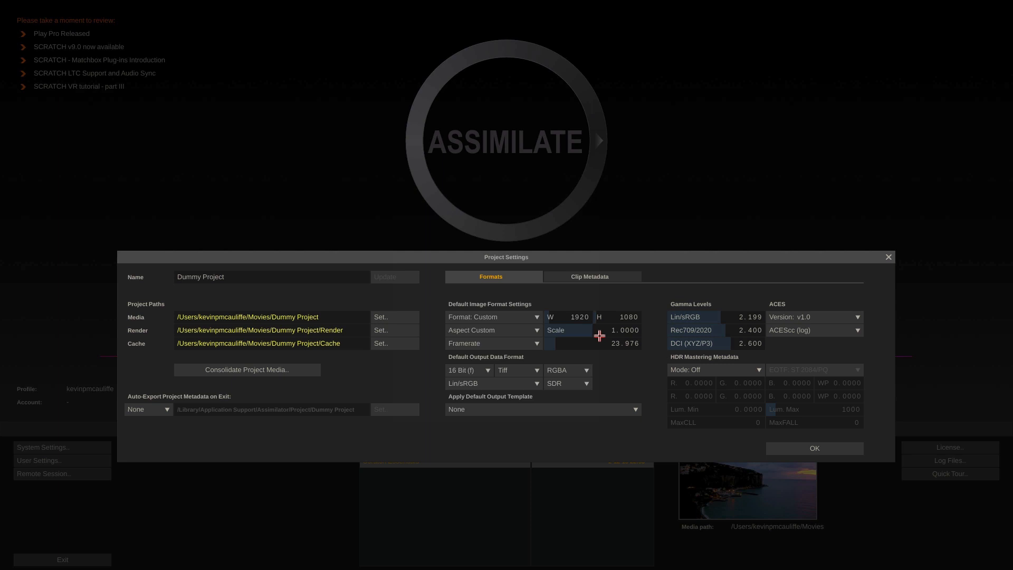
Adjust the Scale field in Dummy Project's format settings
left_click(622, 331)
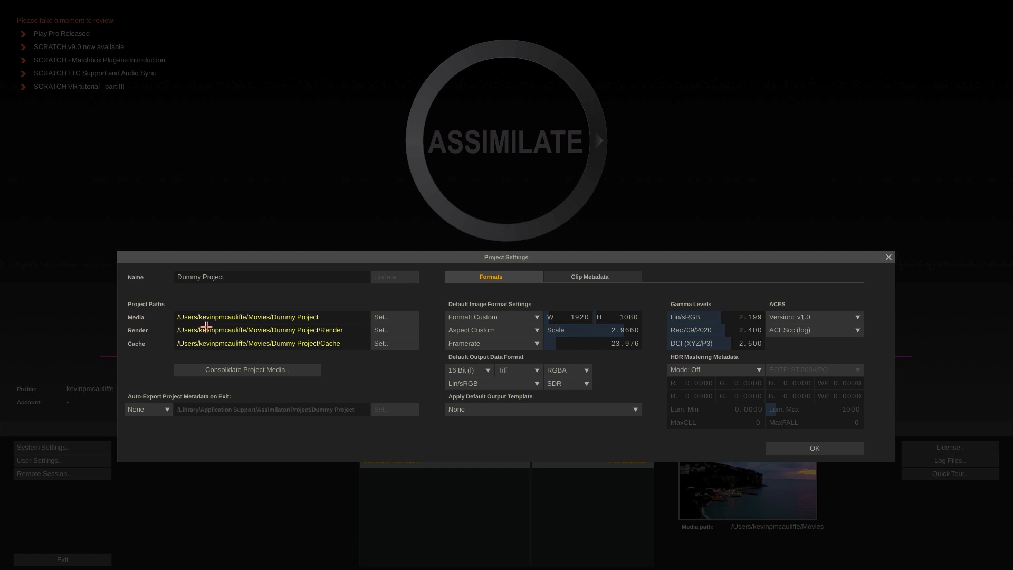
mouse_move(679, 330)
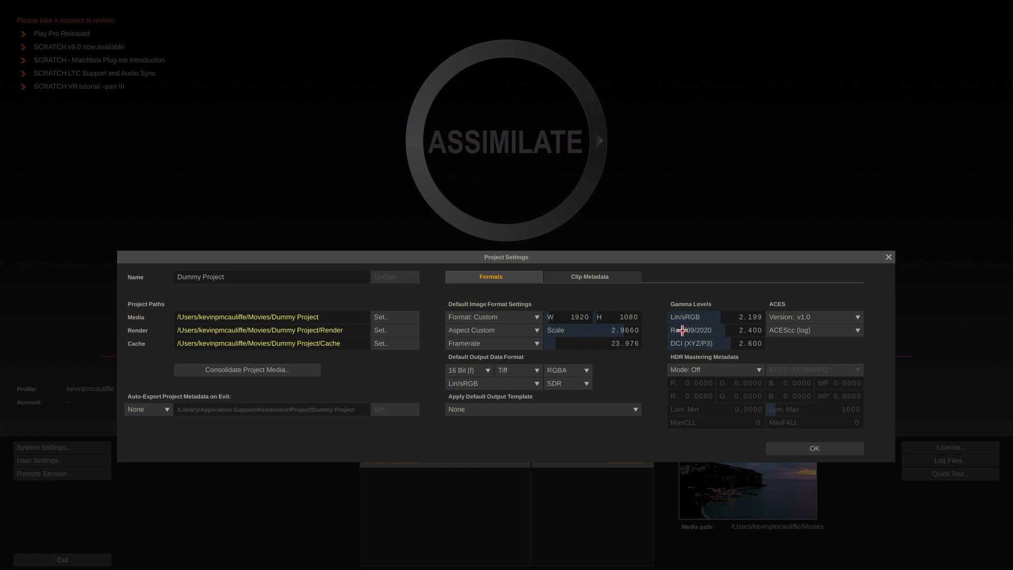
mouse_move(781, 312)
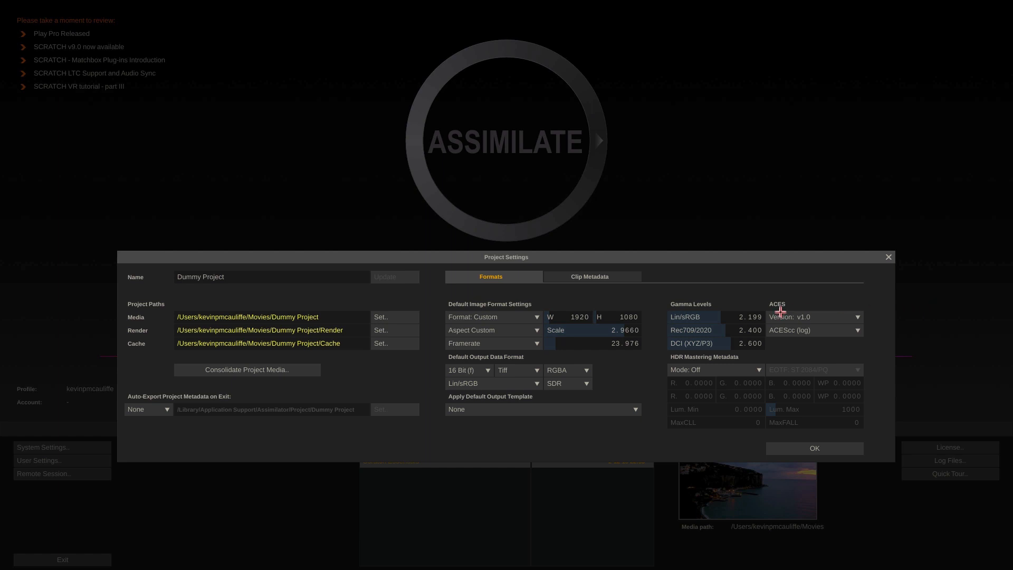
mouse_move(764, 313)
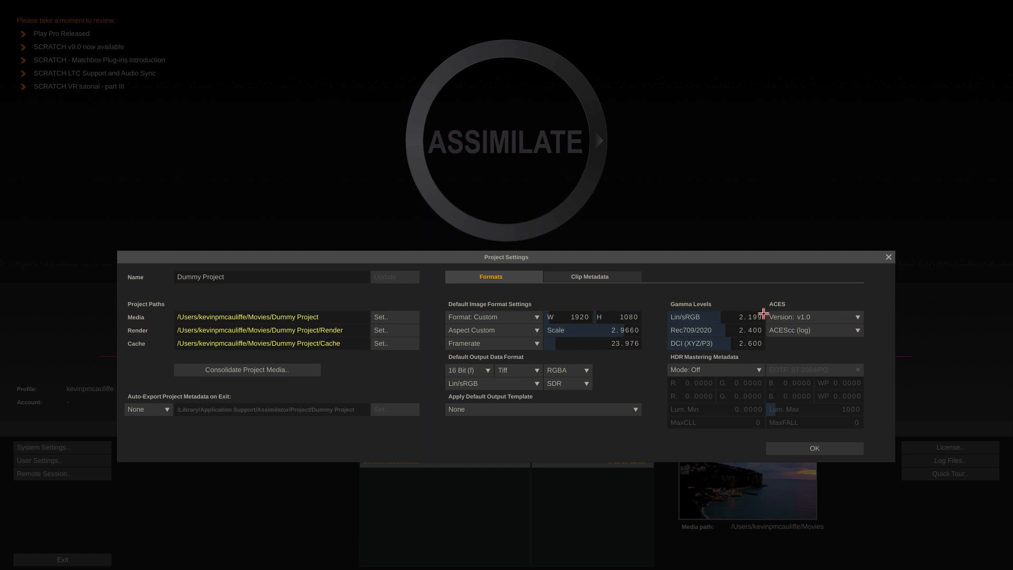
left_click(602, 330)
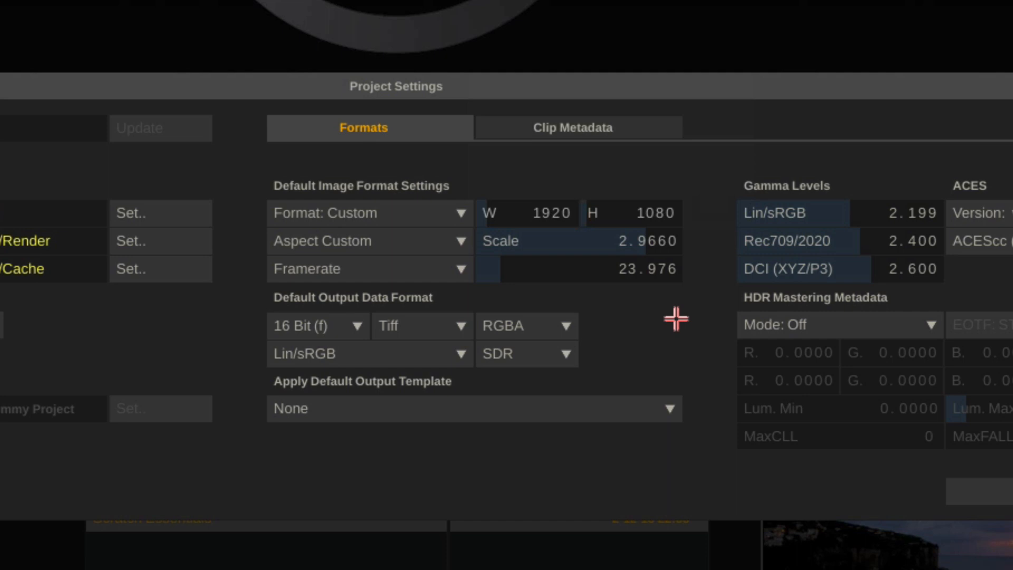
mouse_move(678, 300)
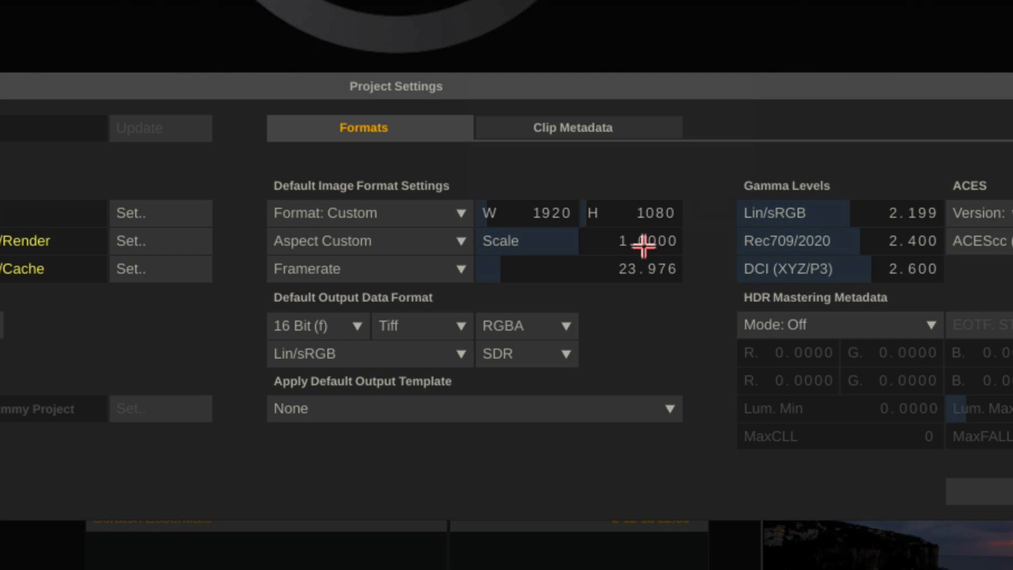
mouse_move(641, 287)
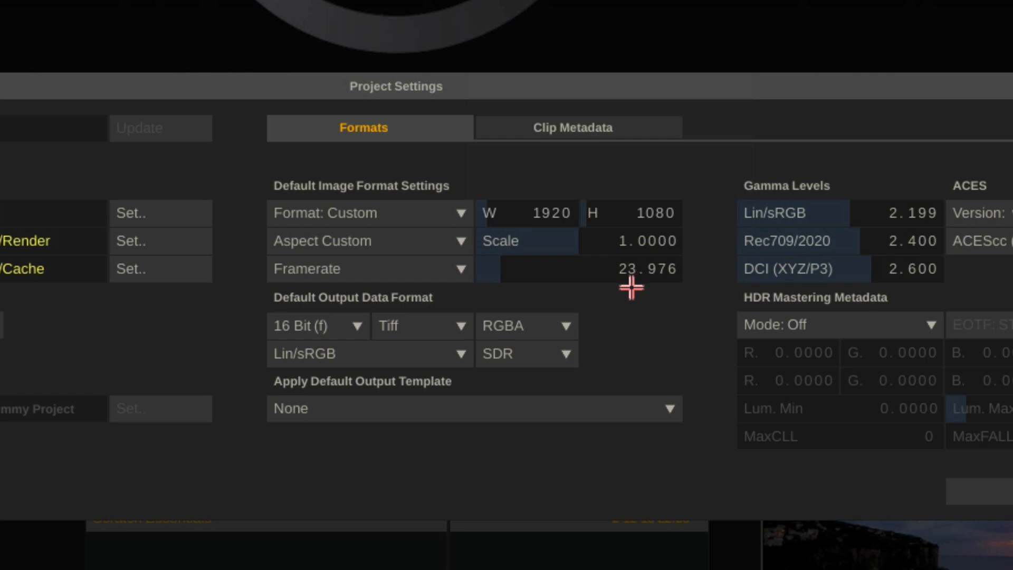
mouse_move(606, 244)
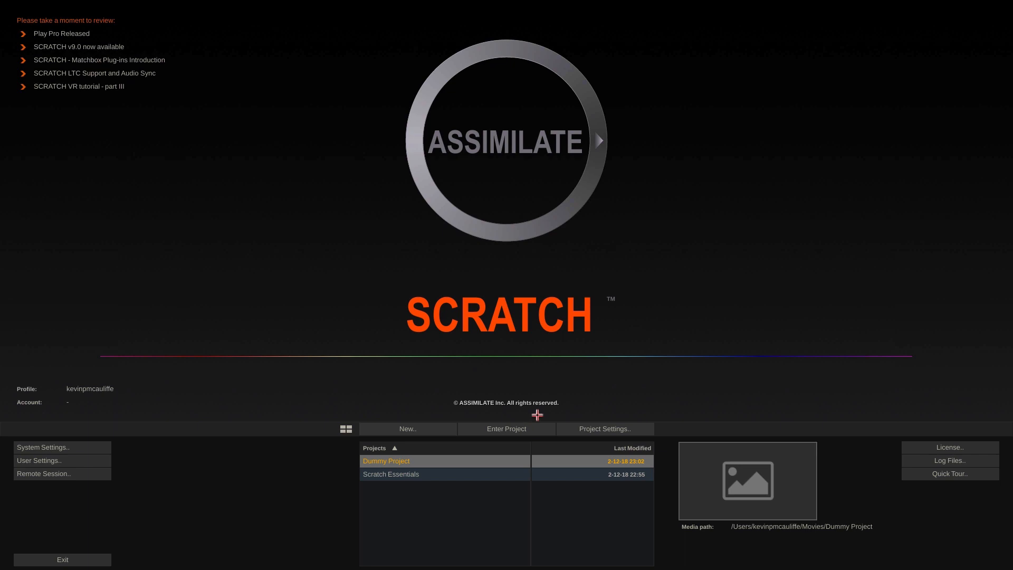
Choose the existing user profile in the User Settings dialog
left_click(39, 460)
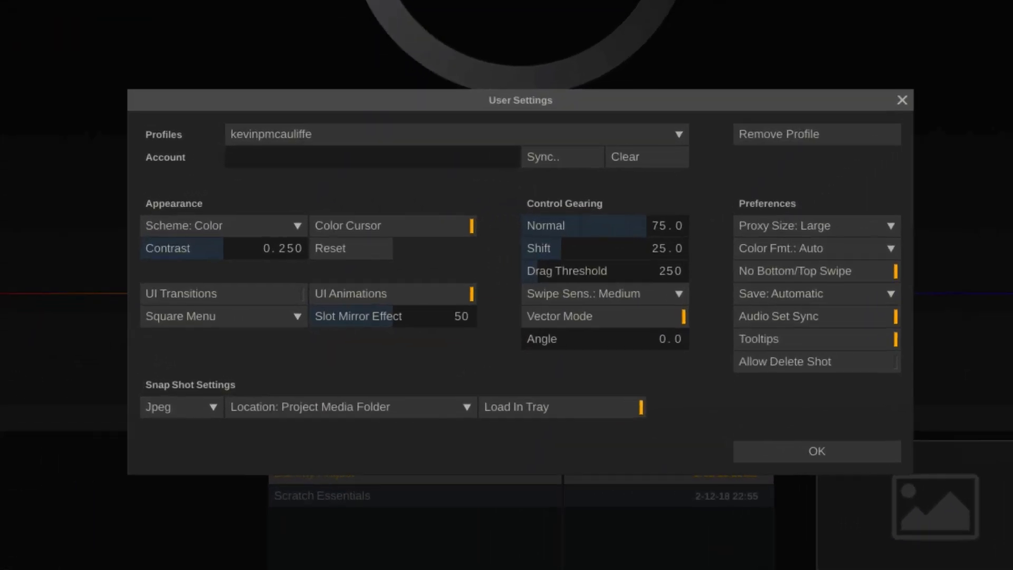
left_click(679, 134)
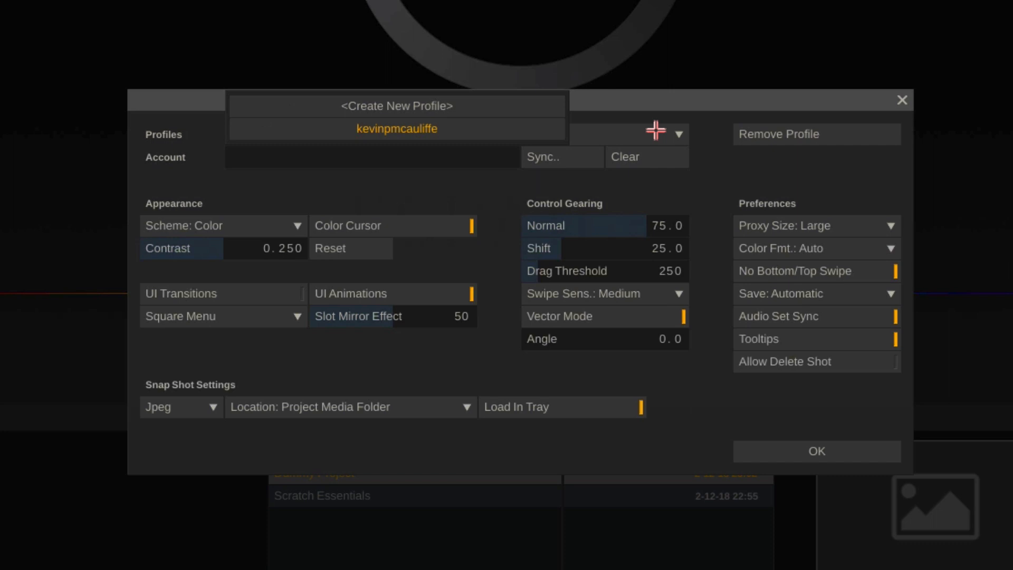
left_click(397, 127)
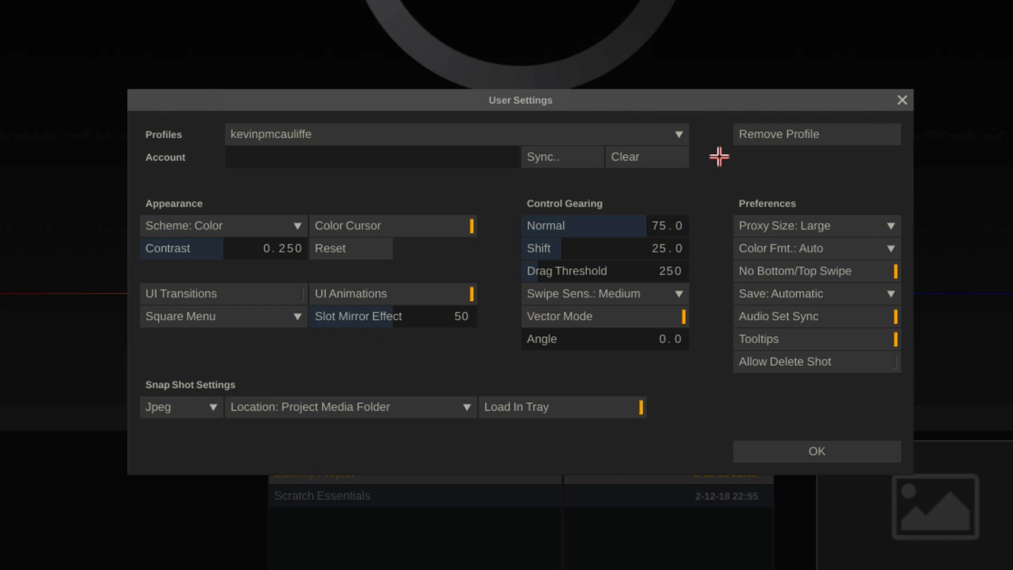
mouse_move(200, 230)
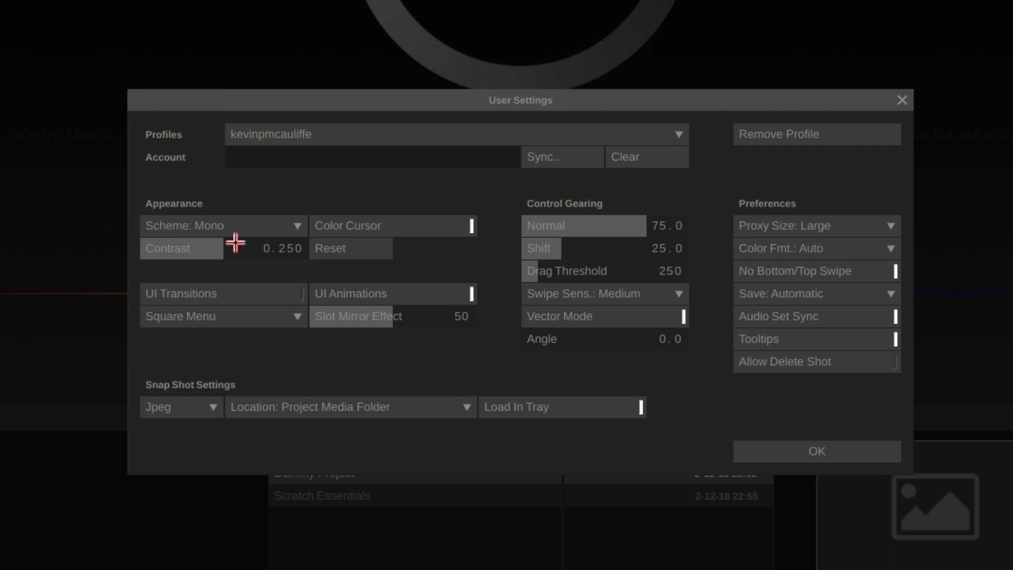
mouse_move(240, 226)
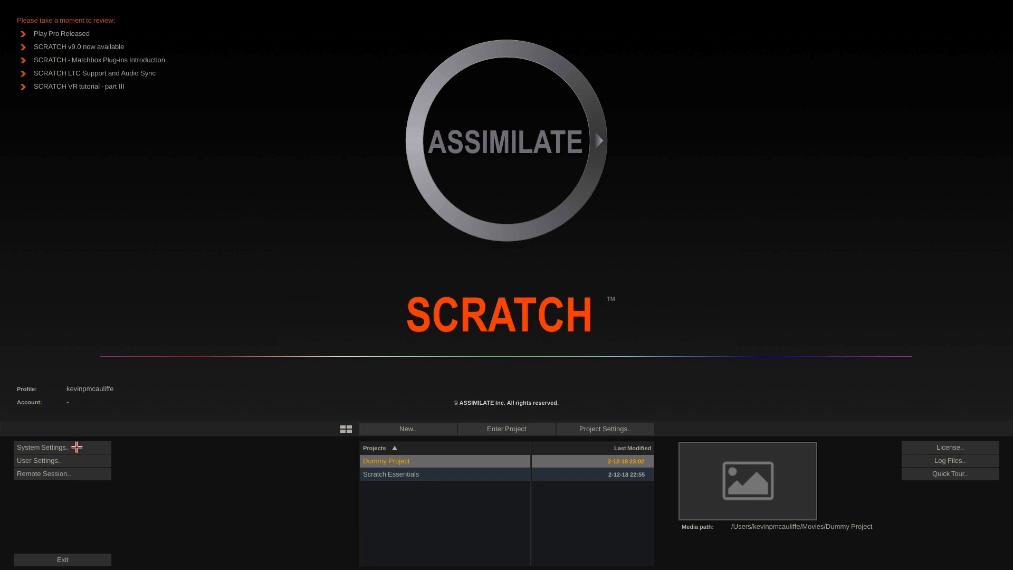
left_click(42, 446)
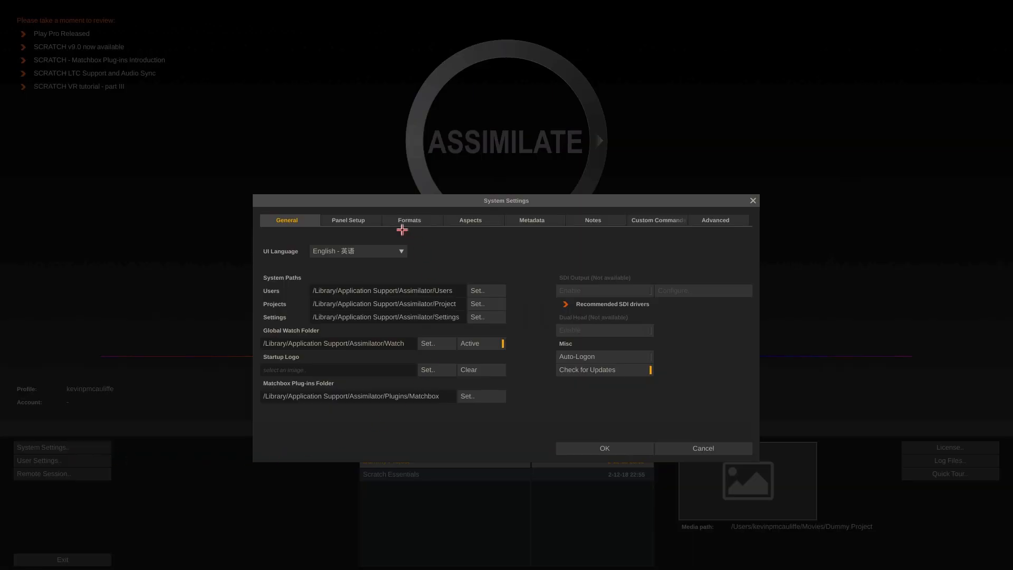
left_click(347, 220)
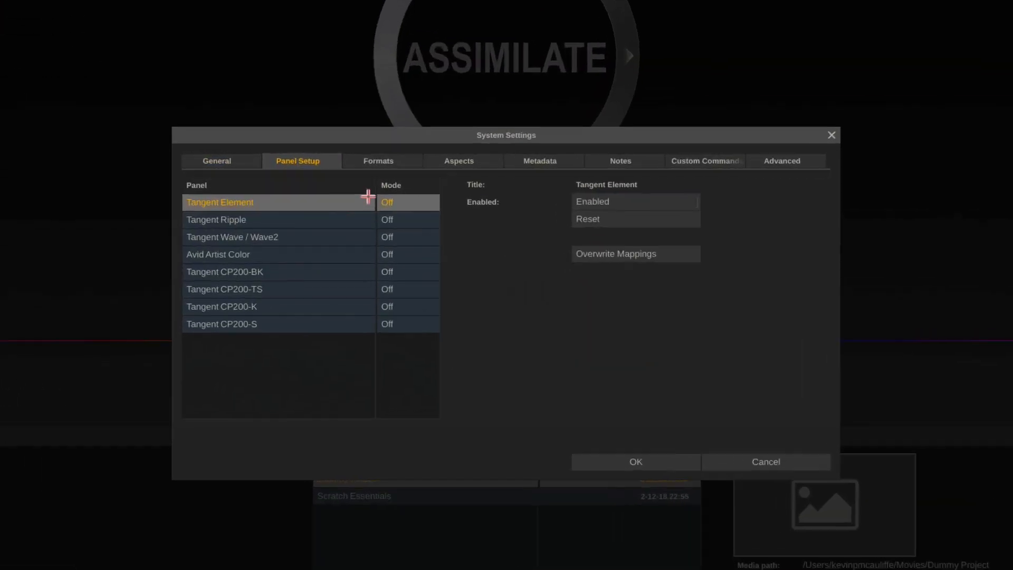
left_click(377, 160)
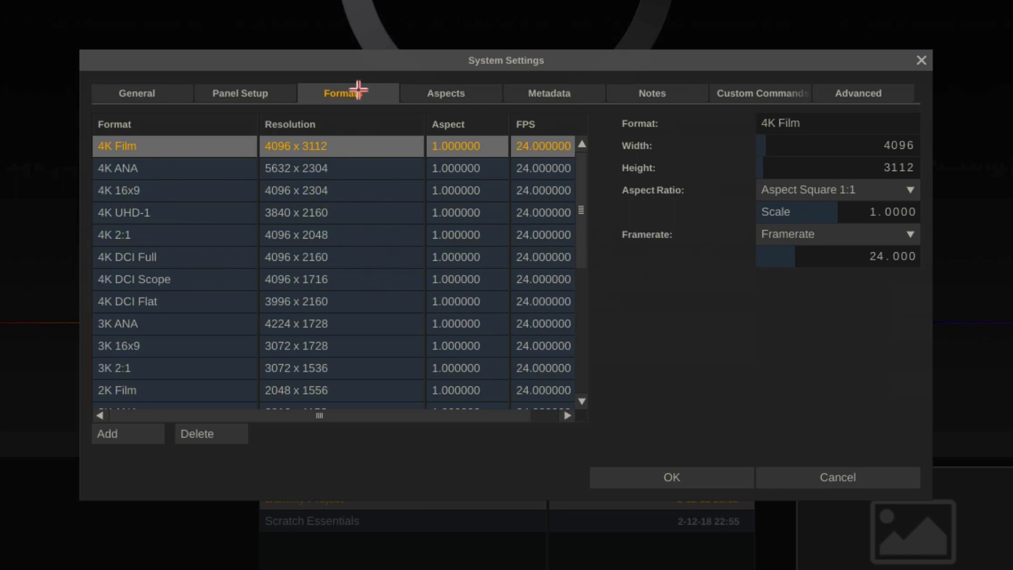
left_click(444, 93)
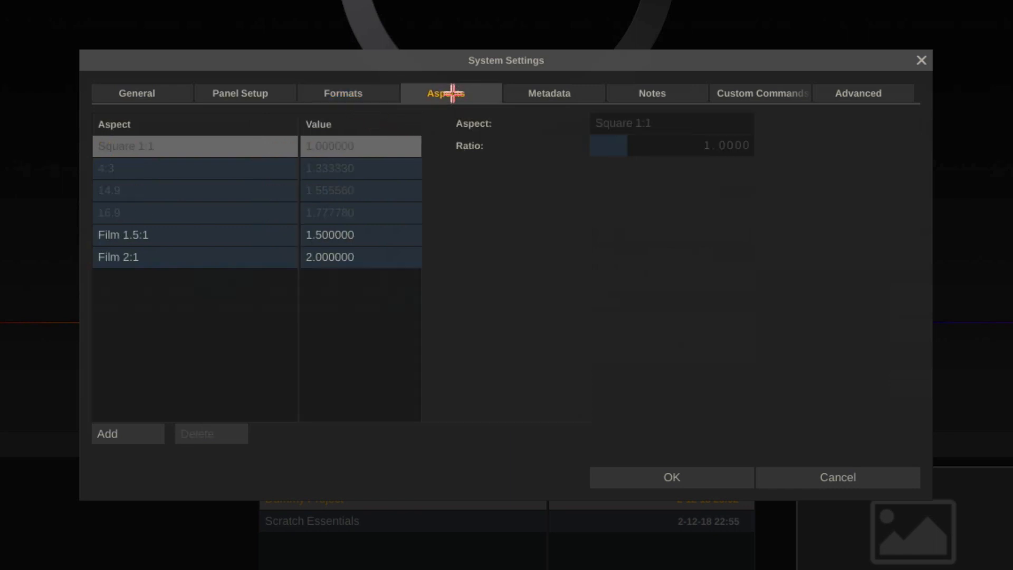
mouse_move(550, 93)
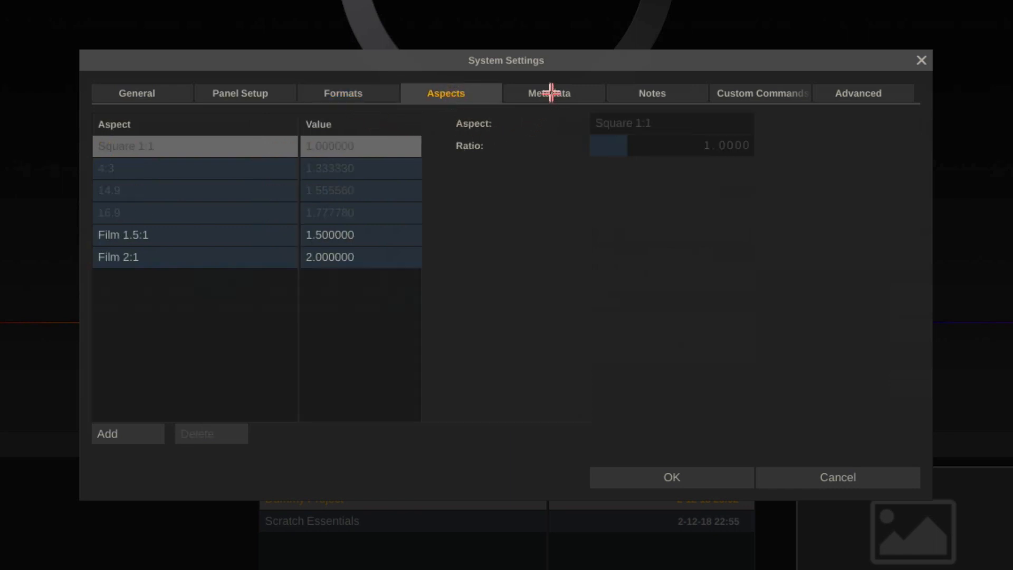
left_click(549, 92)
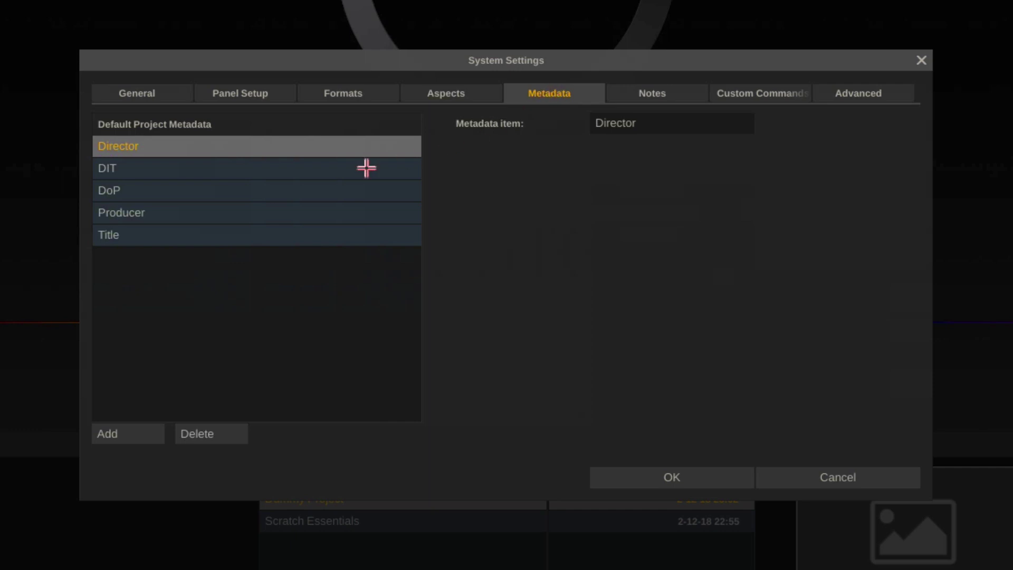
mouse_move(452, 242)
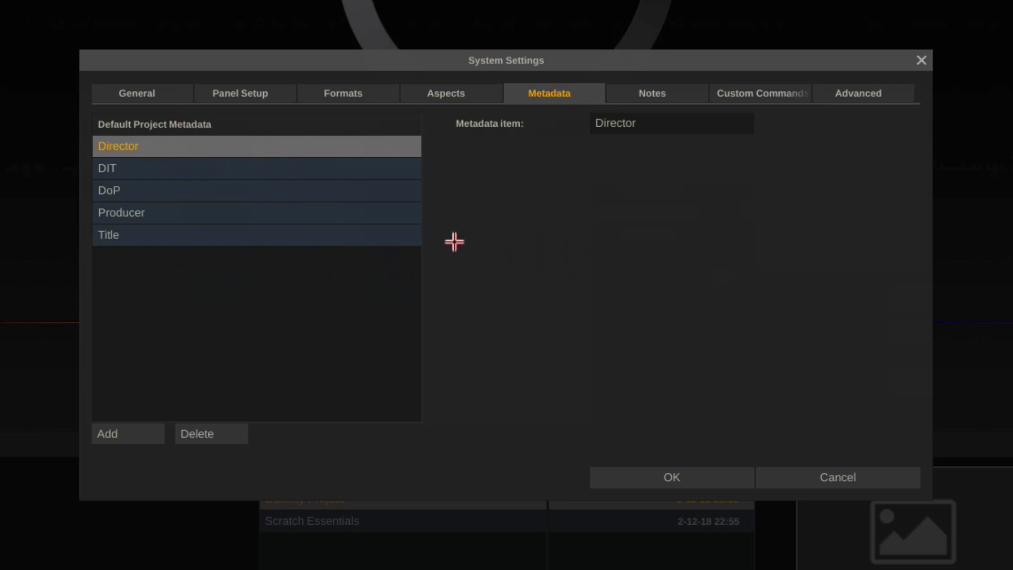
mouse_move(83, 329)
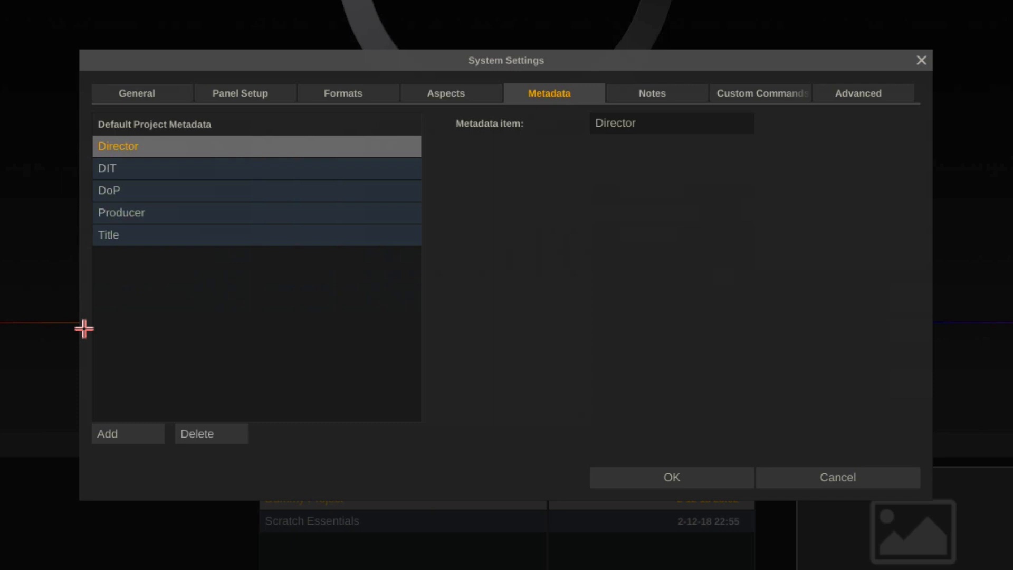
mouse_move(660, 93)
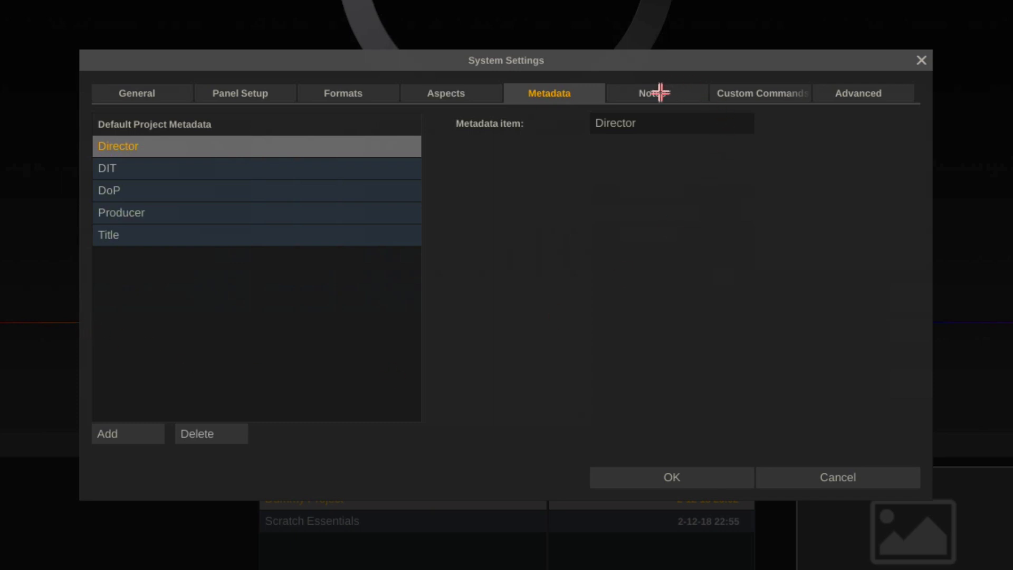
left_click(655, 93)
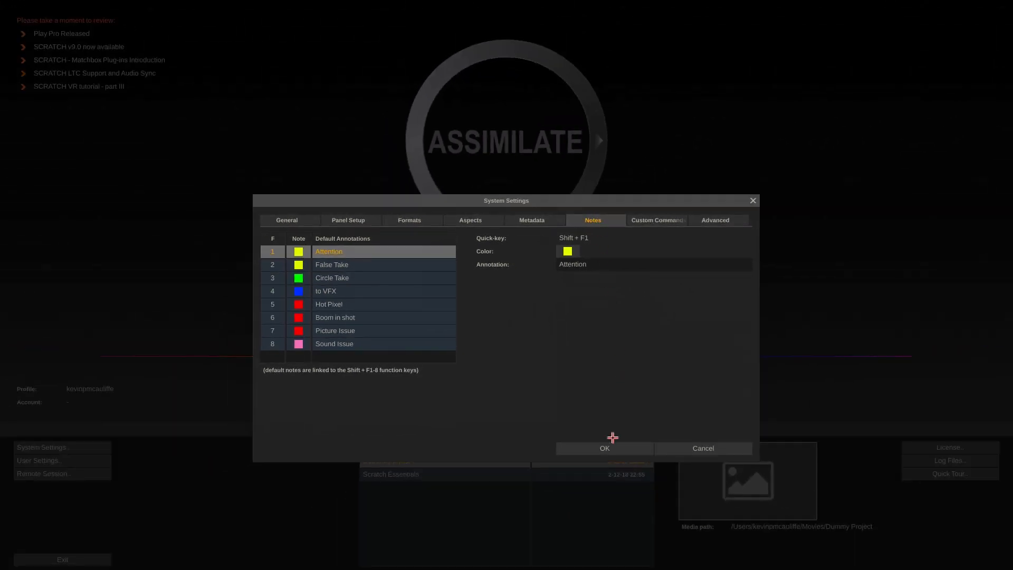
left_click(603, 448)
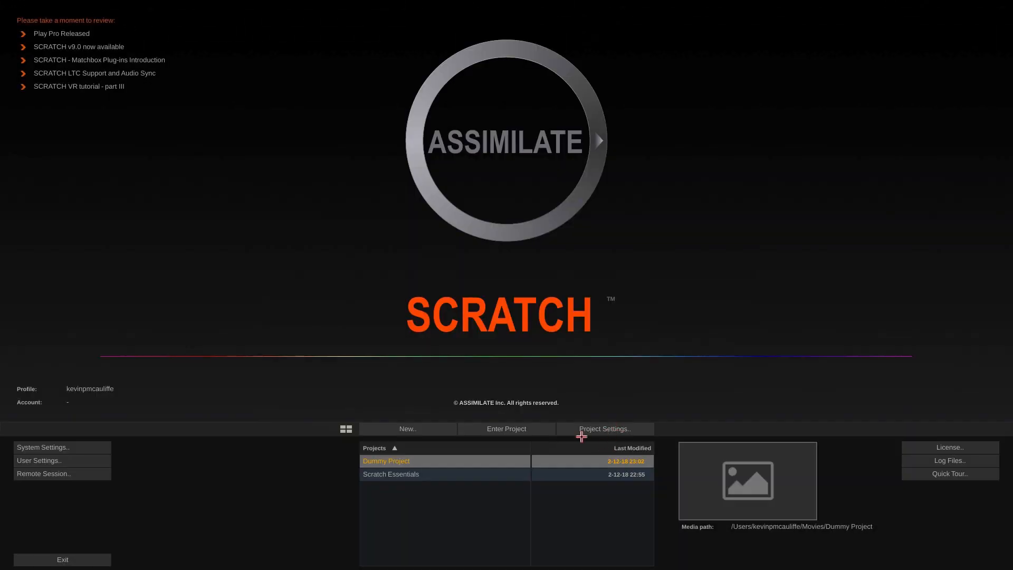
mouse_move(414, 470)
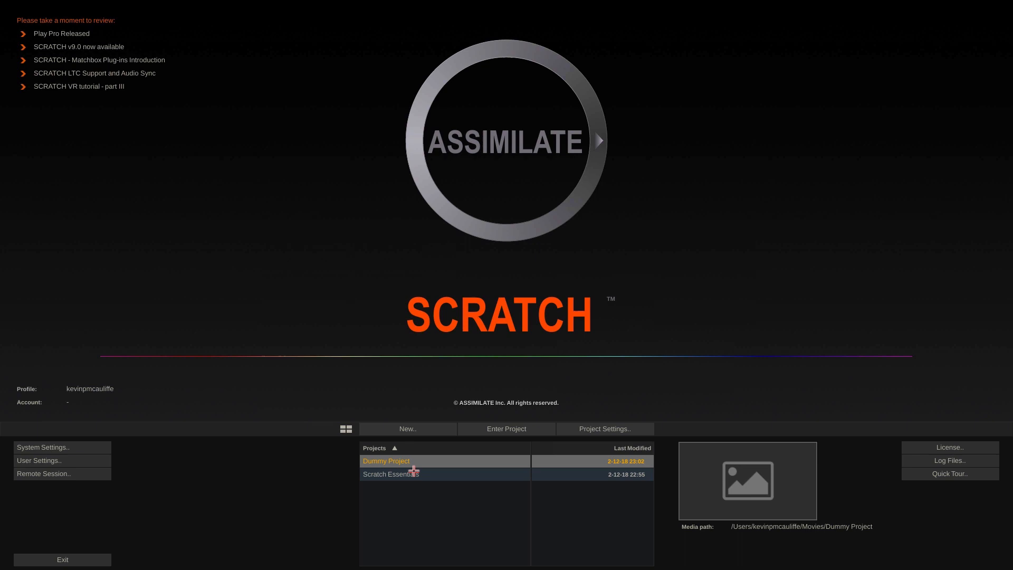
Select the Scratch Essentials project and enter it
left_click(390, 474)
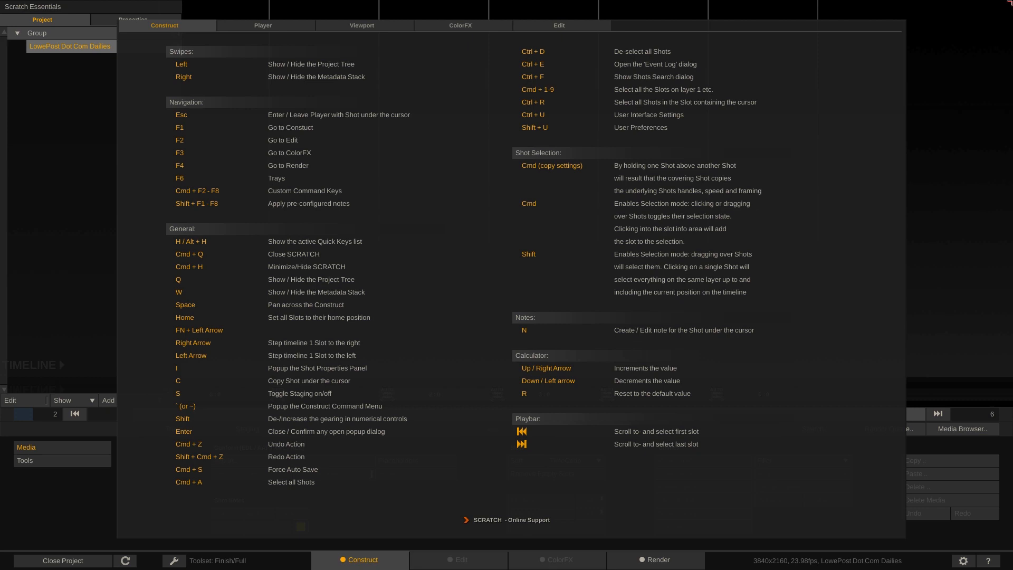
Page through the Player, Viewport, ColorFX and Edit quick keys, returning to Construct
left_click(263, 26)
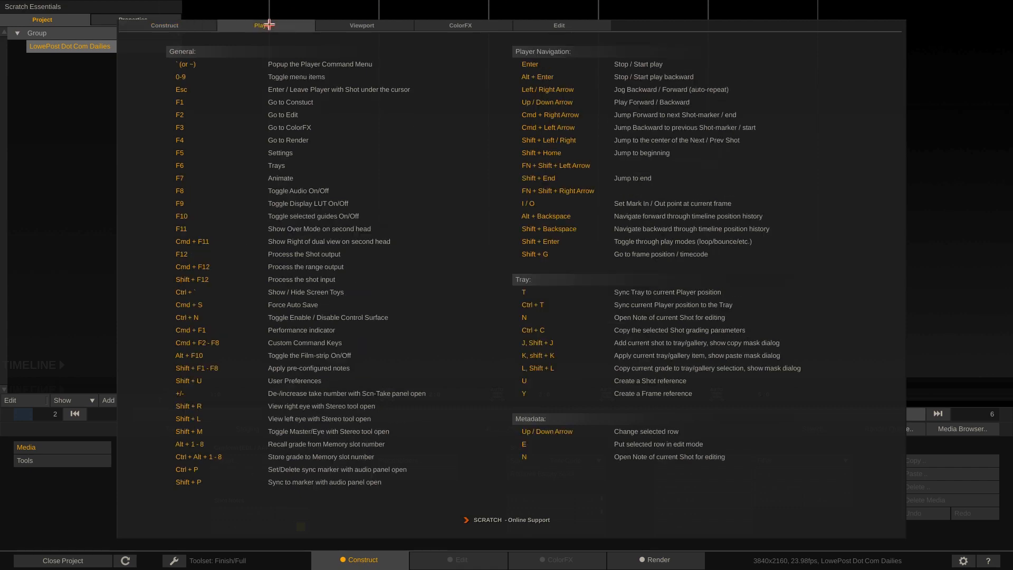
left_click(361, 26)
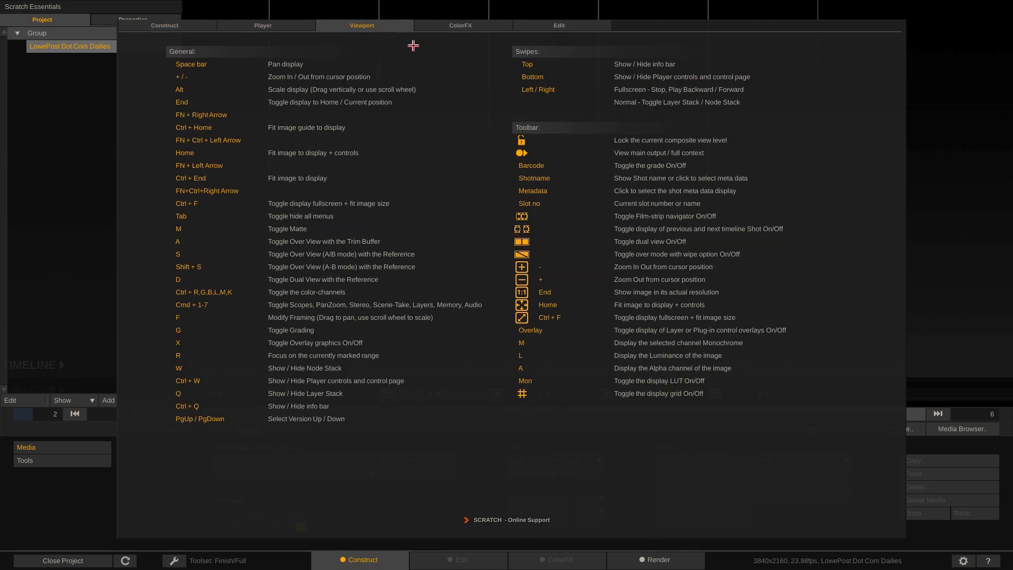
left_click(459, 25)
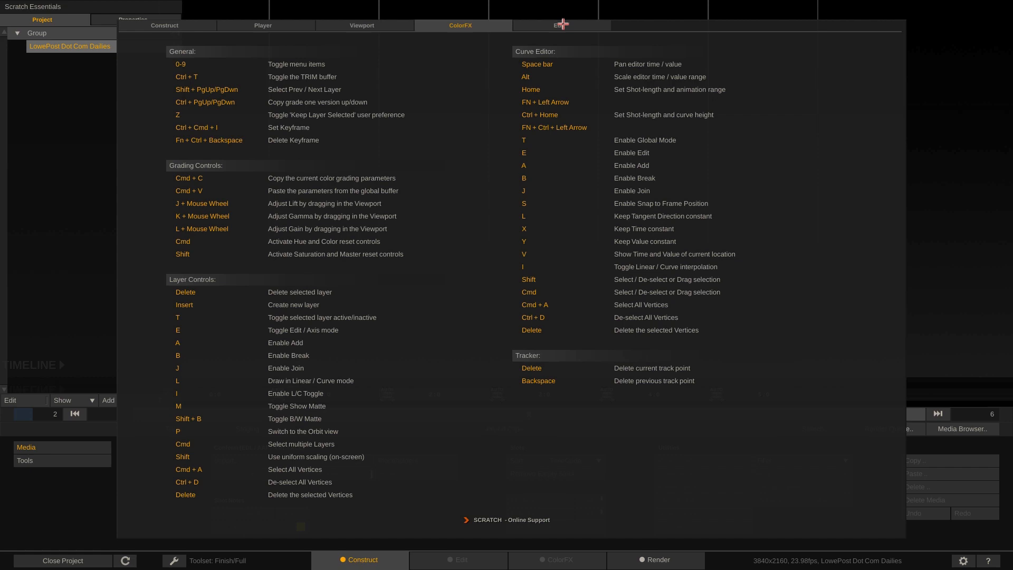
left_click(559, 25)
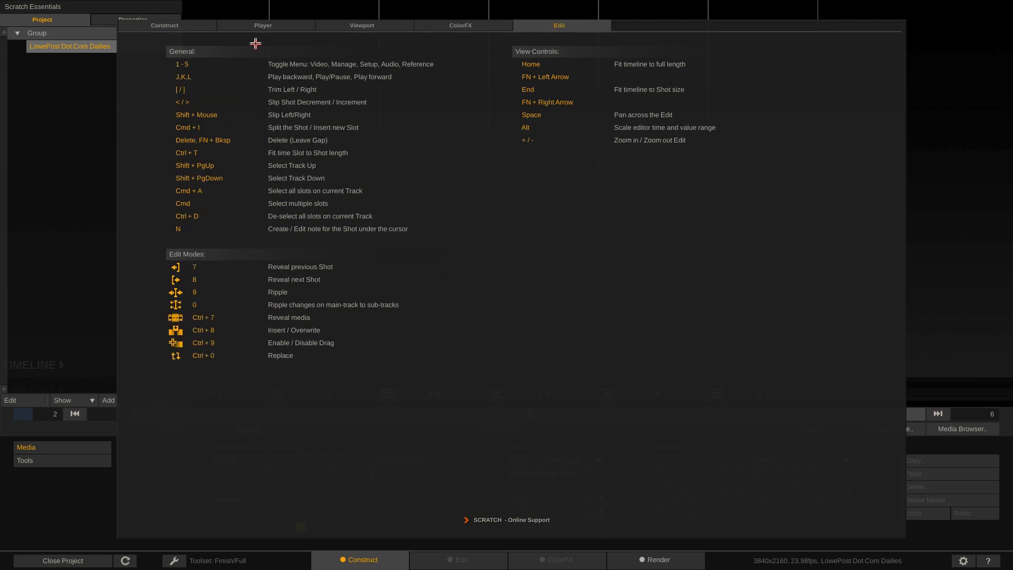
left_click(164, 25)
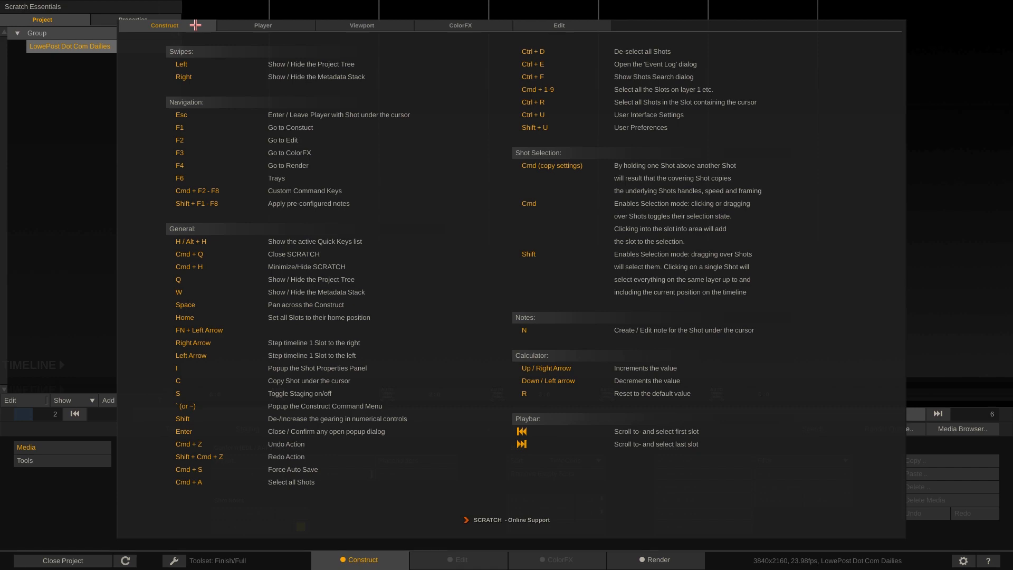
mouse_move(349, 204)
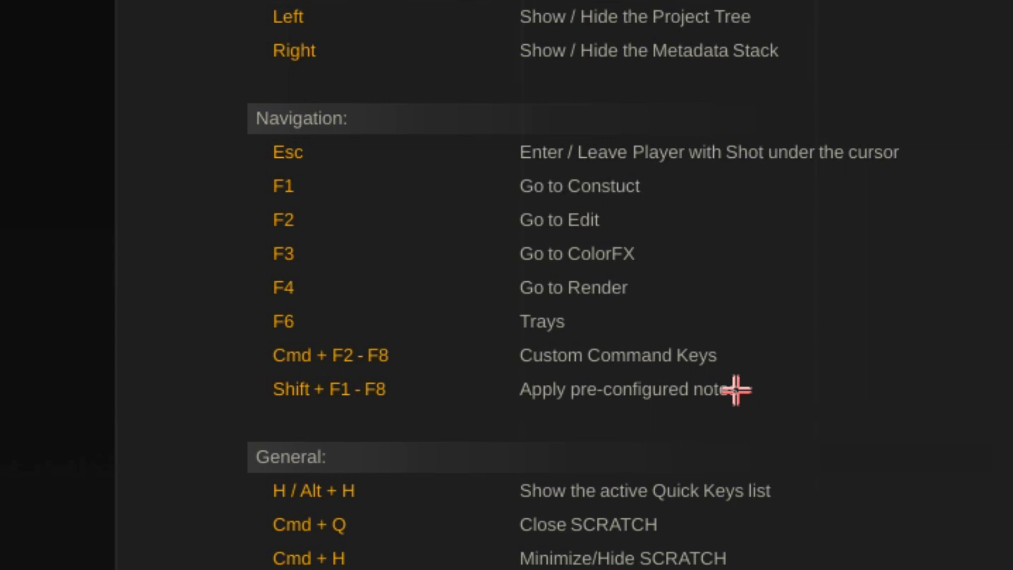
mouse_move(253, 180)
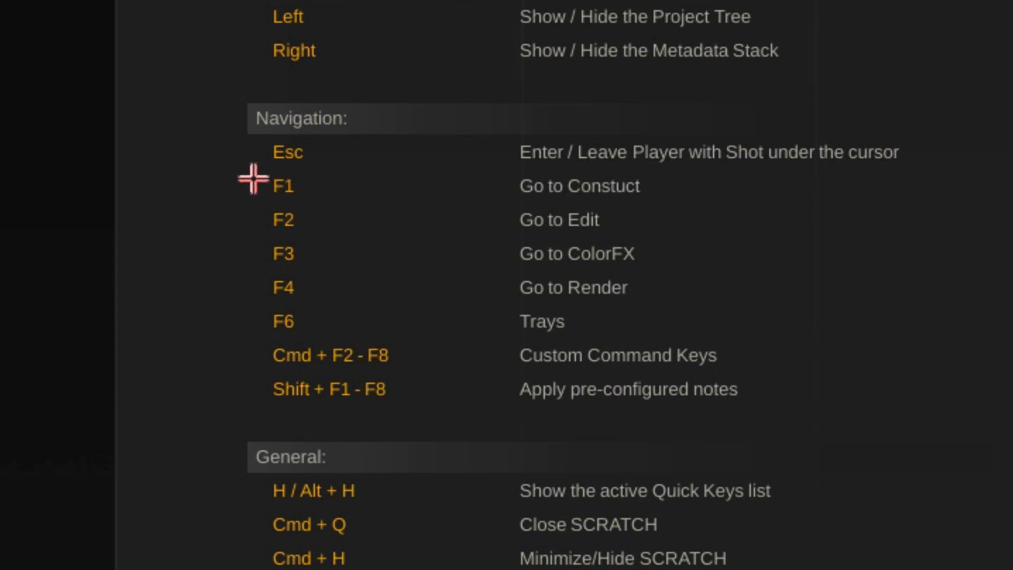
mouse_move(229, 246)
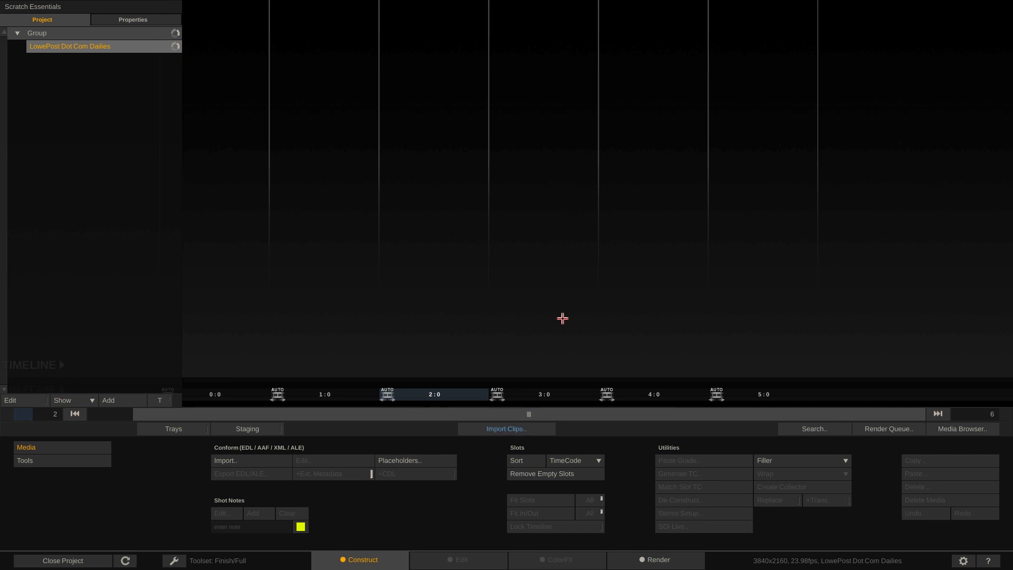
mouse_move(363, 110)
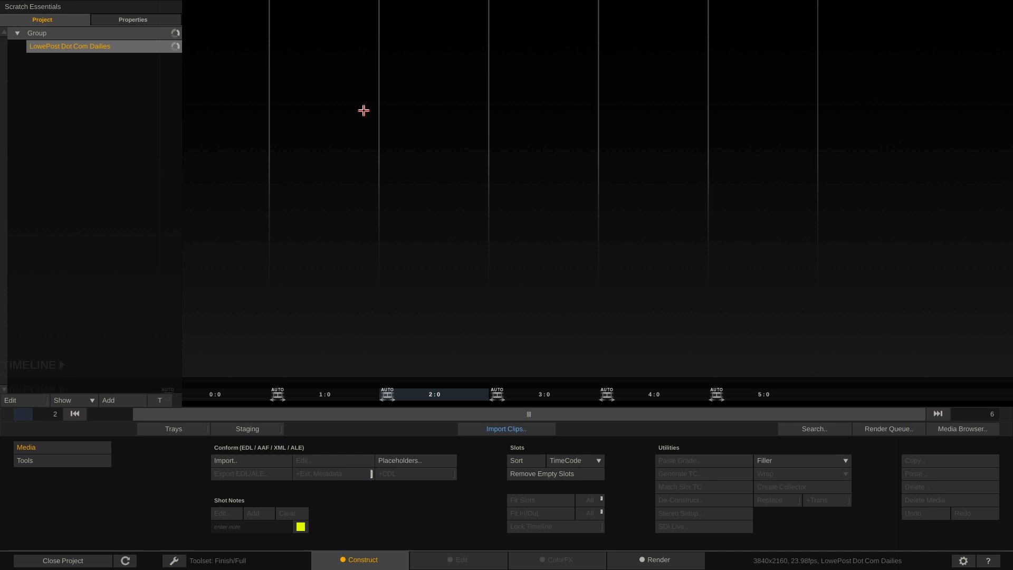
mouse_move(614, 203)
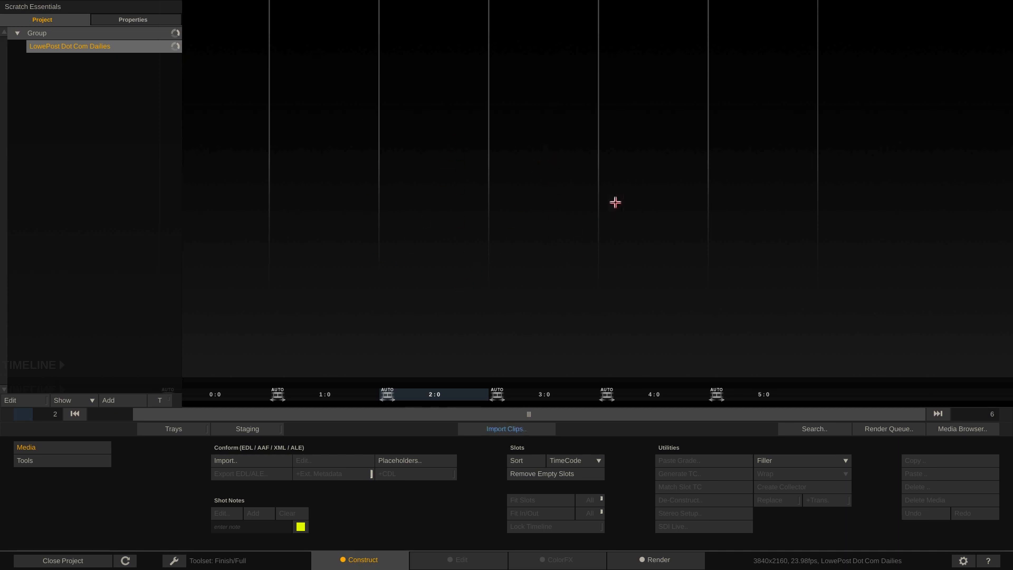
mouse_move(674, 270)
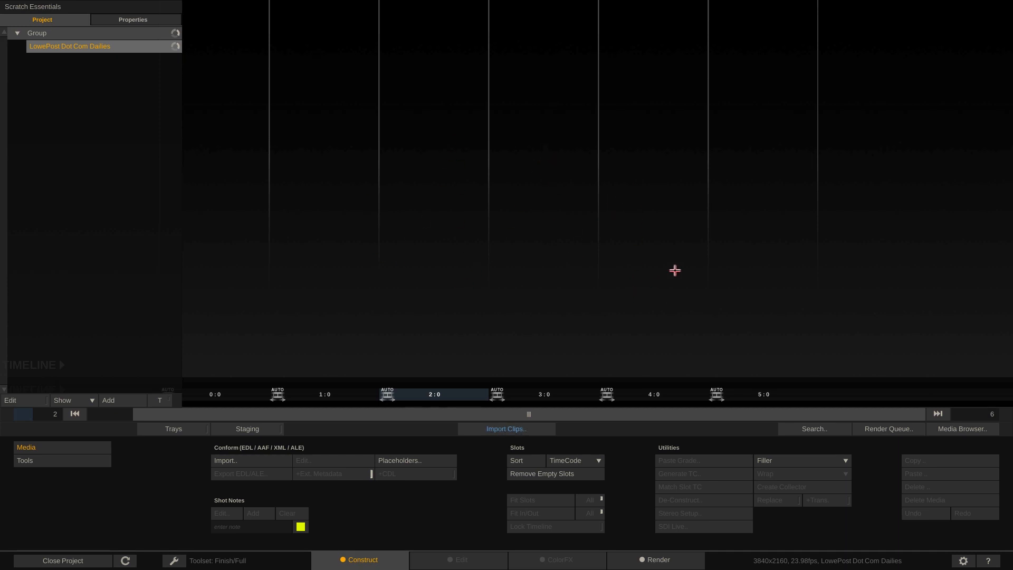
mouse_move(592, 272)
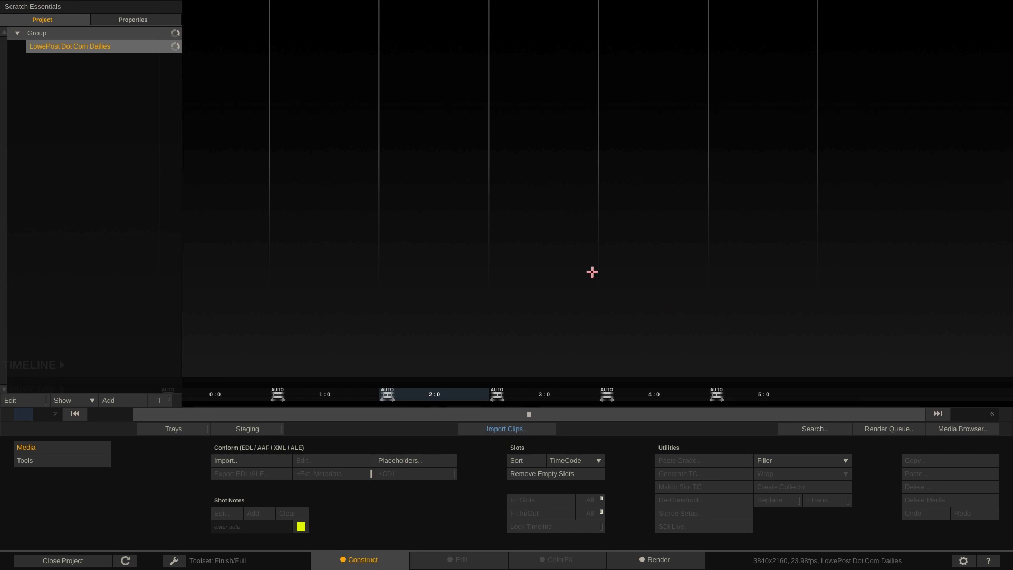
mouse_move(41, 7)
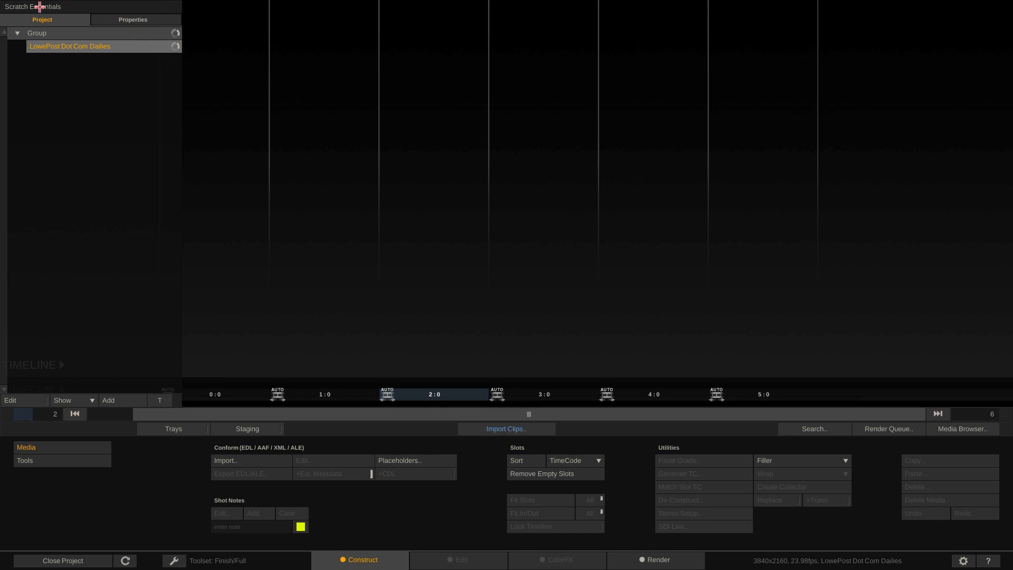
mouse_move(41, 70)
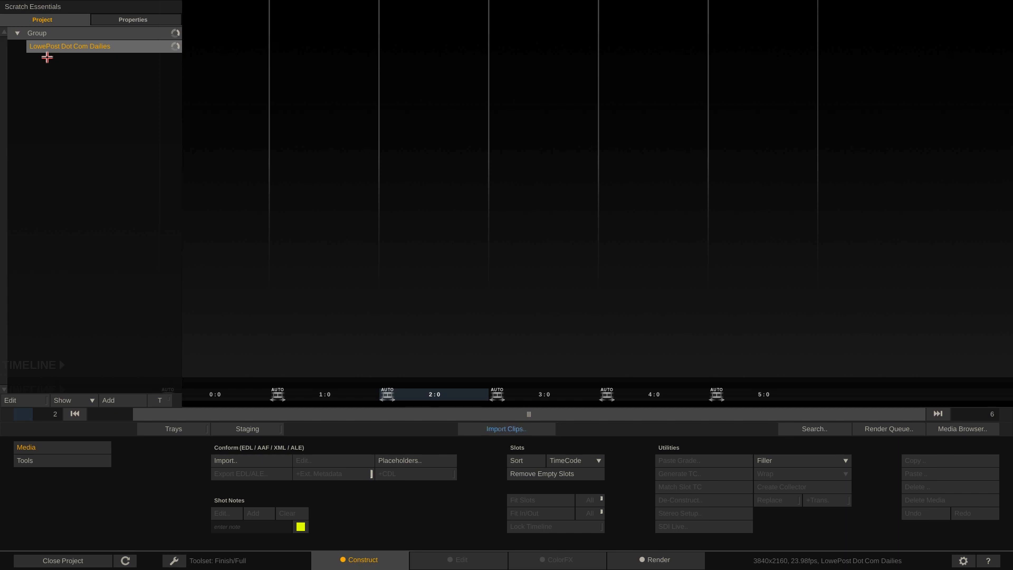
mouse_move(427, 440)
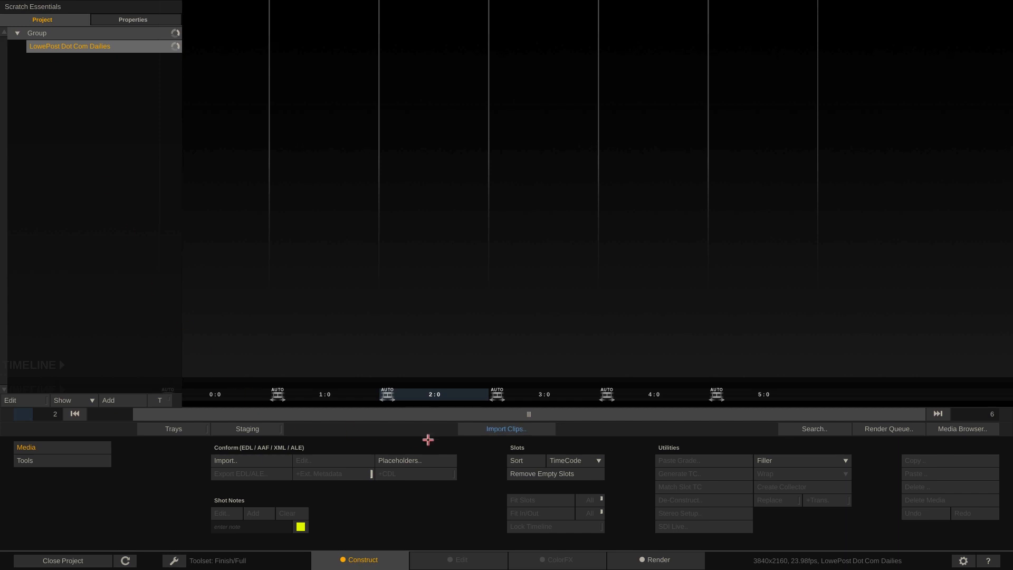
Bring up the Import Clips browser from the Construct page
left_click(506, 428)
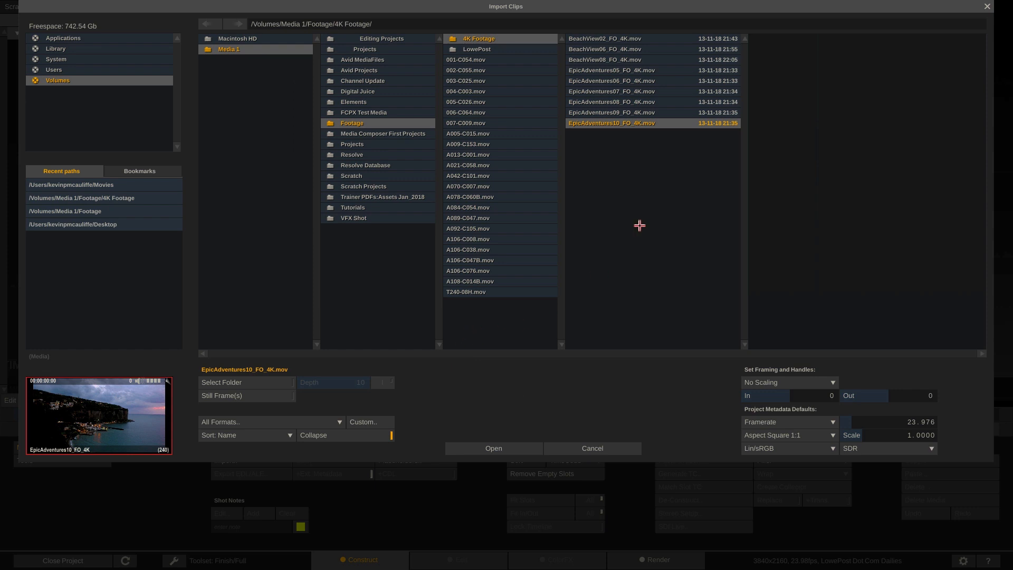
Select EpicAdventures05 through EpicAdventures10 4K clips and import them onto the timeline
left_click(611, 69)
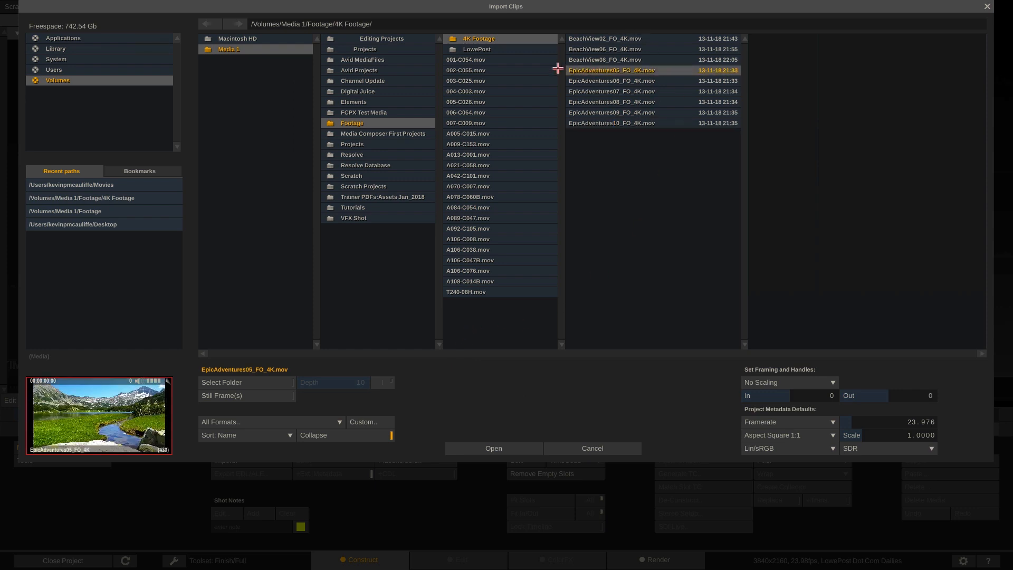
left_click(611, 122)
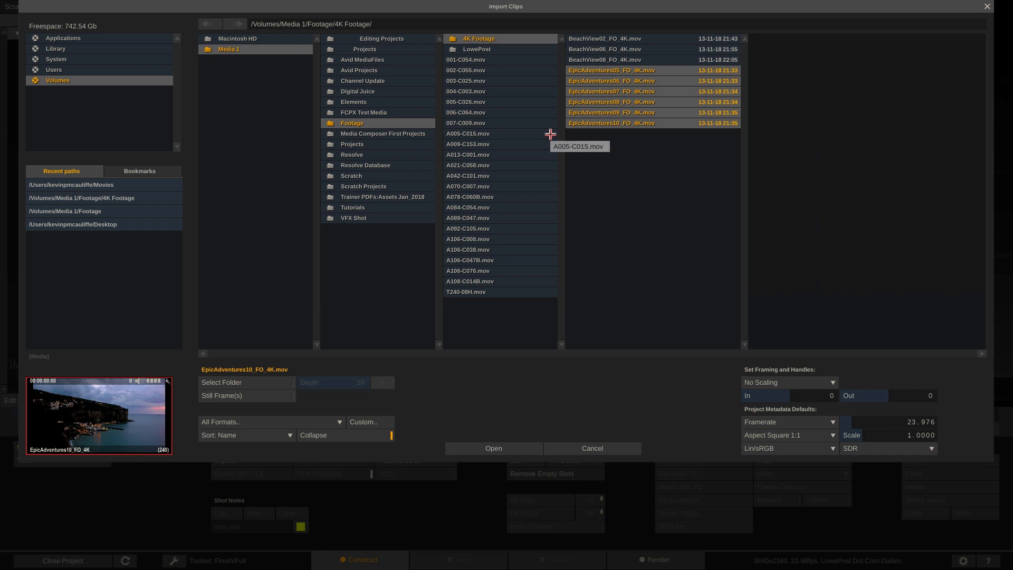
mouse_move(649, 137)
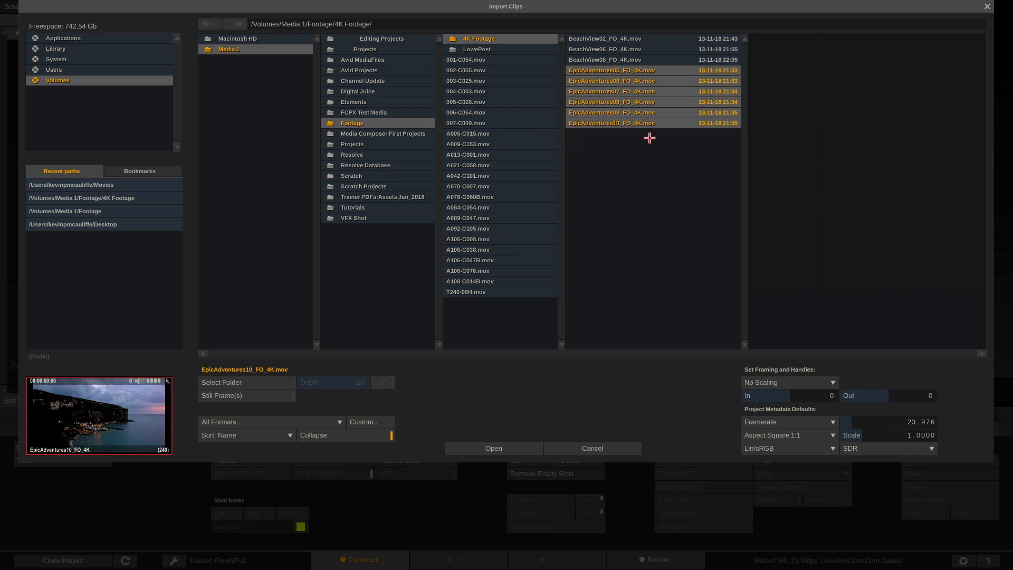
left_click(493, 447)
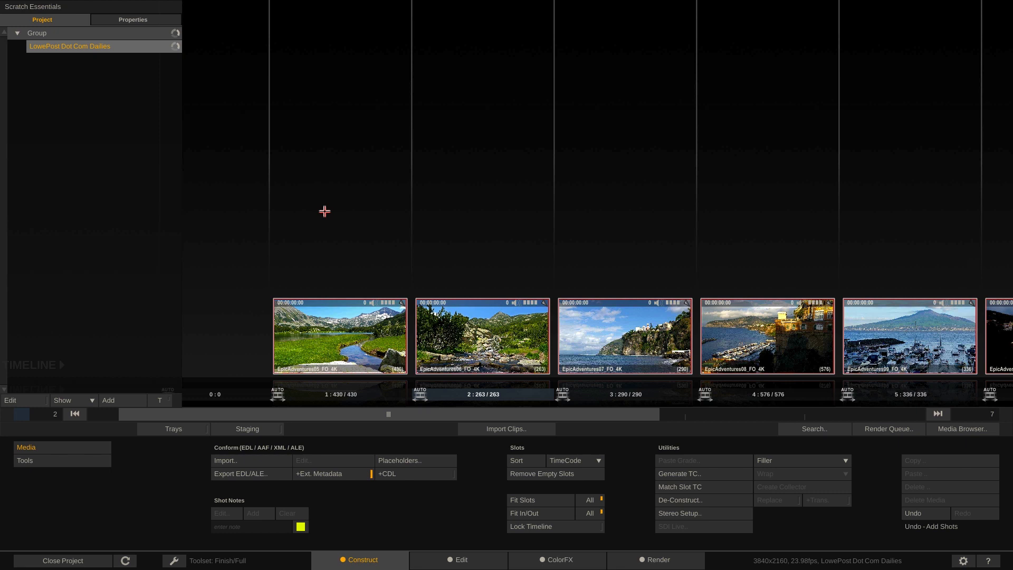
mouse_move(330, 205)
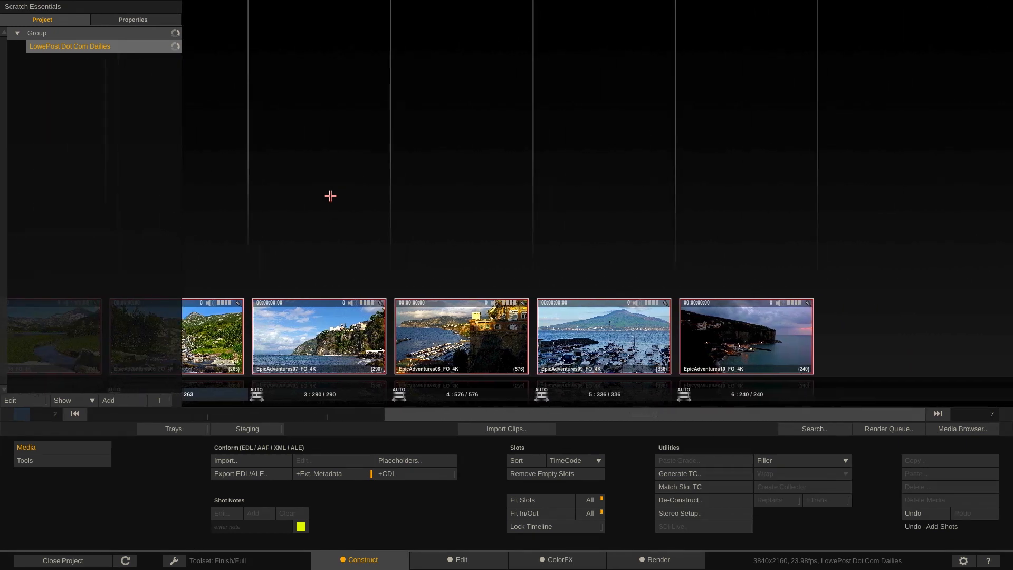
Review the six imported shots in Construct and switch to Edit mode on the dailies timeline
scroll("left", 3)
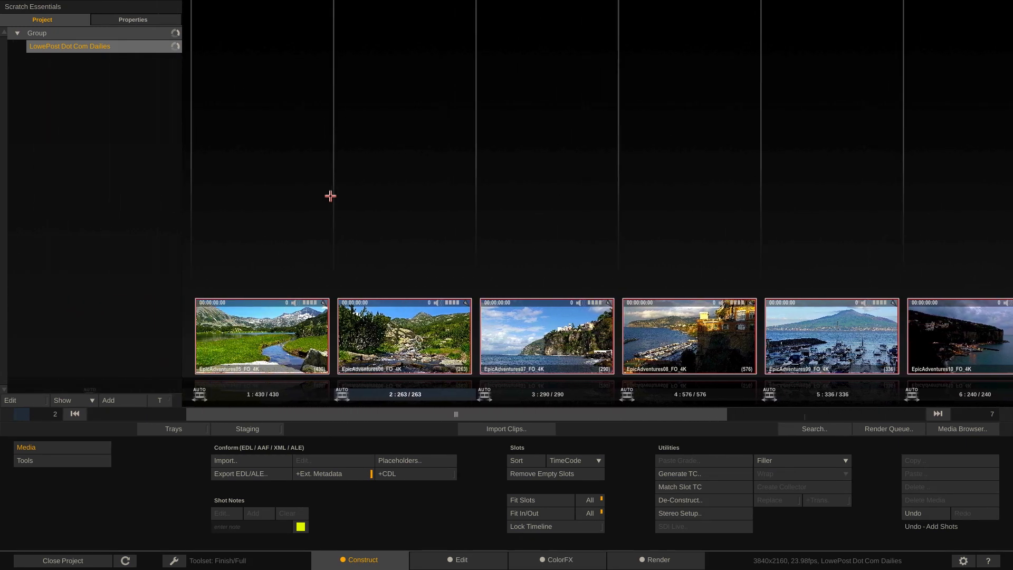
scroll("left", 3)
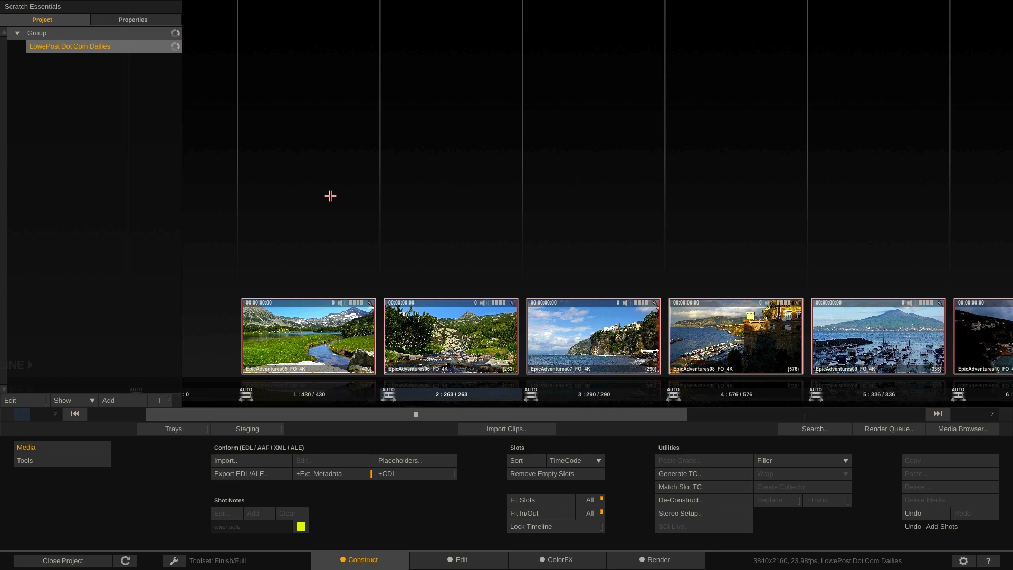
mouse_move(281, 295)
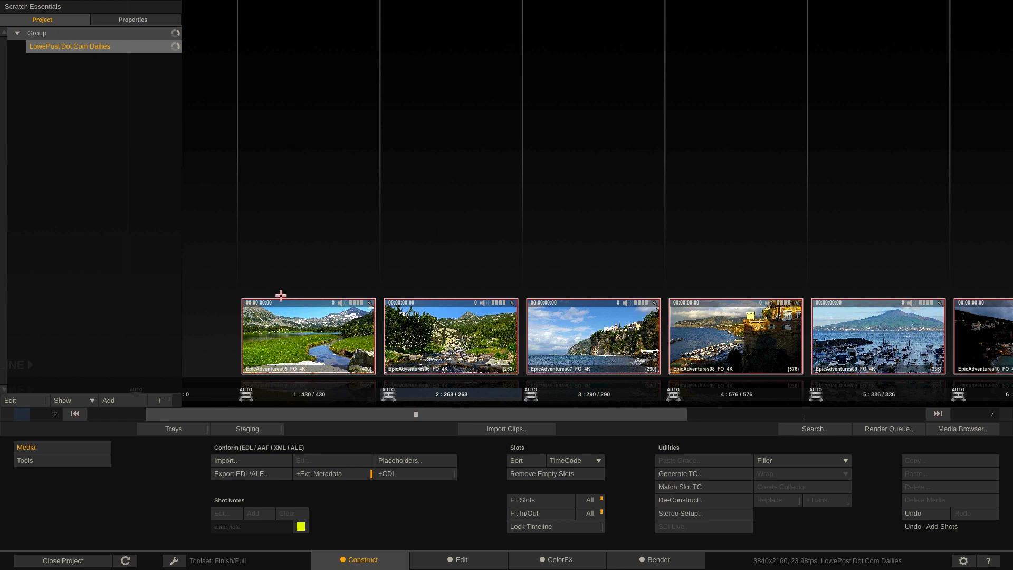
mouse_move(530, 530)
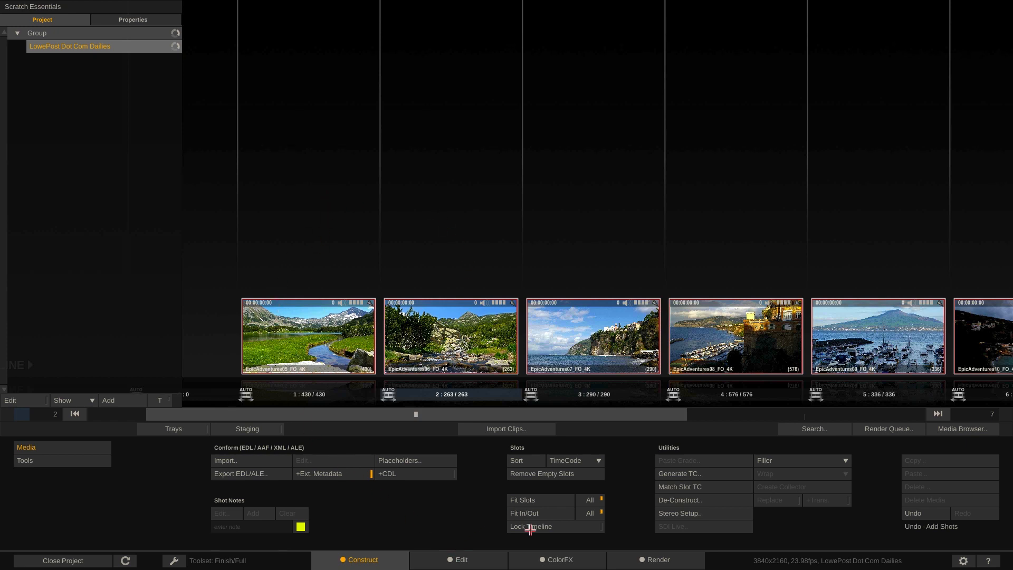
mouse_move(436, 428)
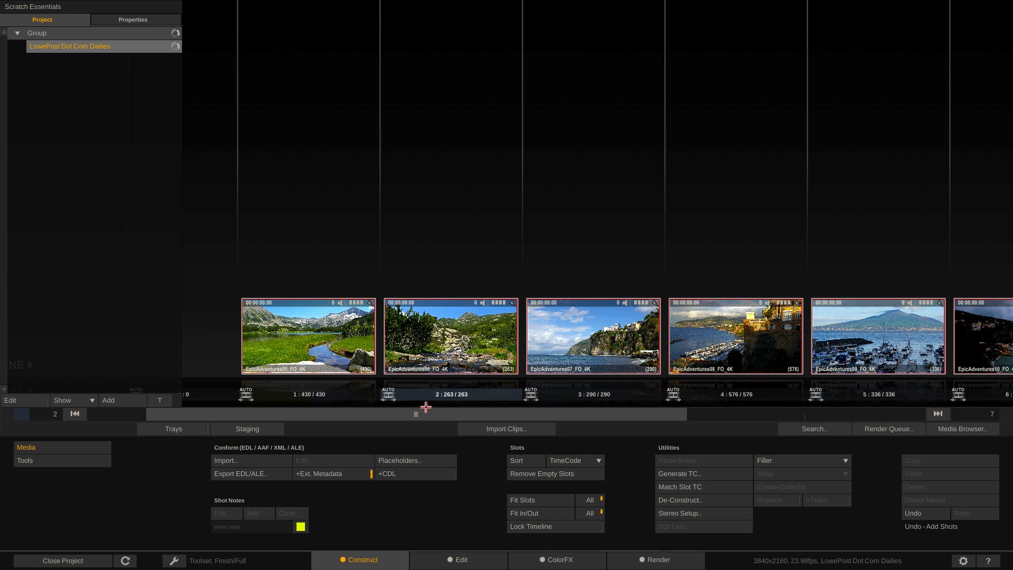
mouse_move(160, 481)
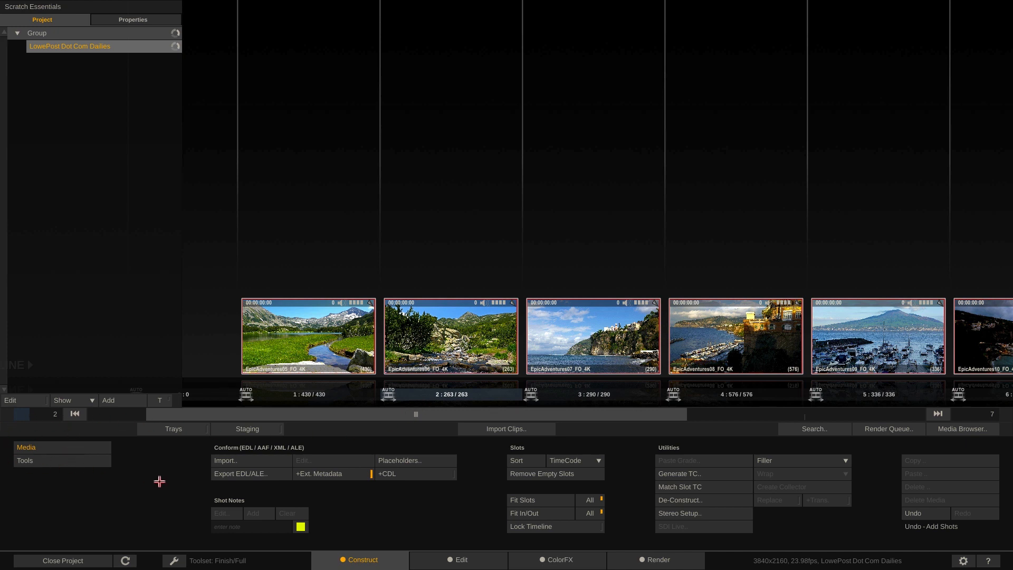
mouse_move(219, 434)
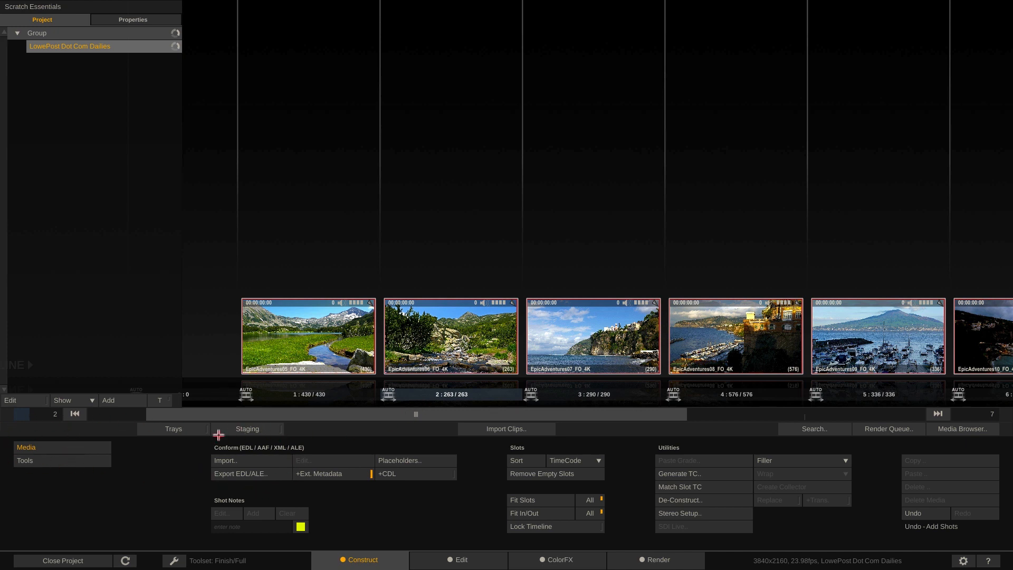
mouse_move(247, 428)
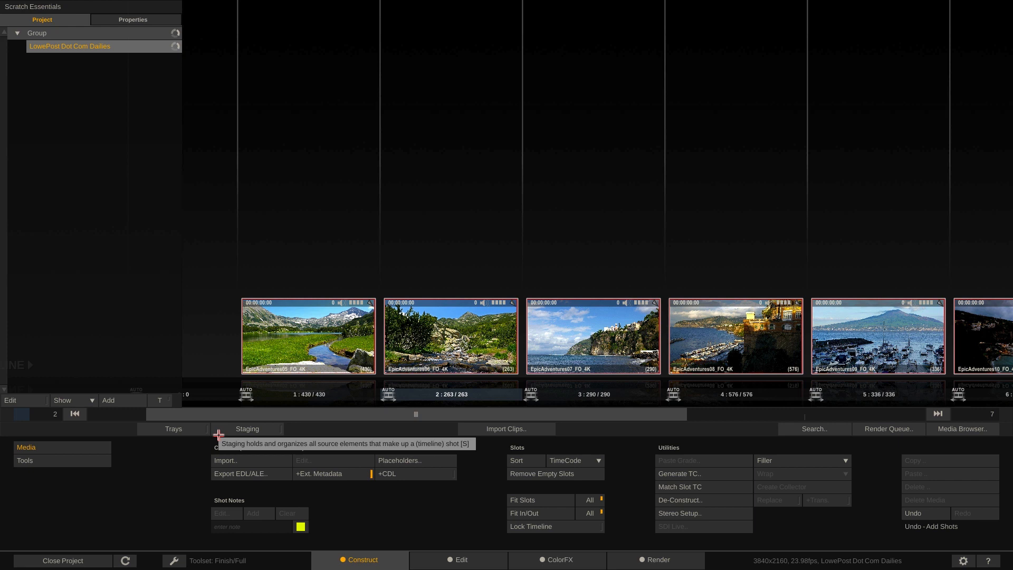
mouse_move(219, 434)
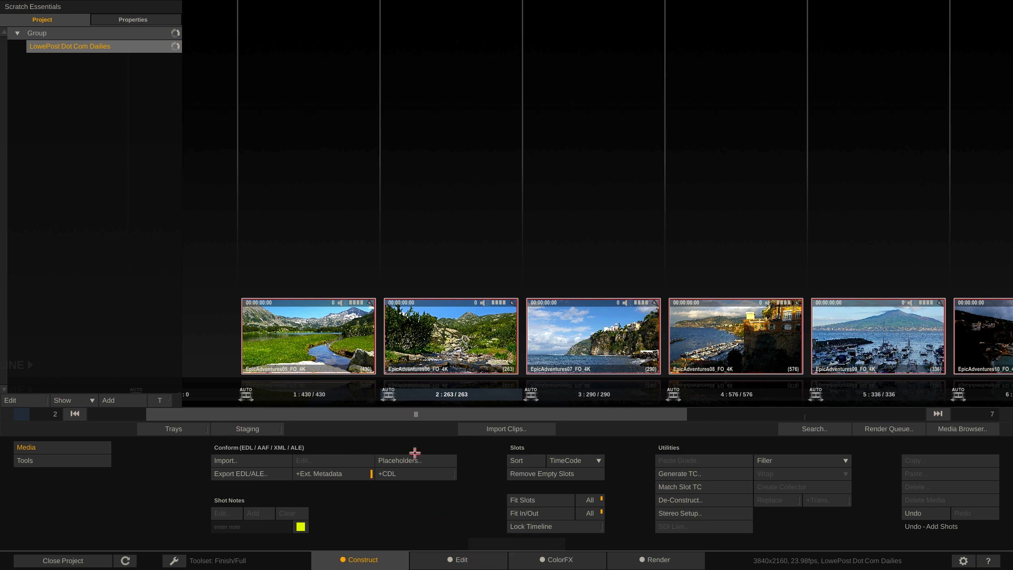
mouse_move(950, 324)
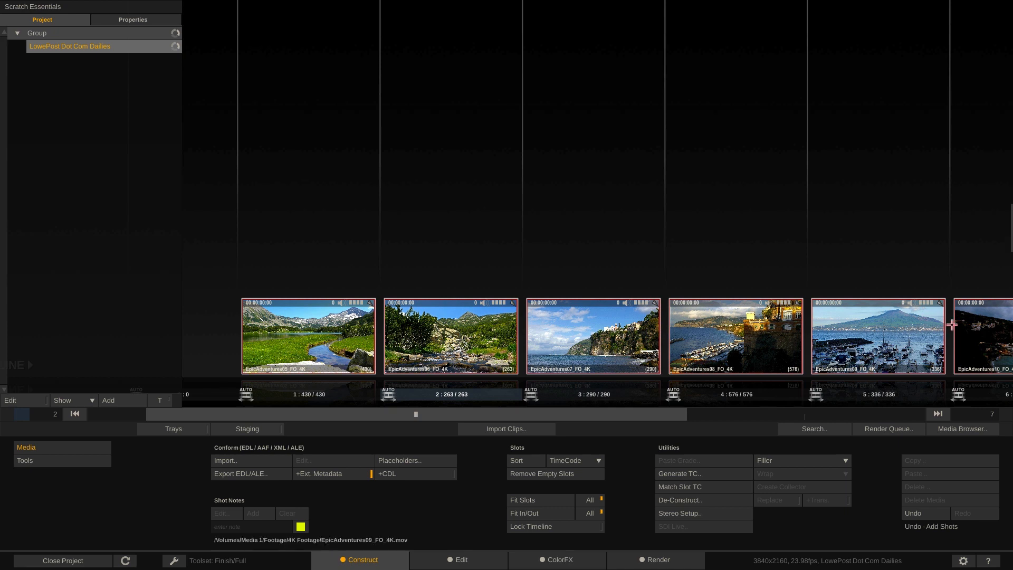
mouse_move(459, 559)
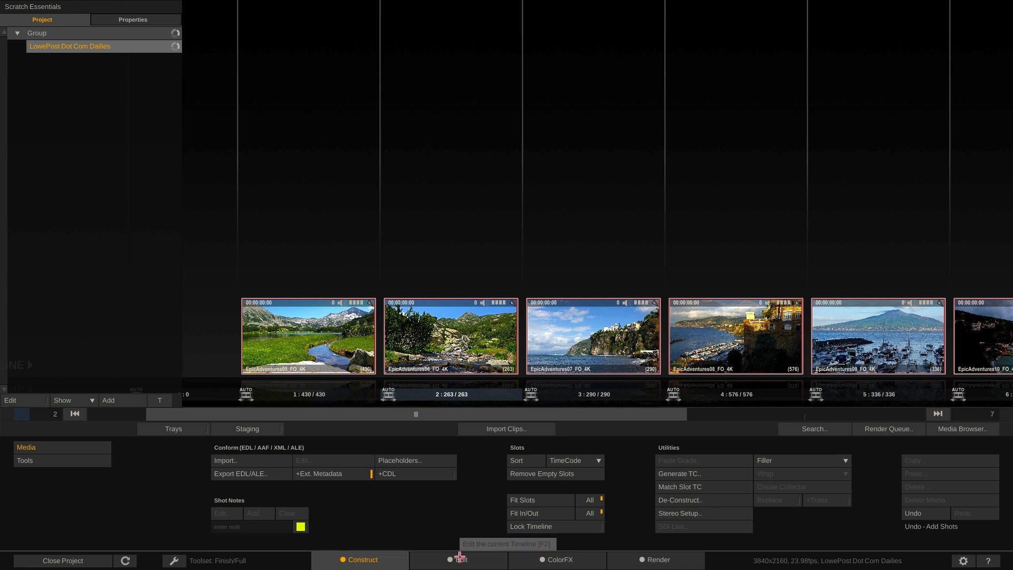
mouse_move(427, 367)
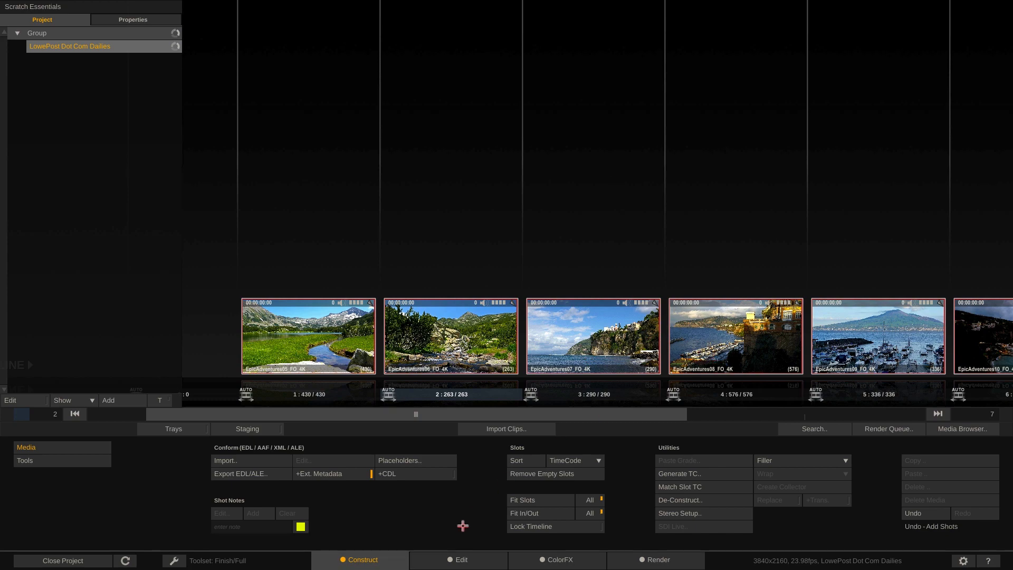
left_click(459, 559)
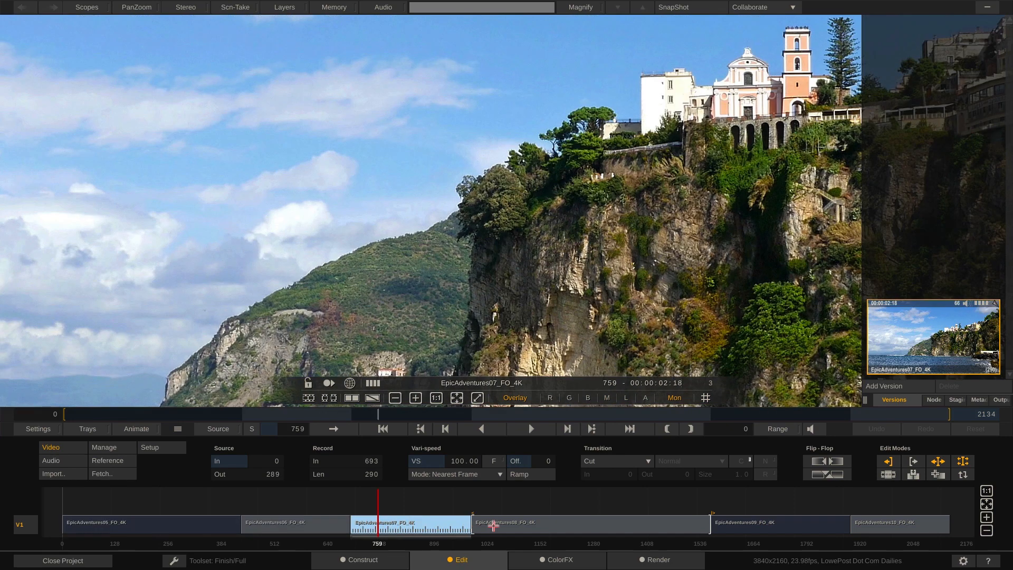
Play back EpicAdventures08 and 09 in the Edit timeline, then enter ColorFX on EpicAdventures09
left_click(491, 524)
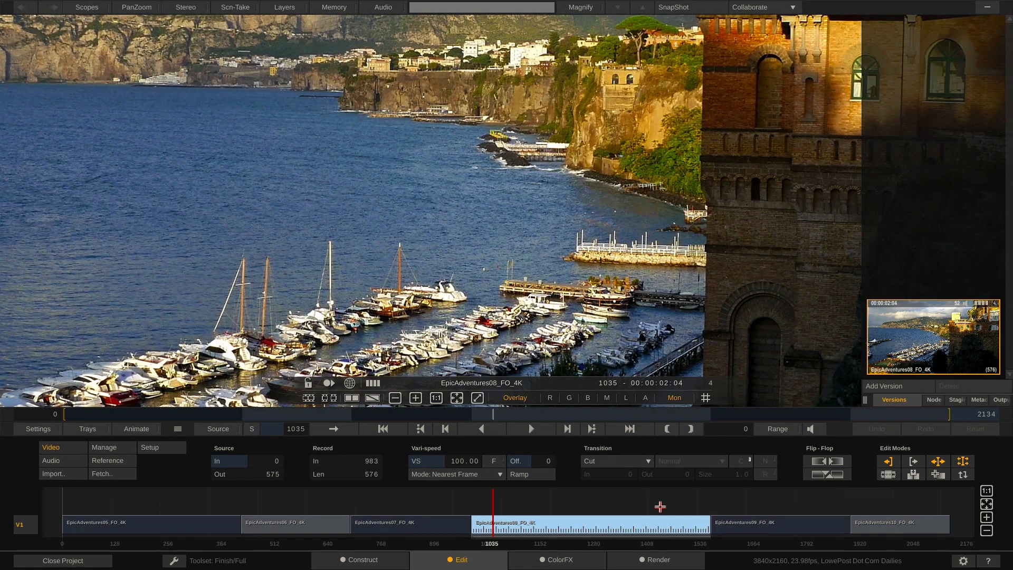
left_click(735, 523)
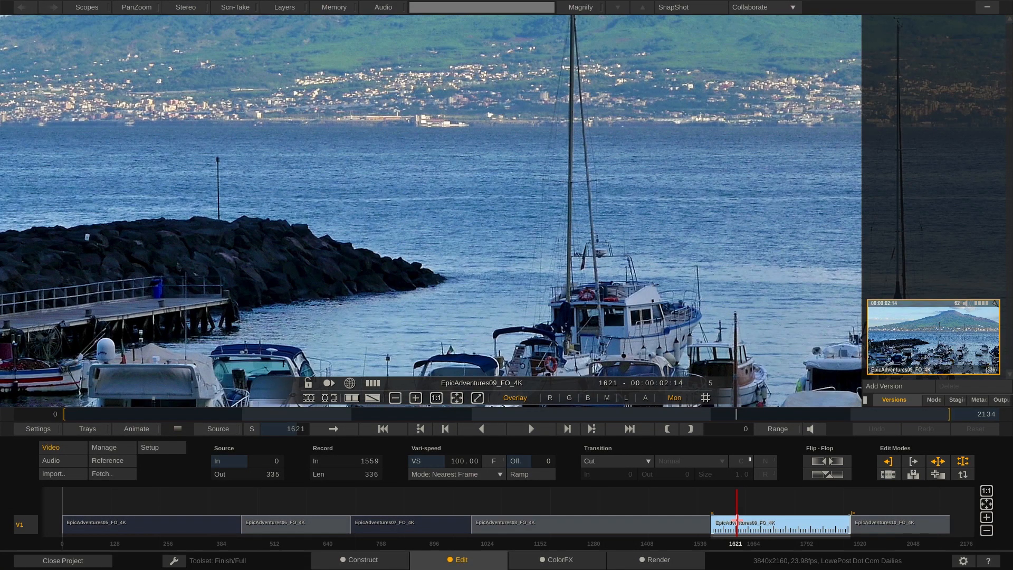
left_click(531, 429)
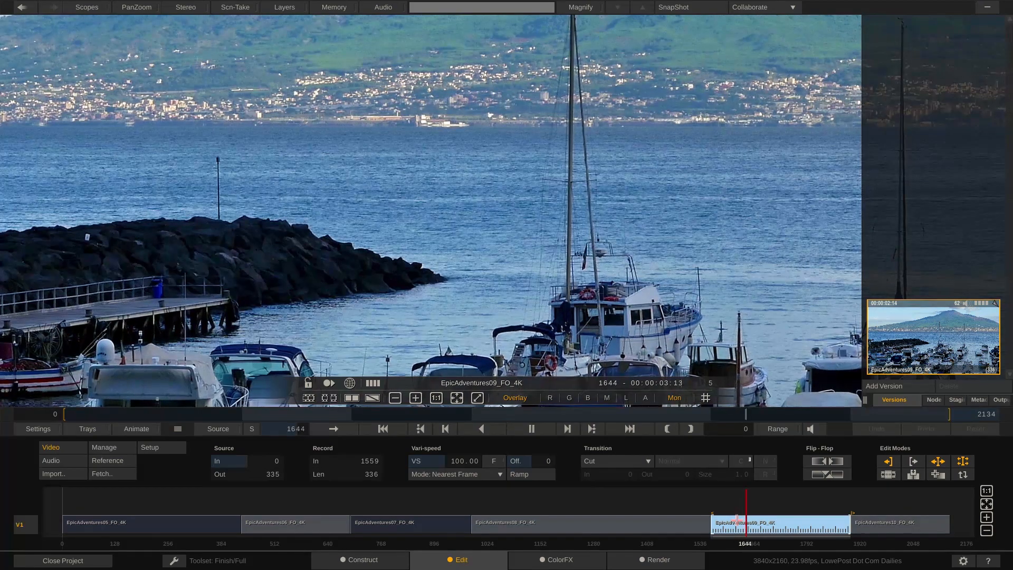
left_click(531, 428)
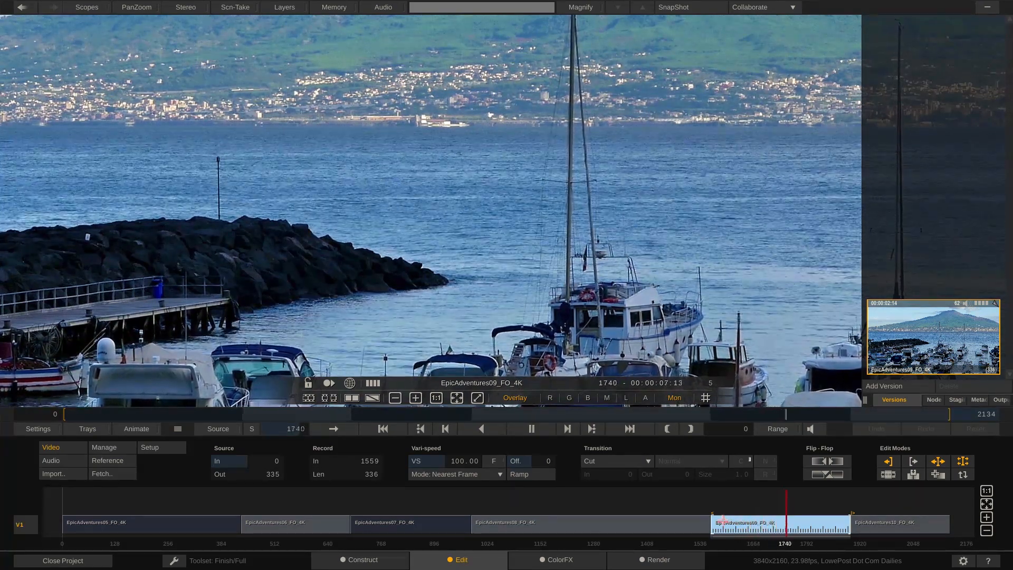
left_click(529, 428)
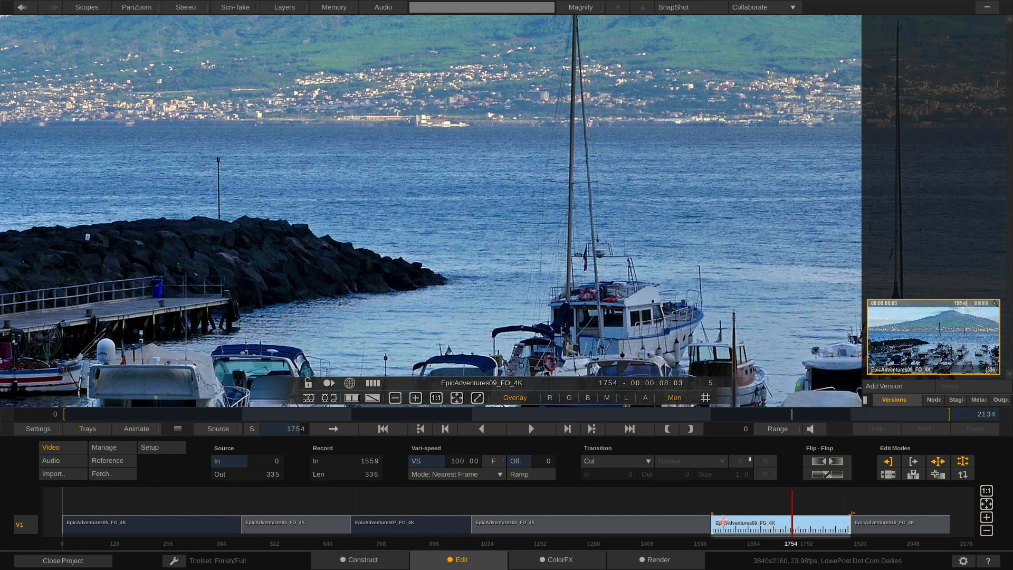
left_click(557, 559)
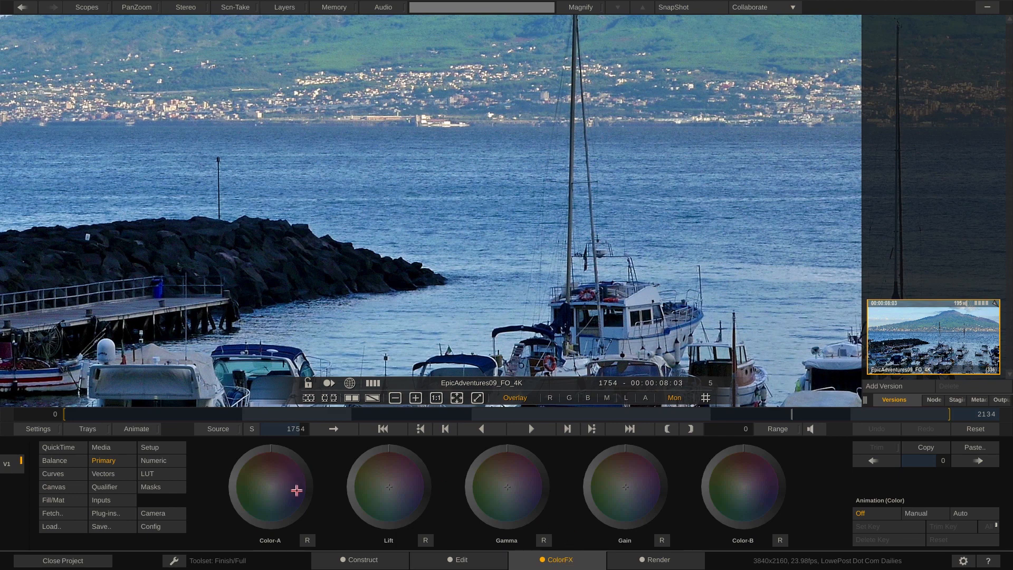
Look through the Sapphire Blur+Sharpen effects in the Plug-in Browser
left_click(105, 512)
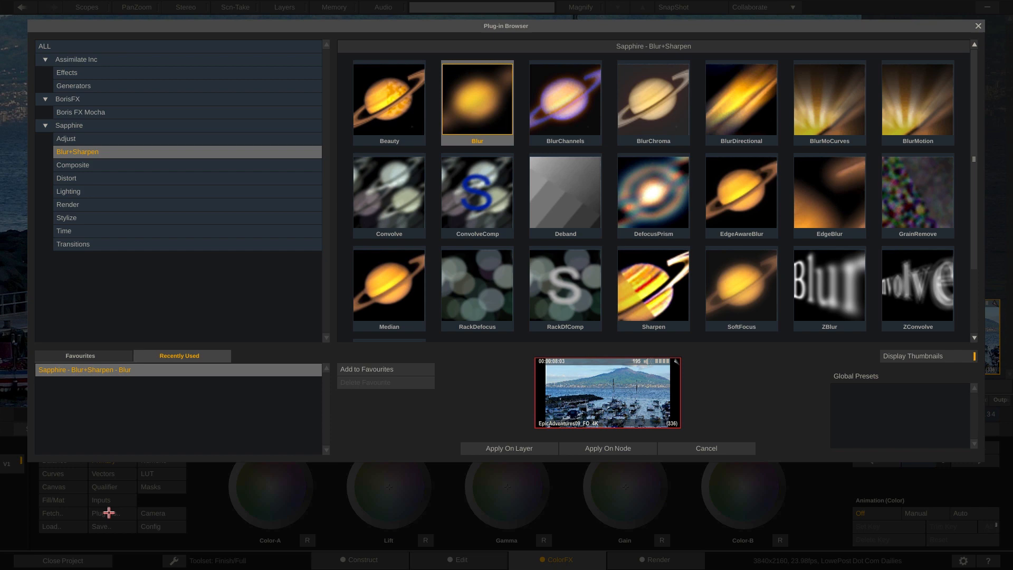
mouse_move(129, 509)
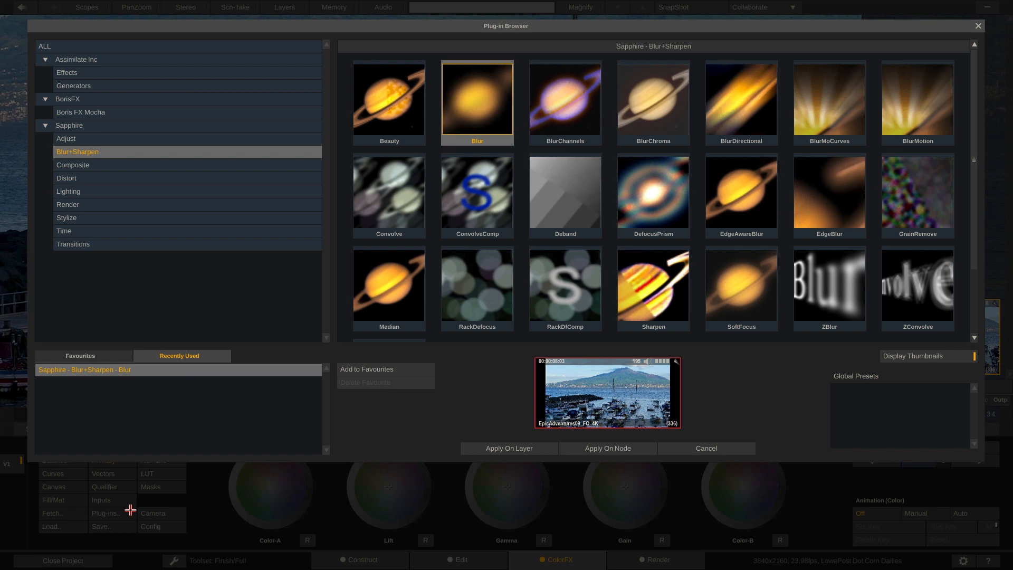
mouse_move(131, 502)
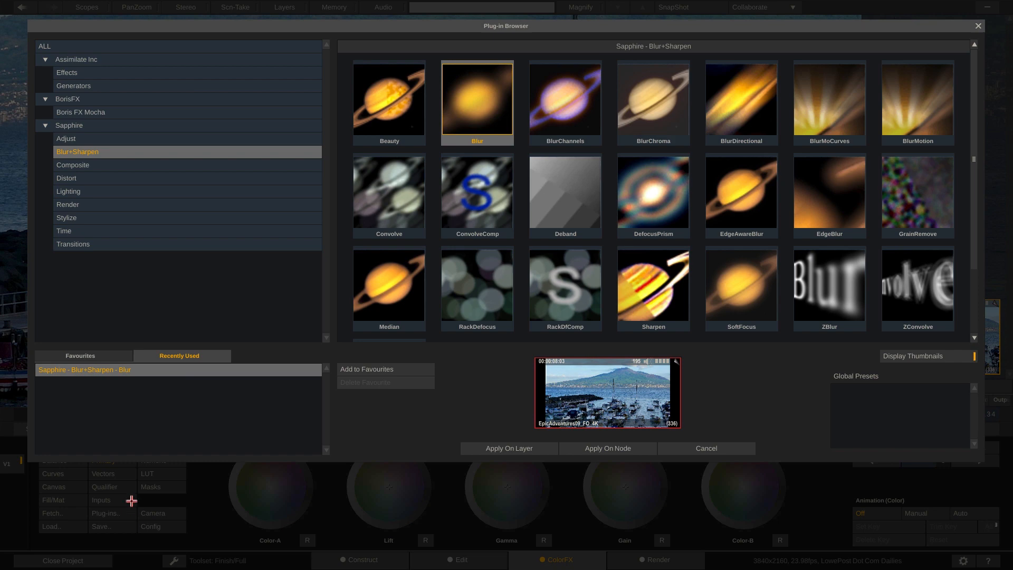
mouse_move(72, 133)
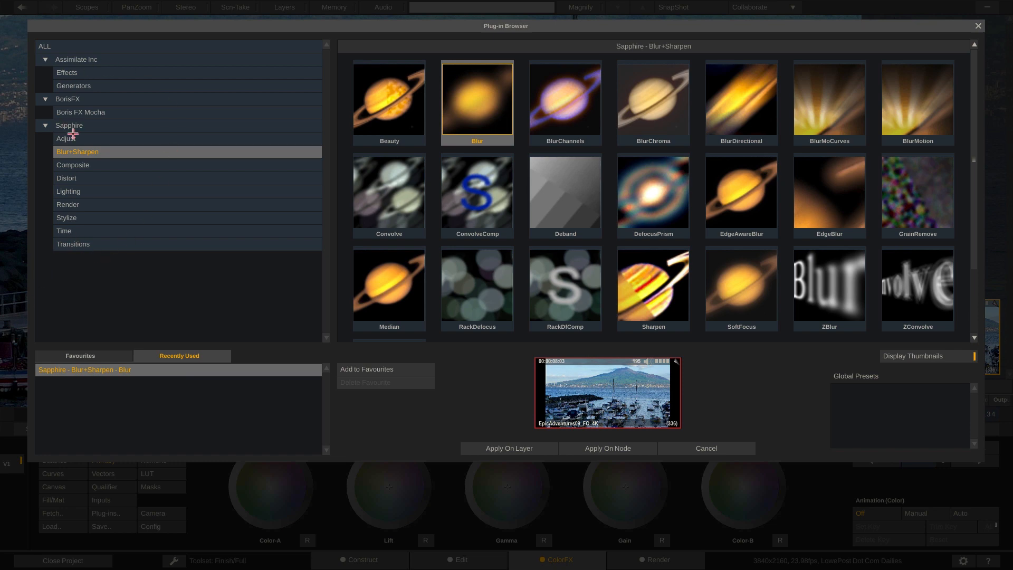
mouse_move(663, 449)
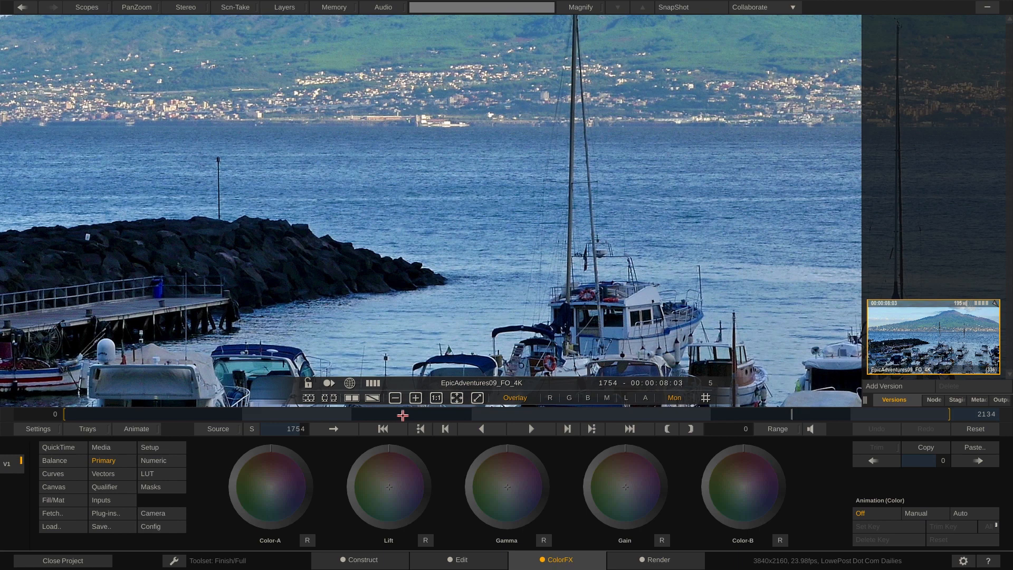
mouse_move(183, 480)
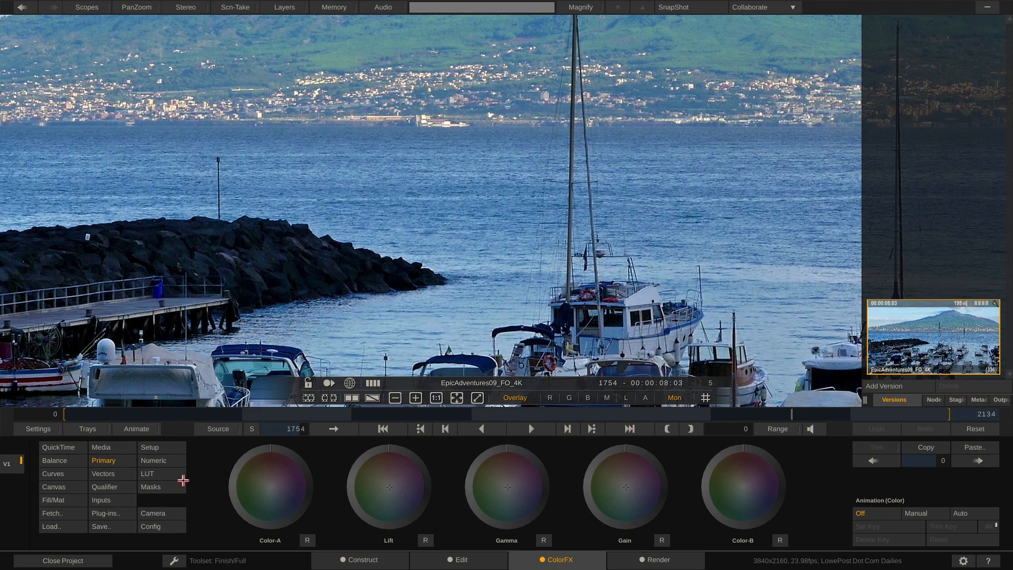
mouse_move(73, 485)
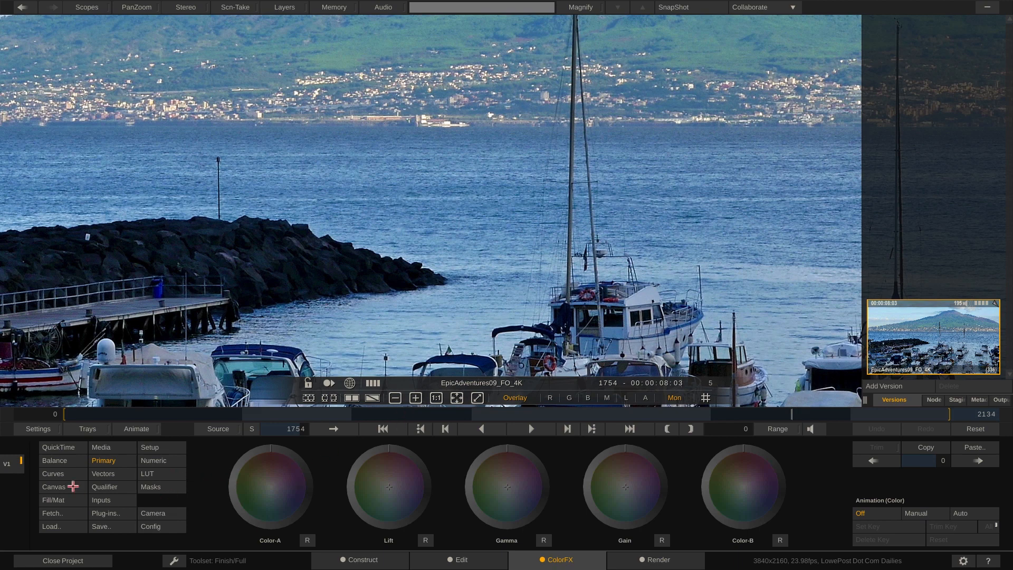
mouse_move(52, 473)
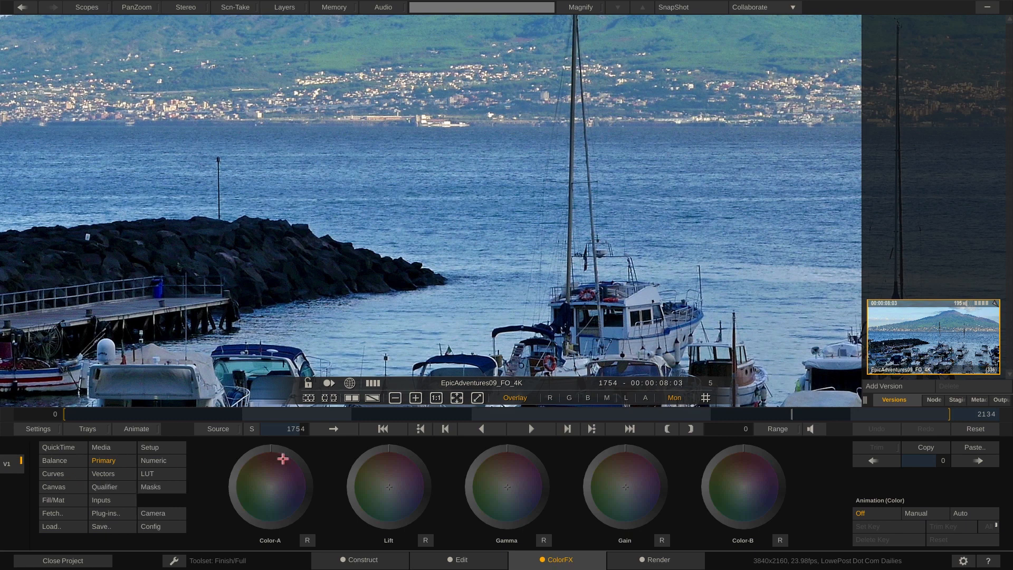
Go to the Render page showing the LowePost Dailies output tree
left_click(654, 559)
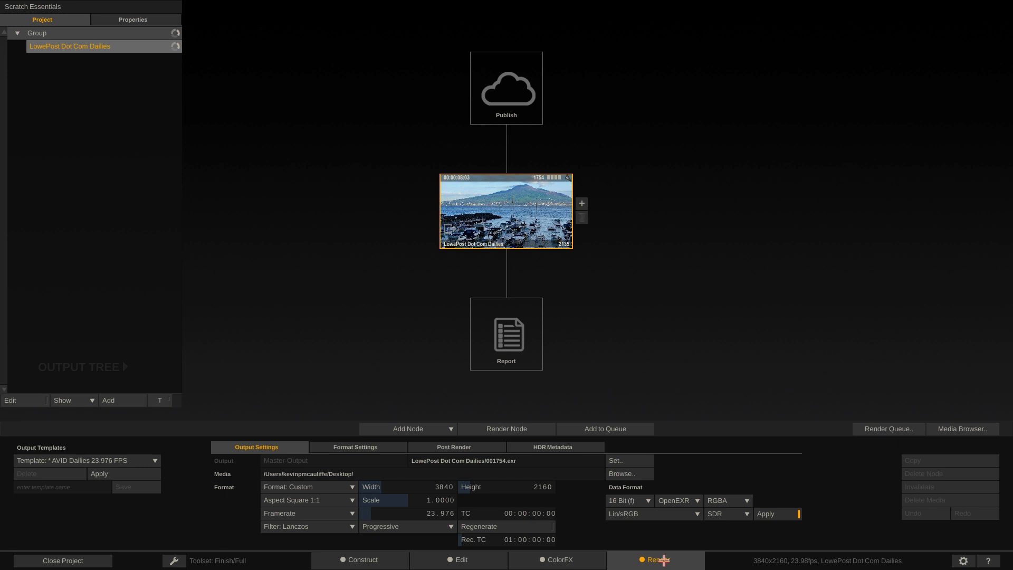
mouse_move(654, 560)
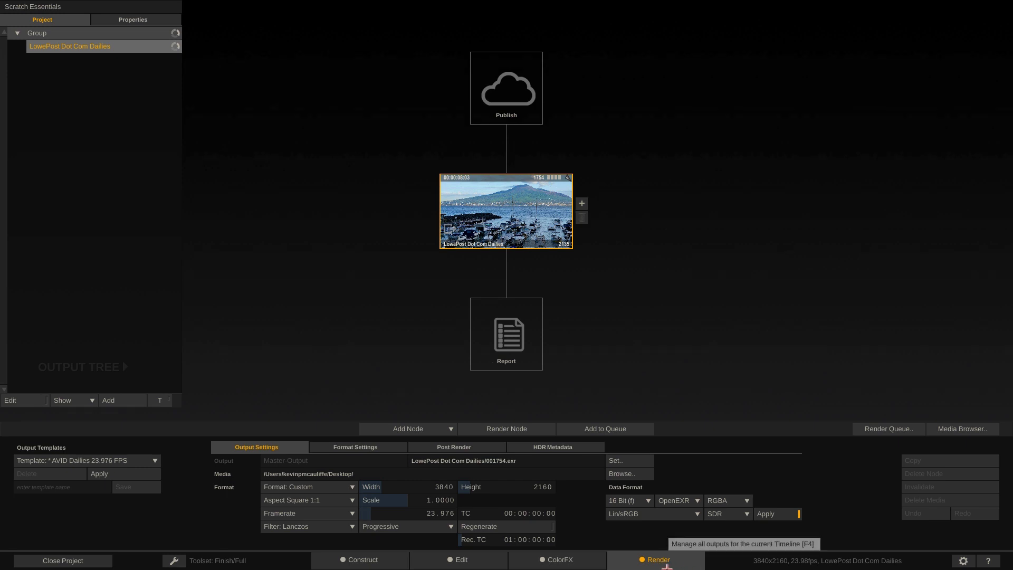
mouse_move(548, 487)
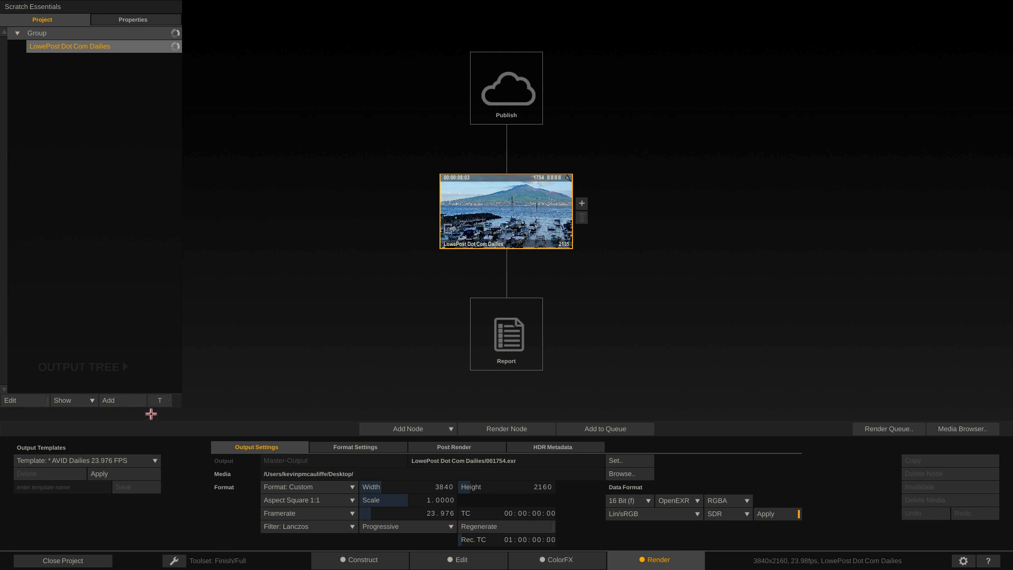
mouse_move(93, 434)
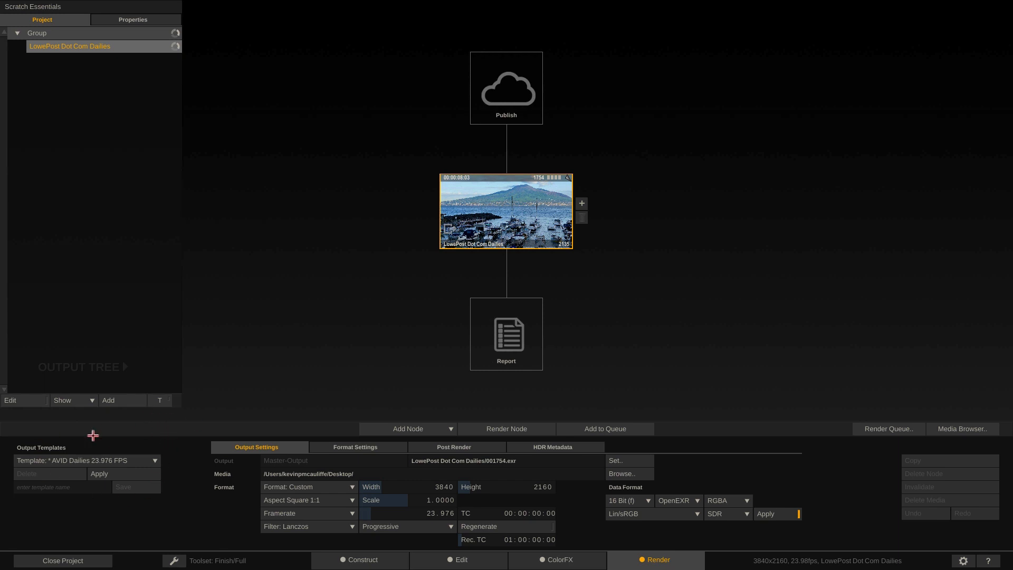
mouse_move(100, 473)
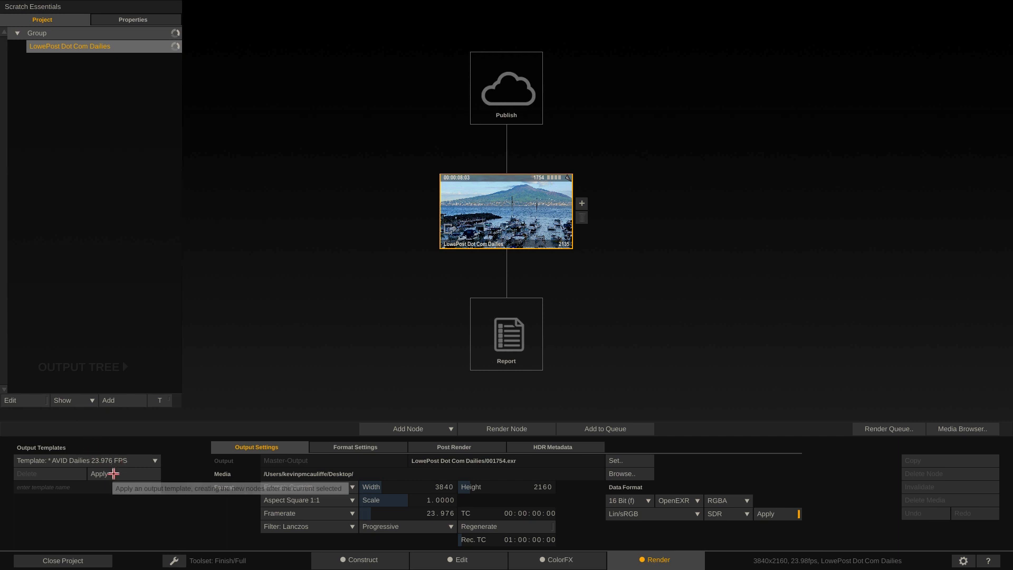
Apply the AVID Dailies 23.976 FPS output template to the timeline
left_click(100, 474)
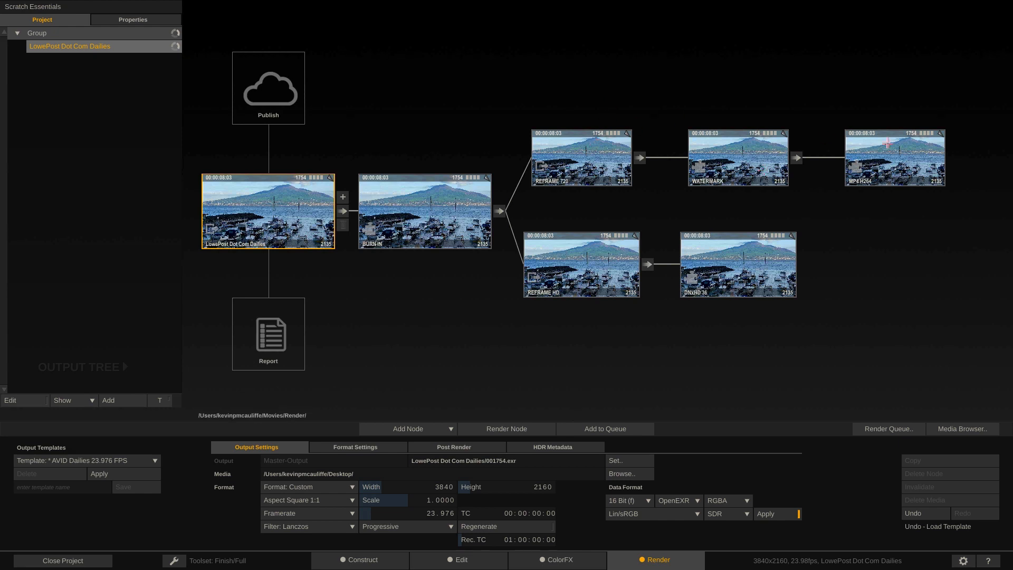
mouse_move(755, 390)
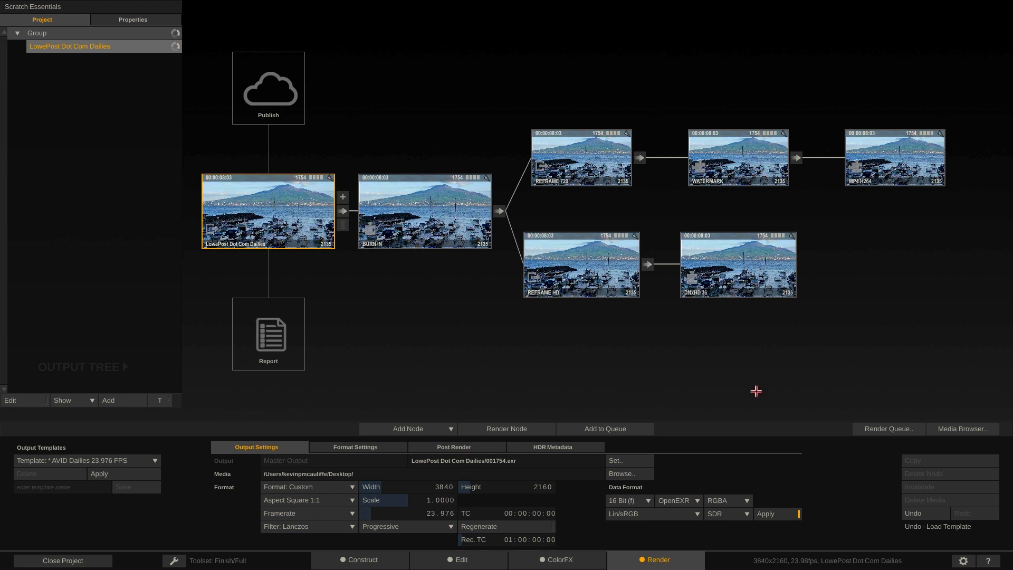
mouse_move(231, 191)
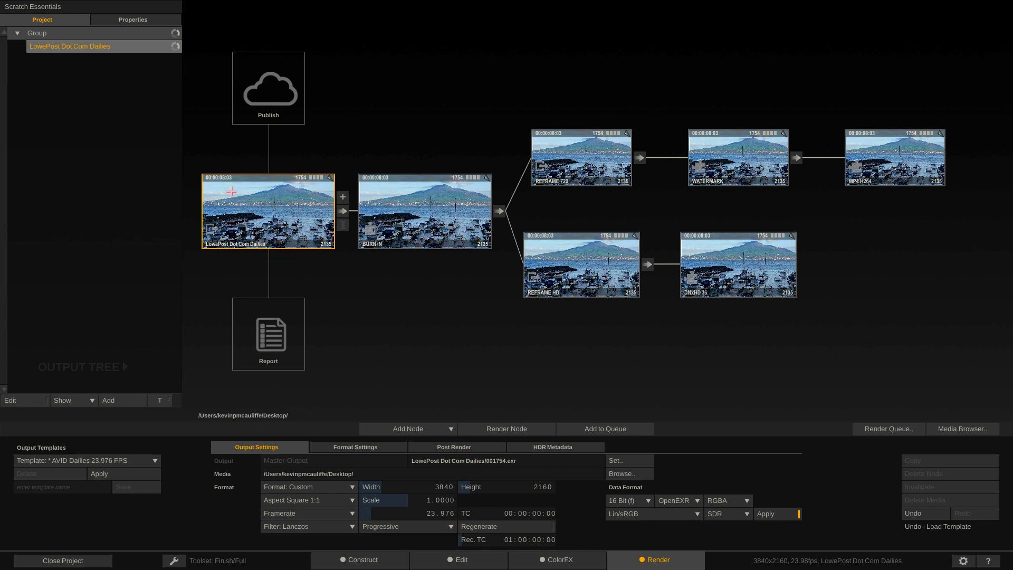
mouse_move(350, 254)
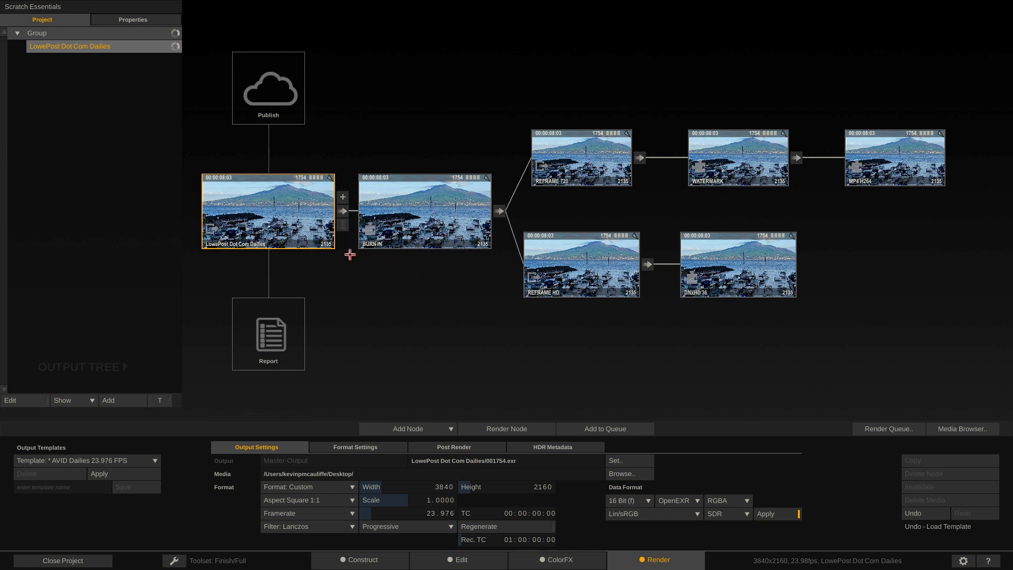
mouse_move(493, 203)
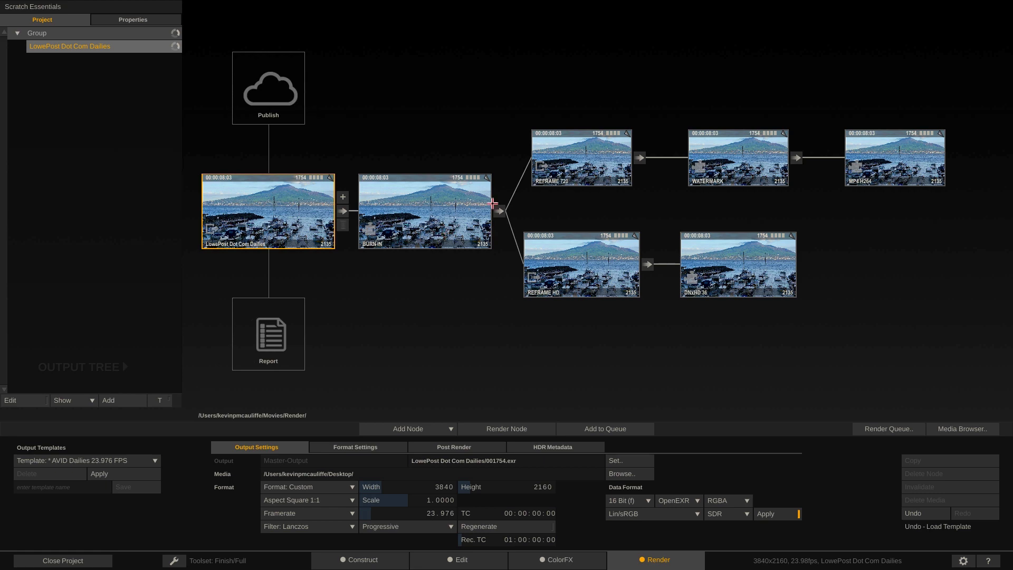
mouse_move(453, 226)
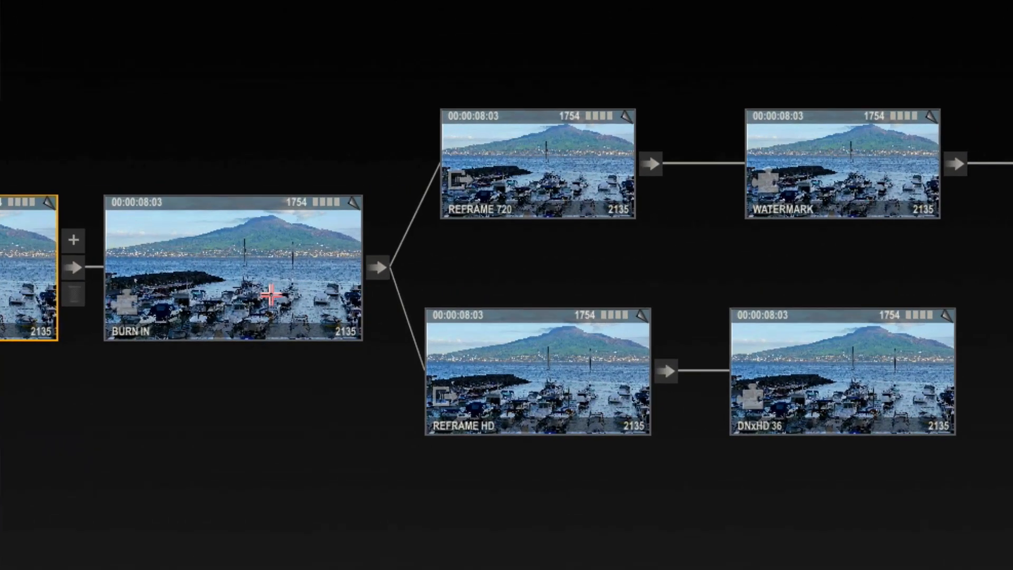
mouse_move(264, 272)
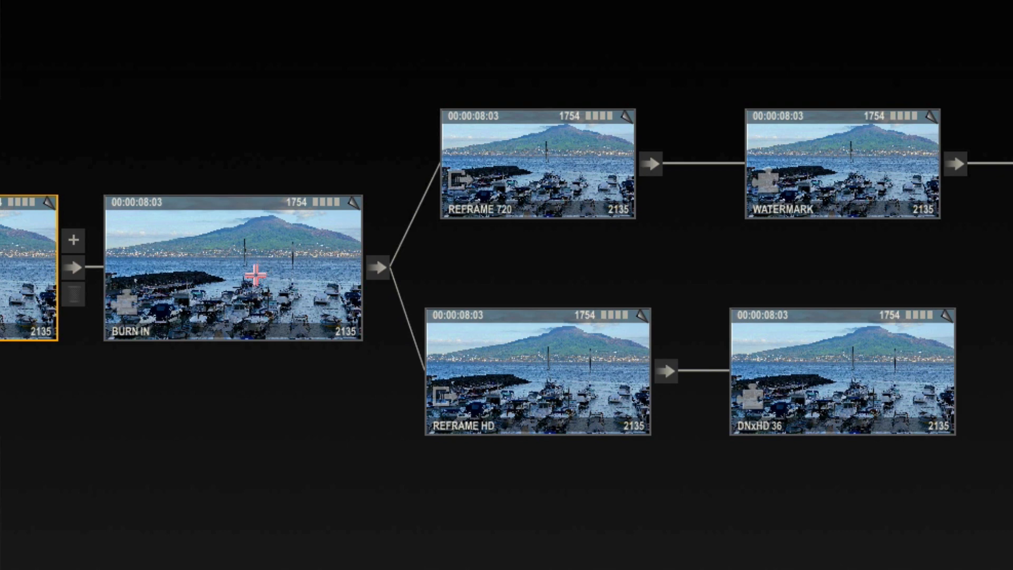
mouse_move(769, 355)
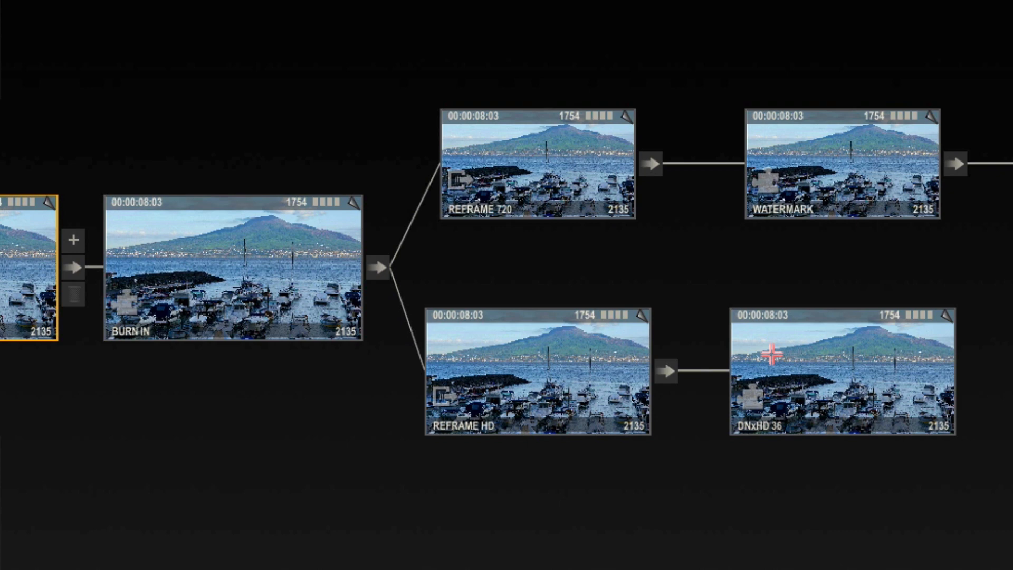
mouse_move(530, 368)
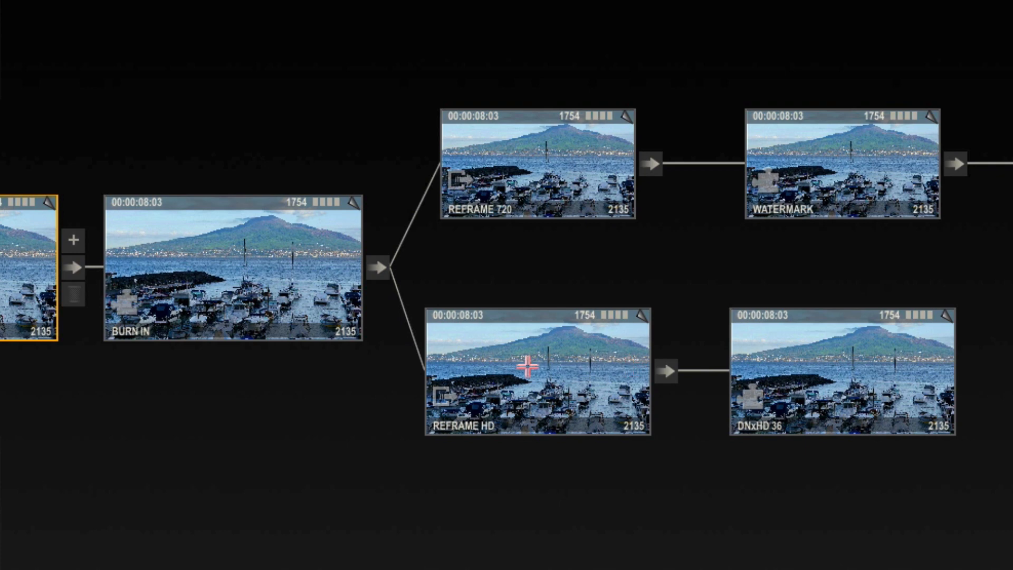
Delete the REFRAME HD and DNxHD 36 branch, keeping the MP4 H264 chain at 1280×720
left_click(536, 371)
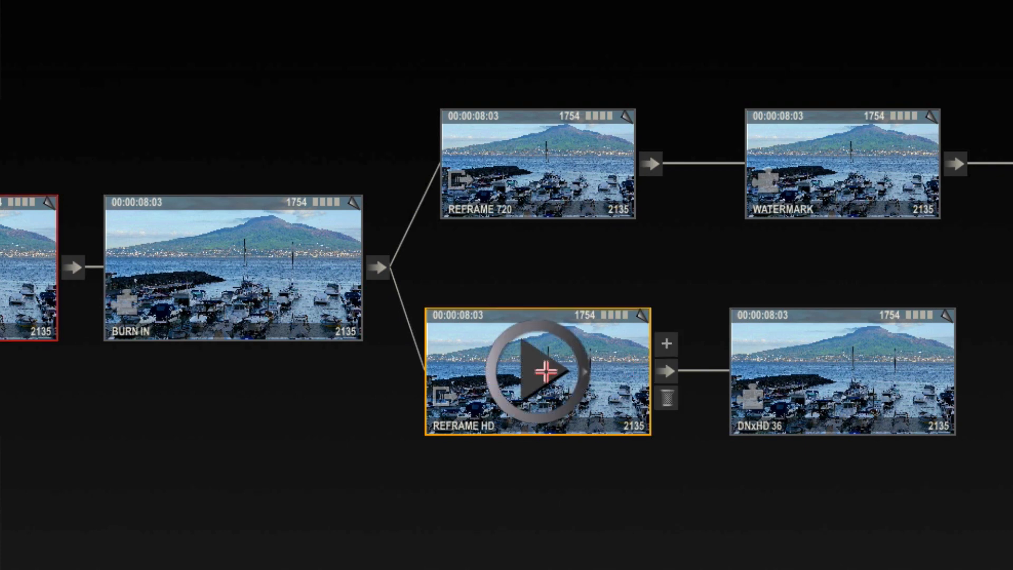
mouse_move(359, 264)
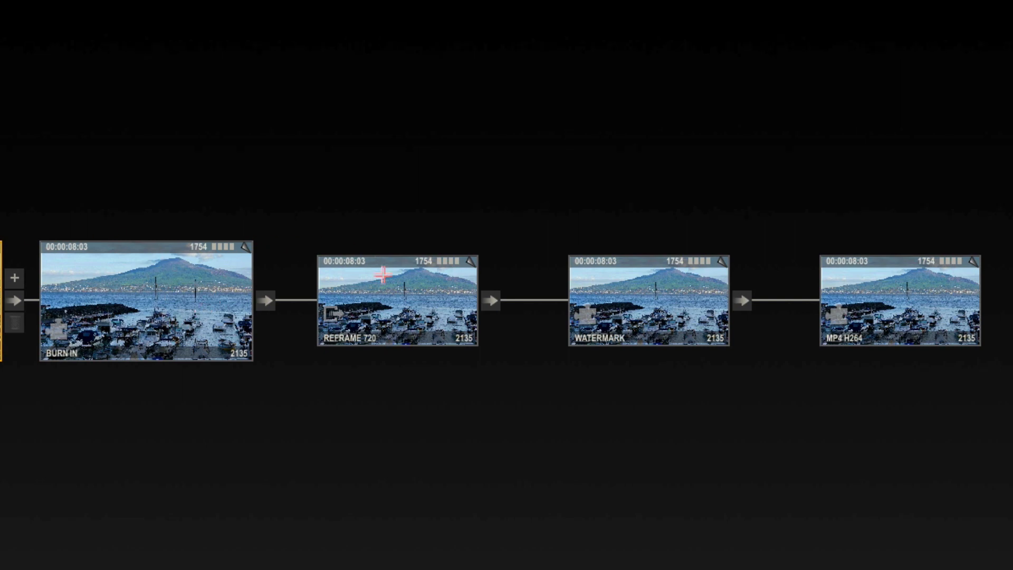
mouse_move(632, 299)
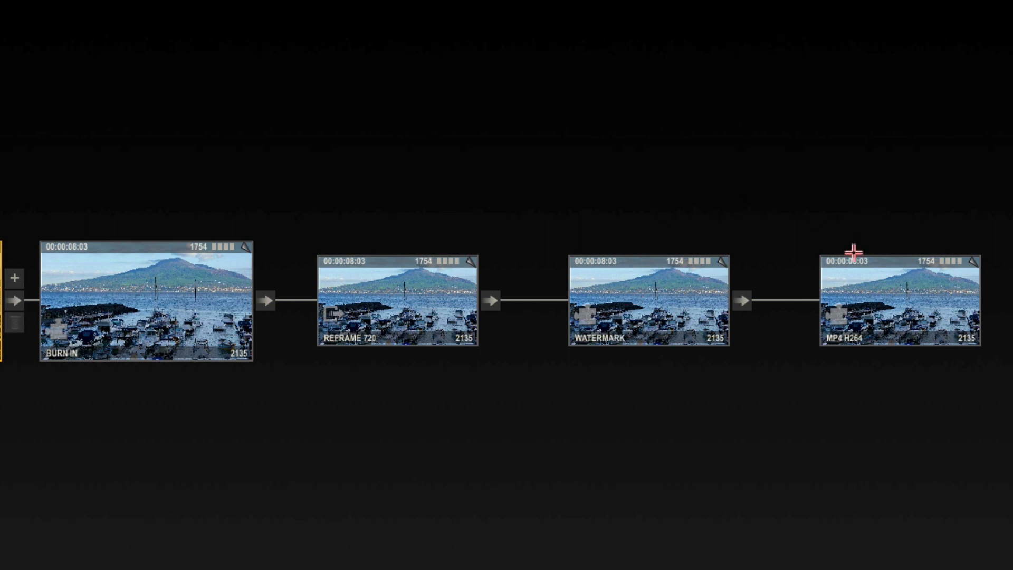
mouse_move(873, 301)
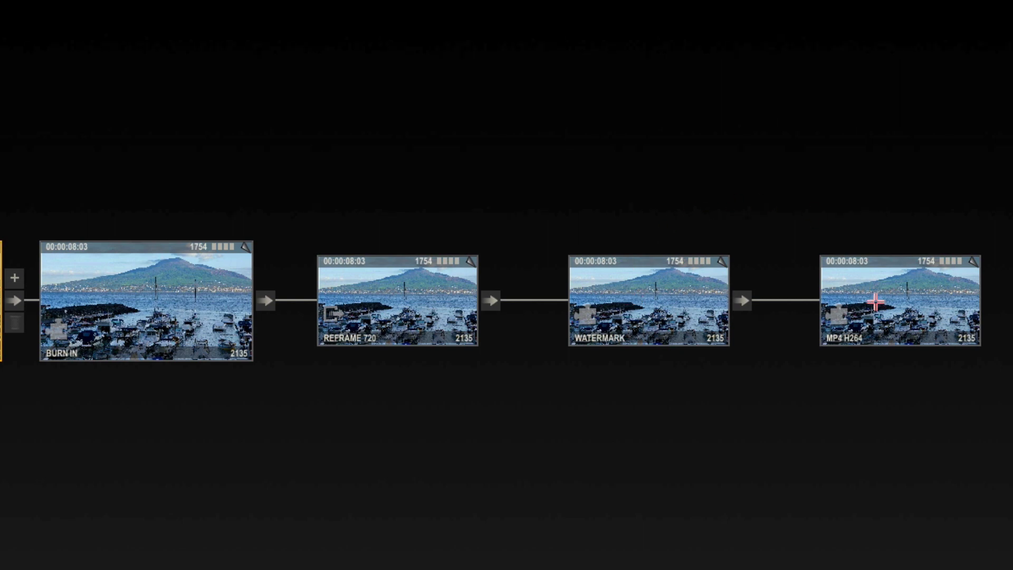
left_click(900, 302)
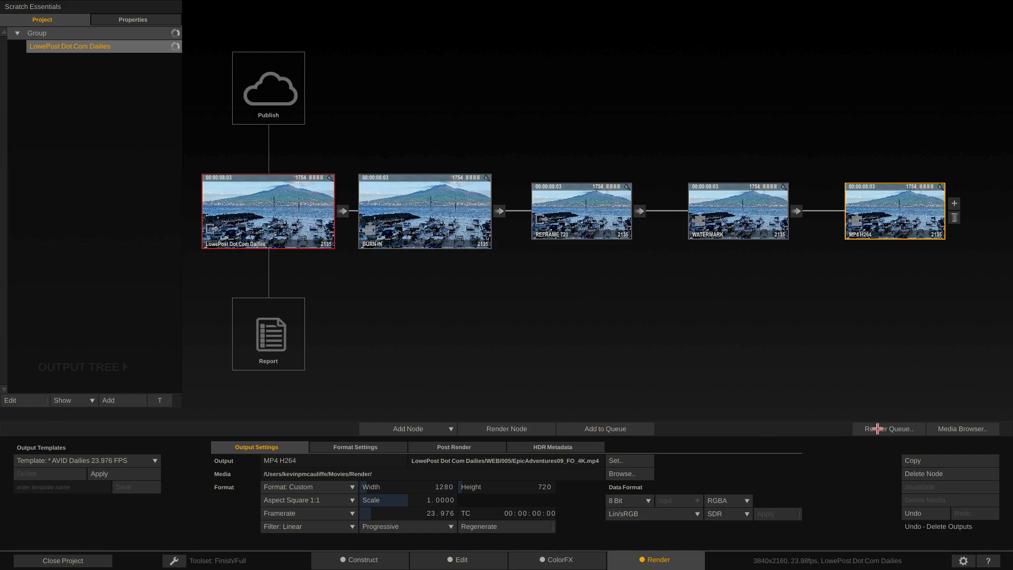
left_click(887, 428)
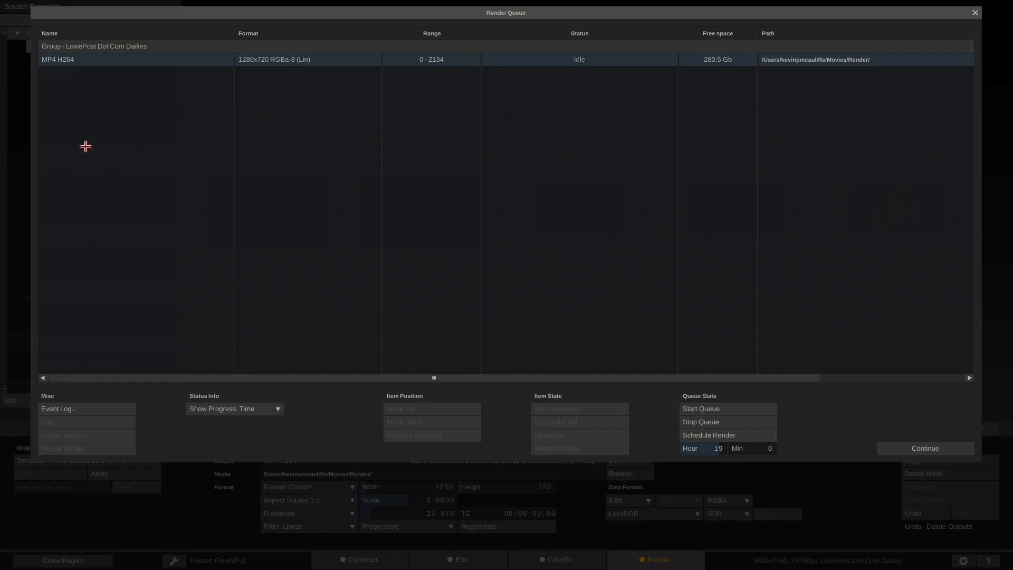
mouse_move(605, 400)
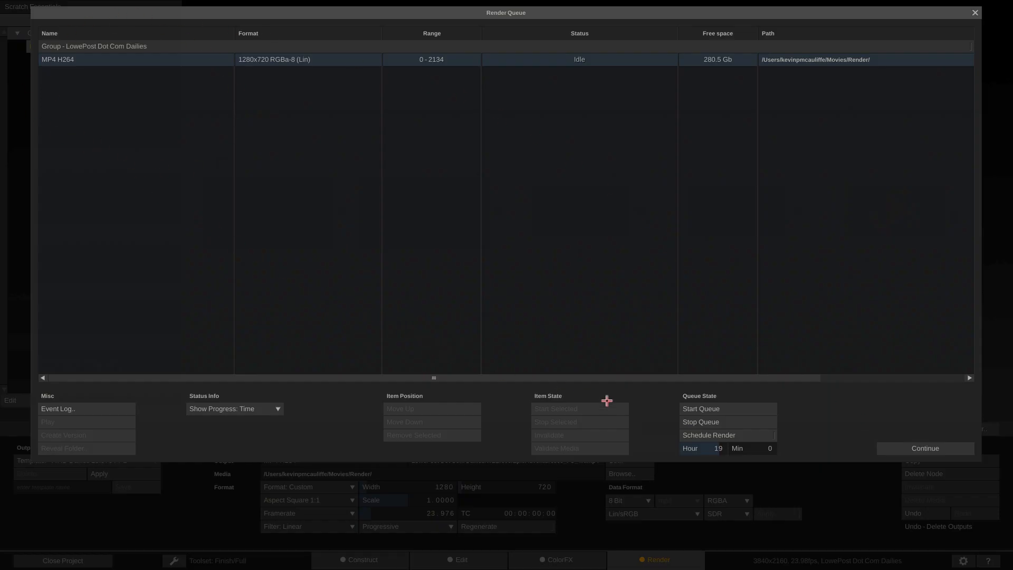
mouse_move(700, 409)
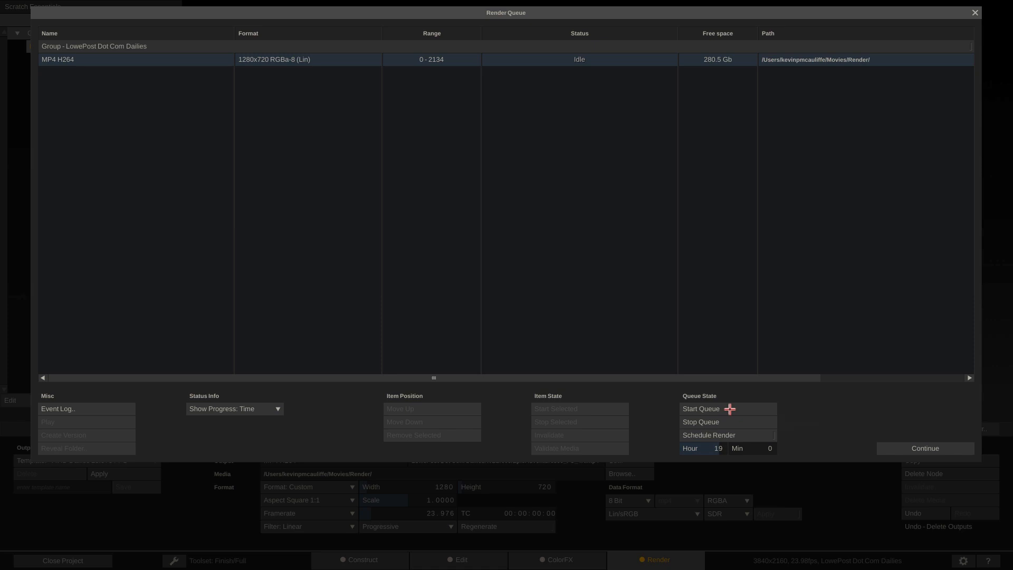
left_click(974, 13)
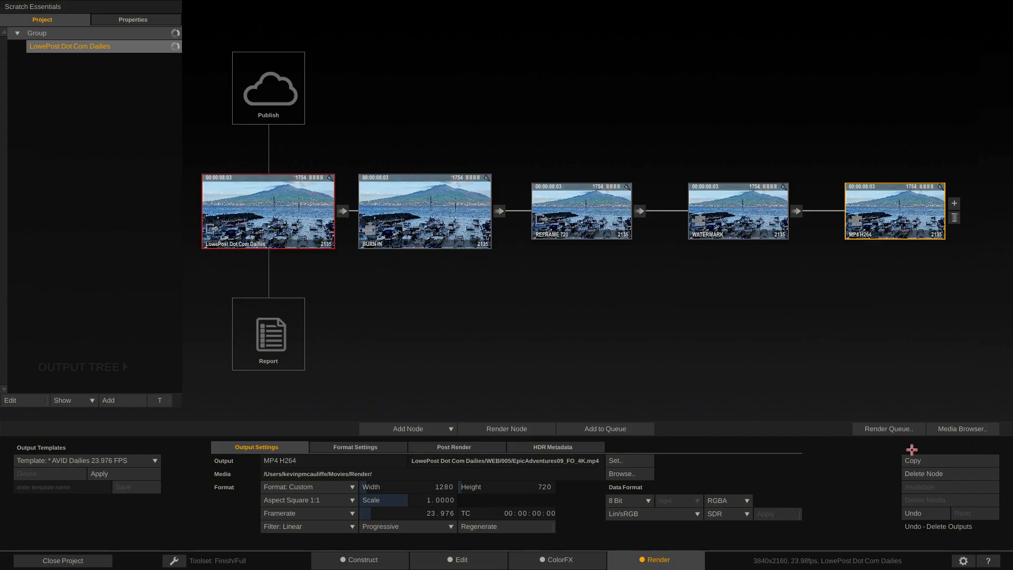
mouse_move(887, 428)
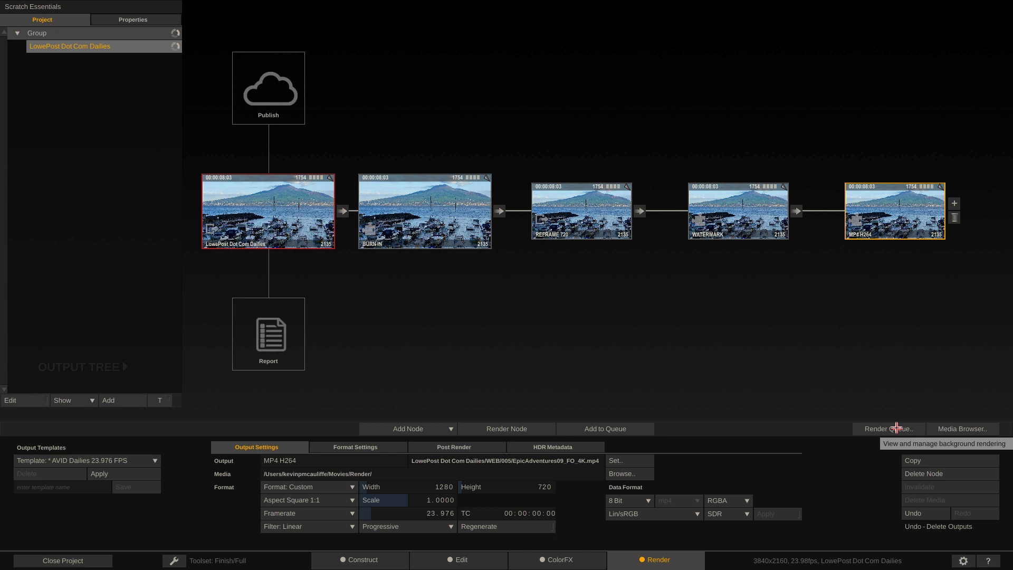
mouse_move(894, 428)
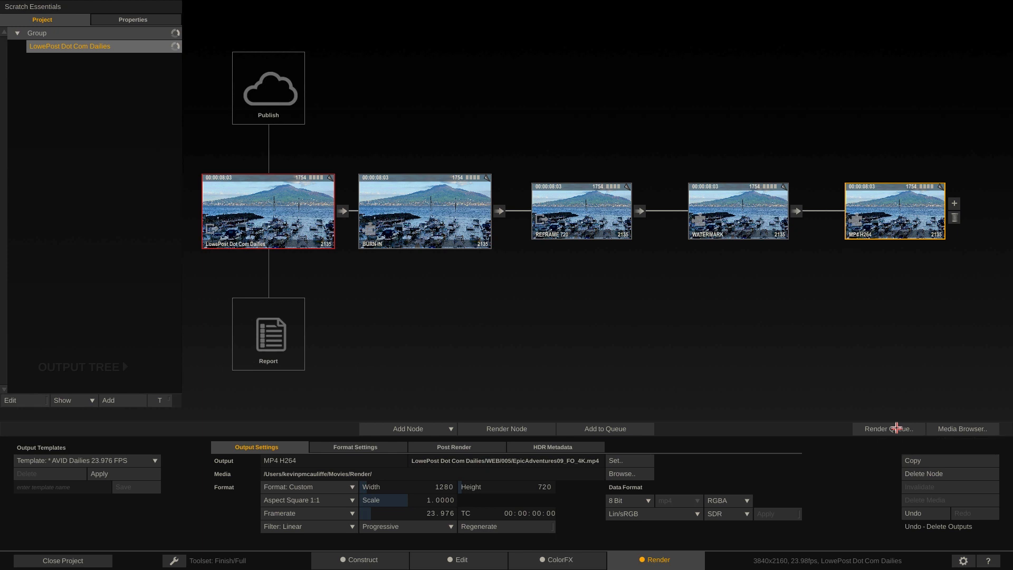